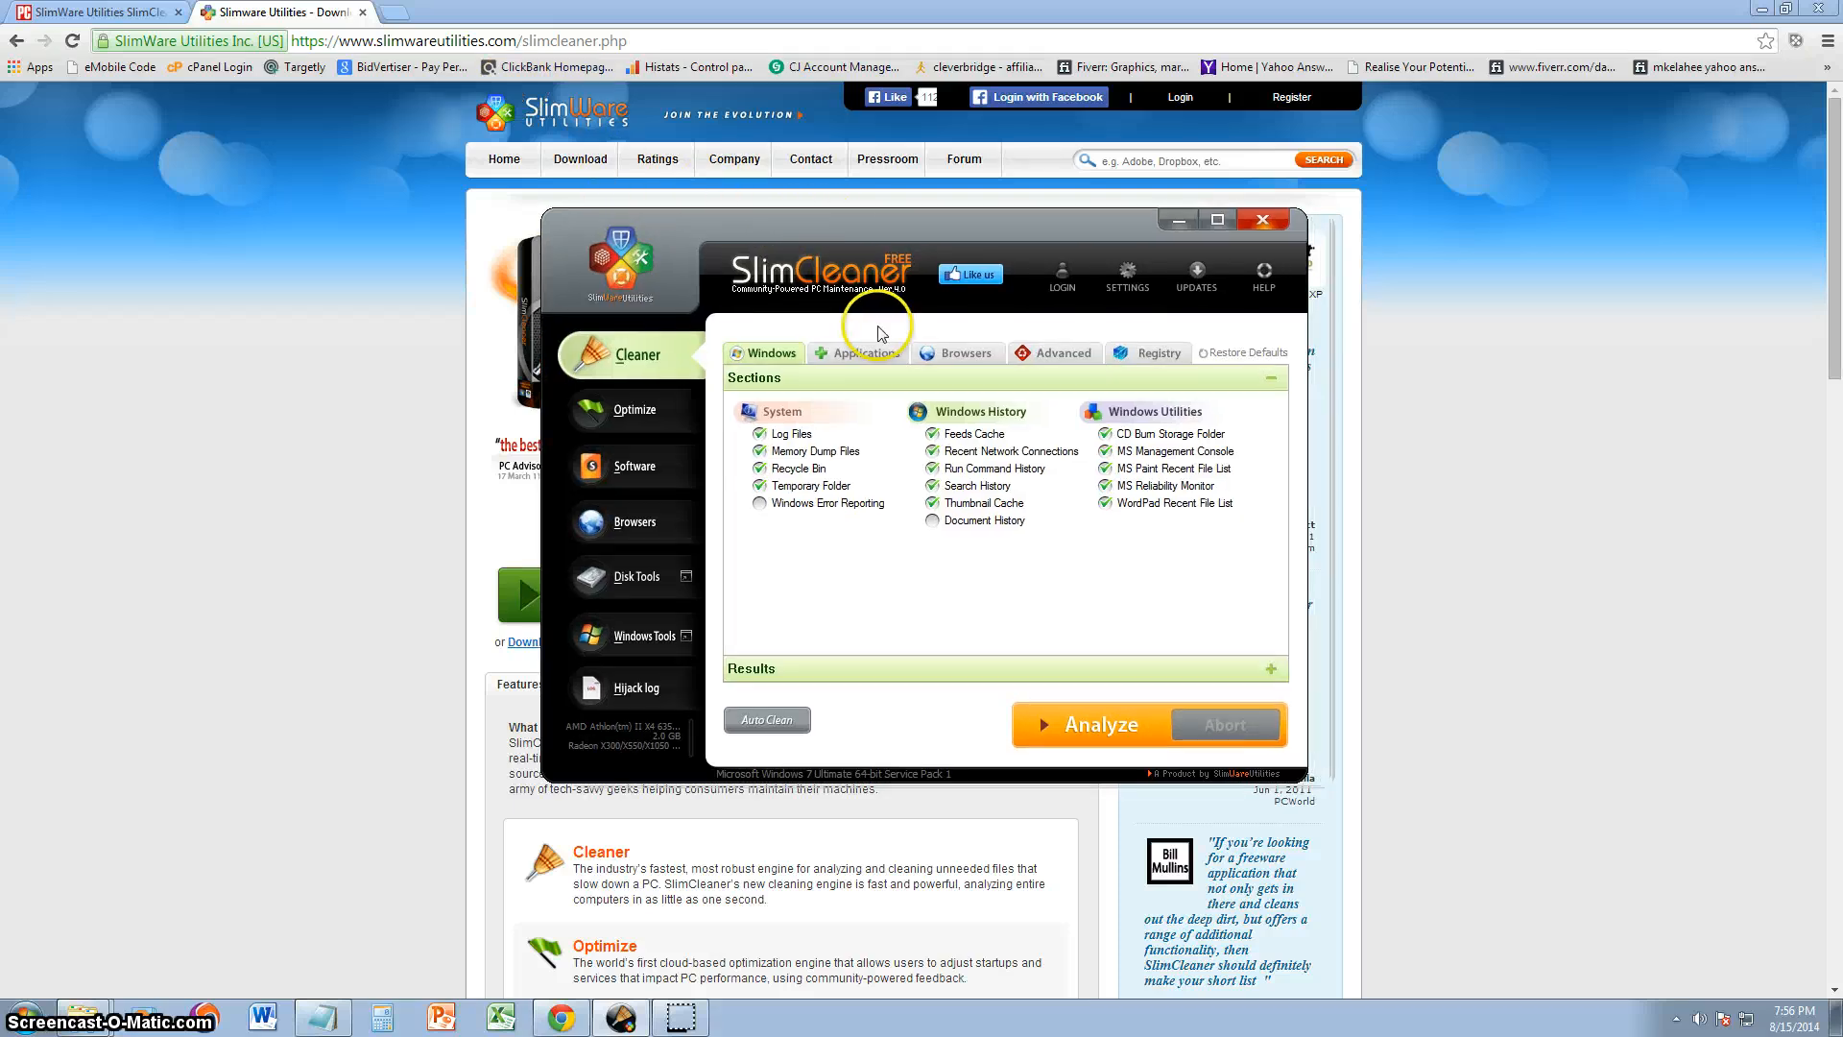
# Step: Scroll the SlimCleaner 4 review down past its Pros, Cons, Bottom Line and opening paragraphs
pyautogui.moveTo(875, 333); pyautogui.dragTo(880, 261)
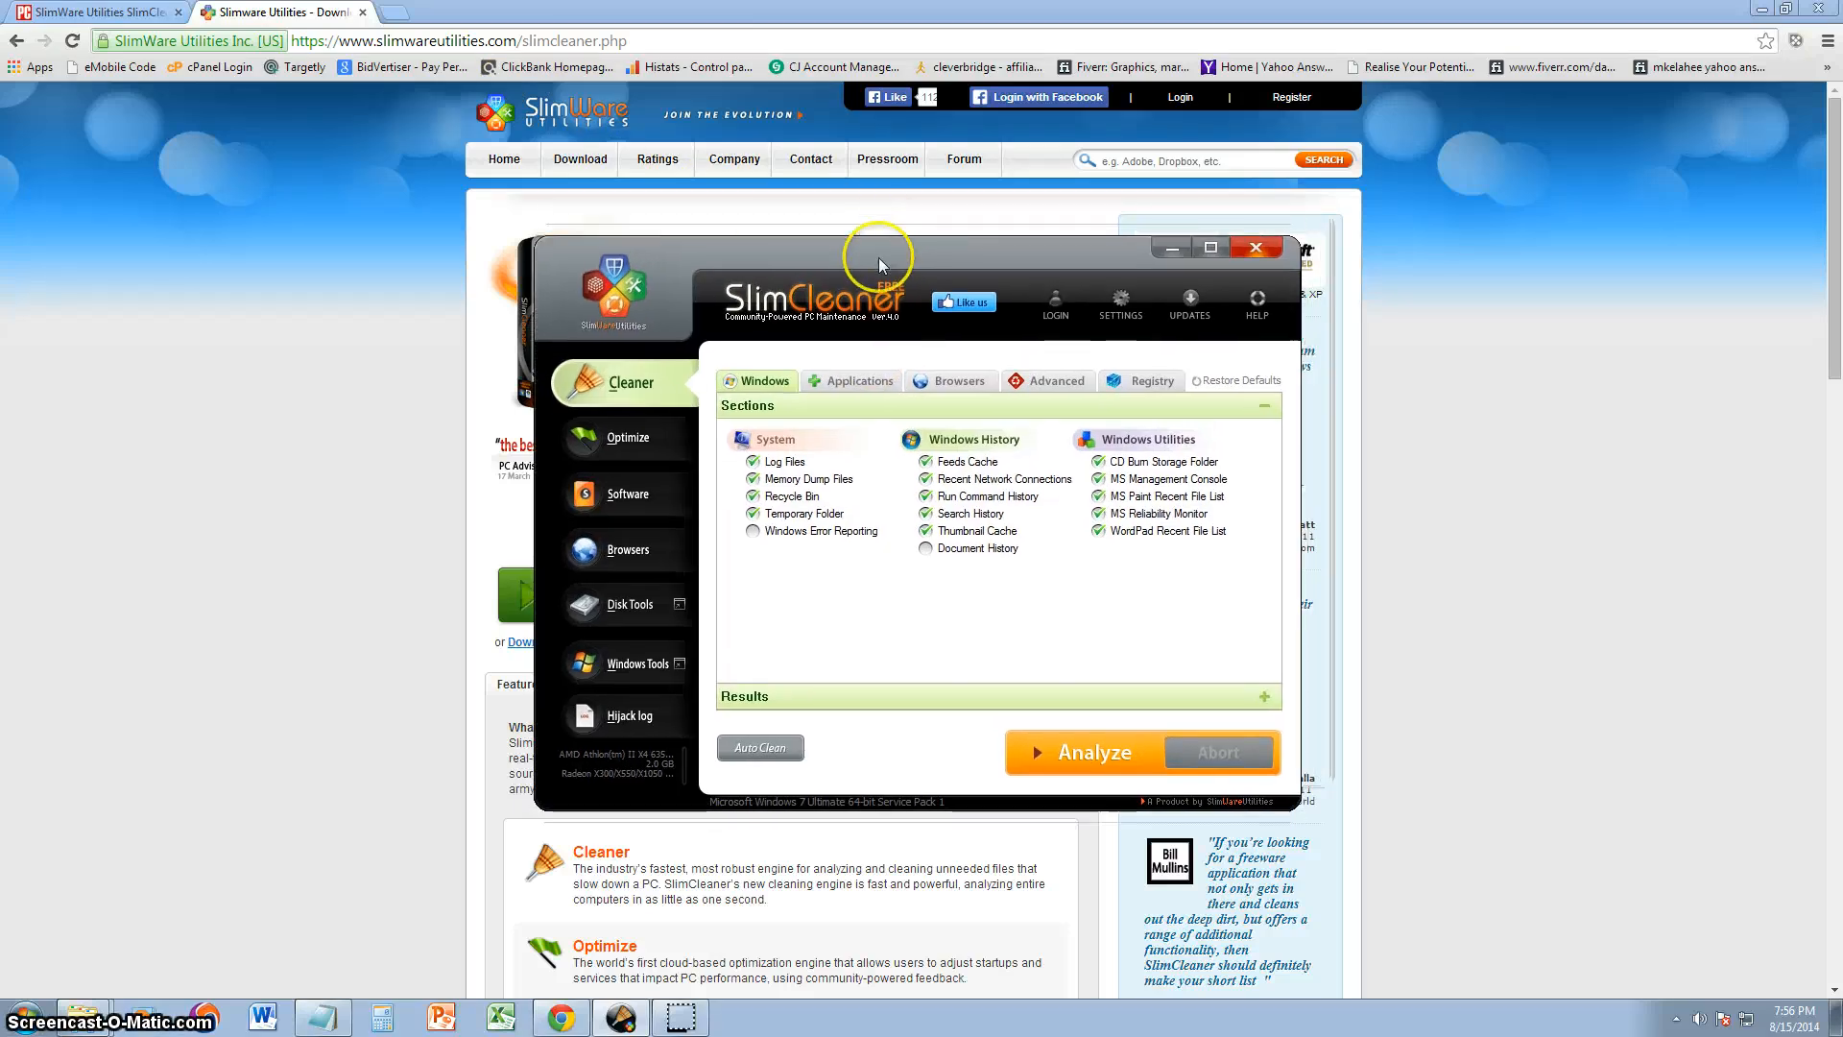
pyautogui.moveTo(938, 274)
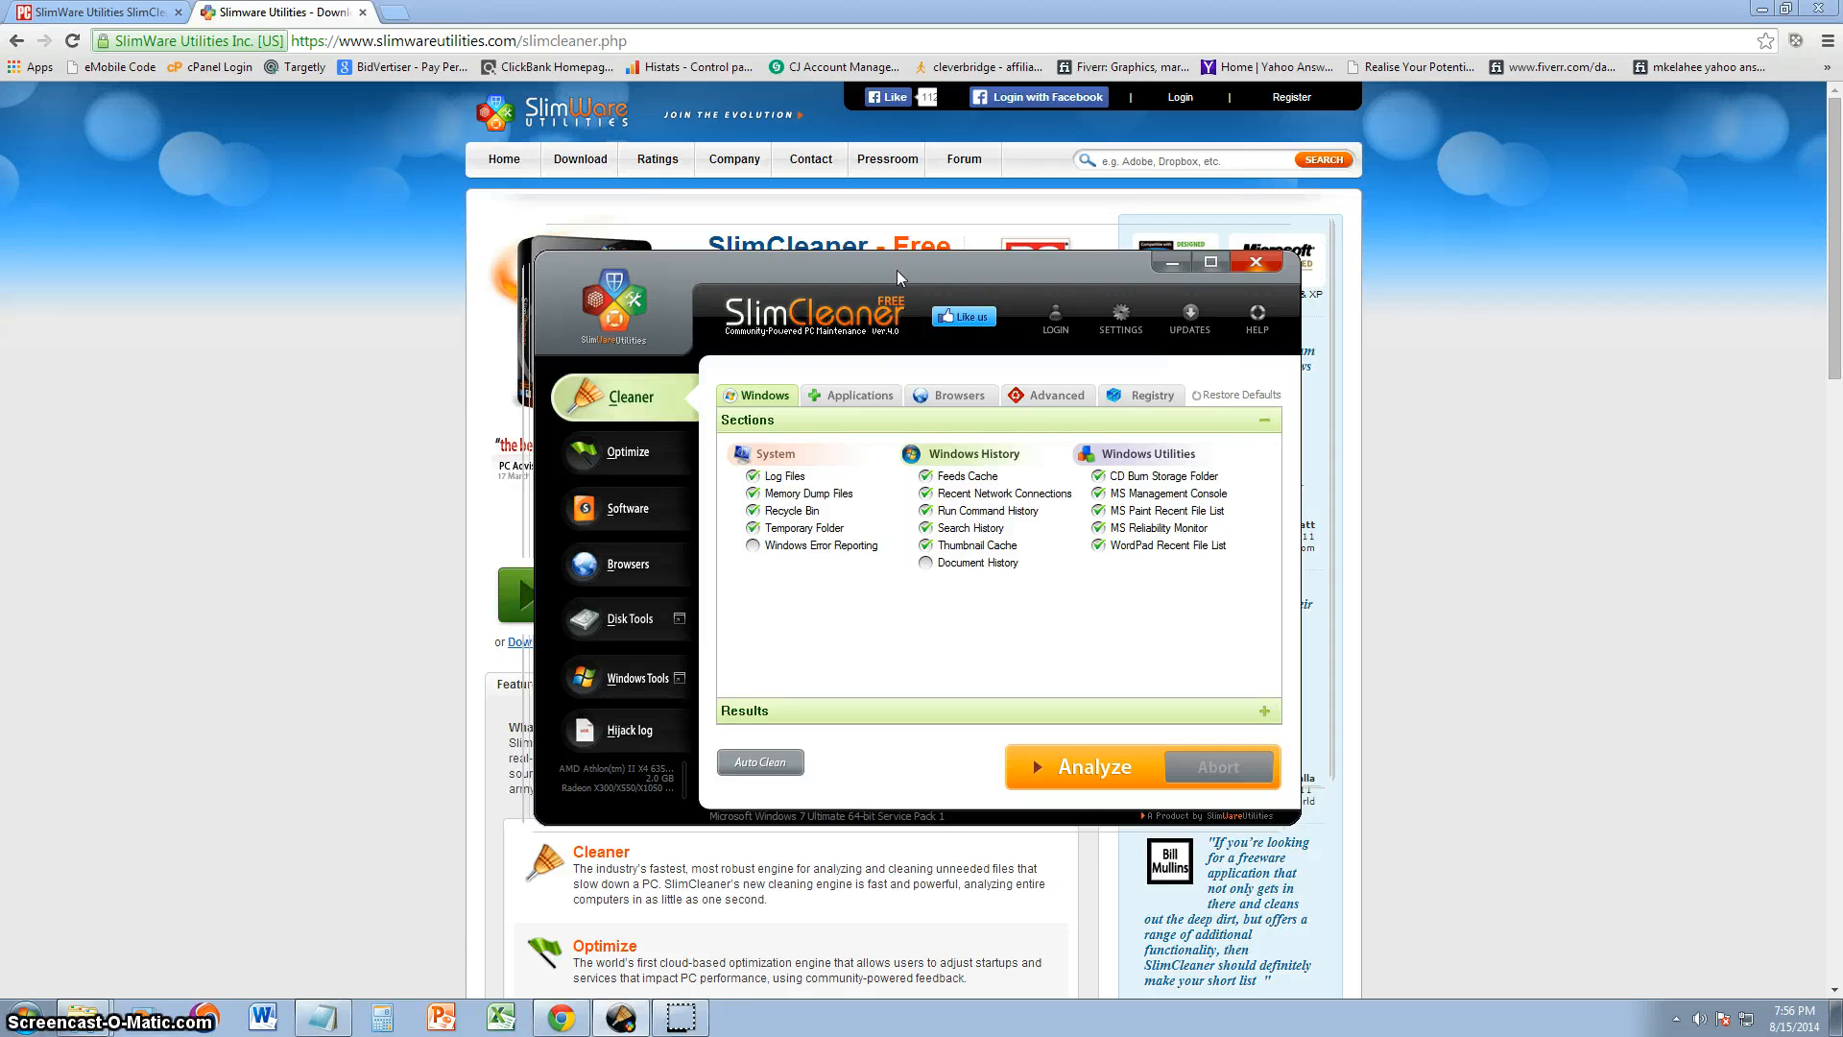
pyautogui.moveTo(898, 278); pyautogui.dragTo(1052, 353)
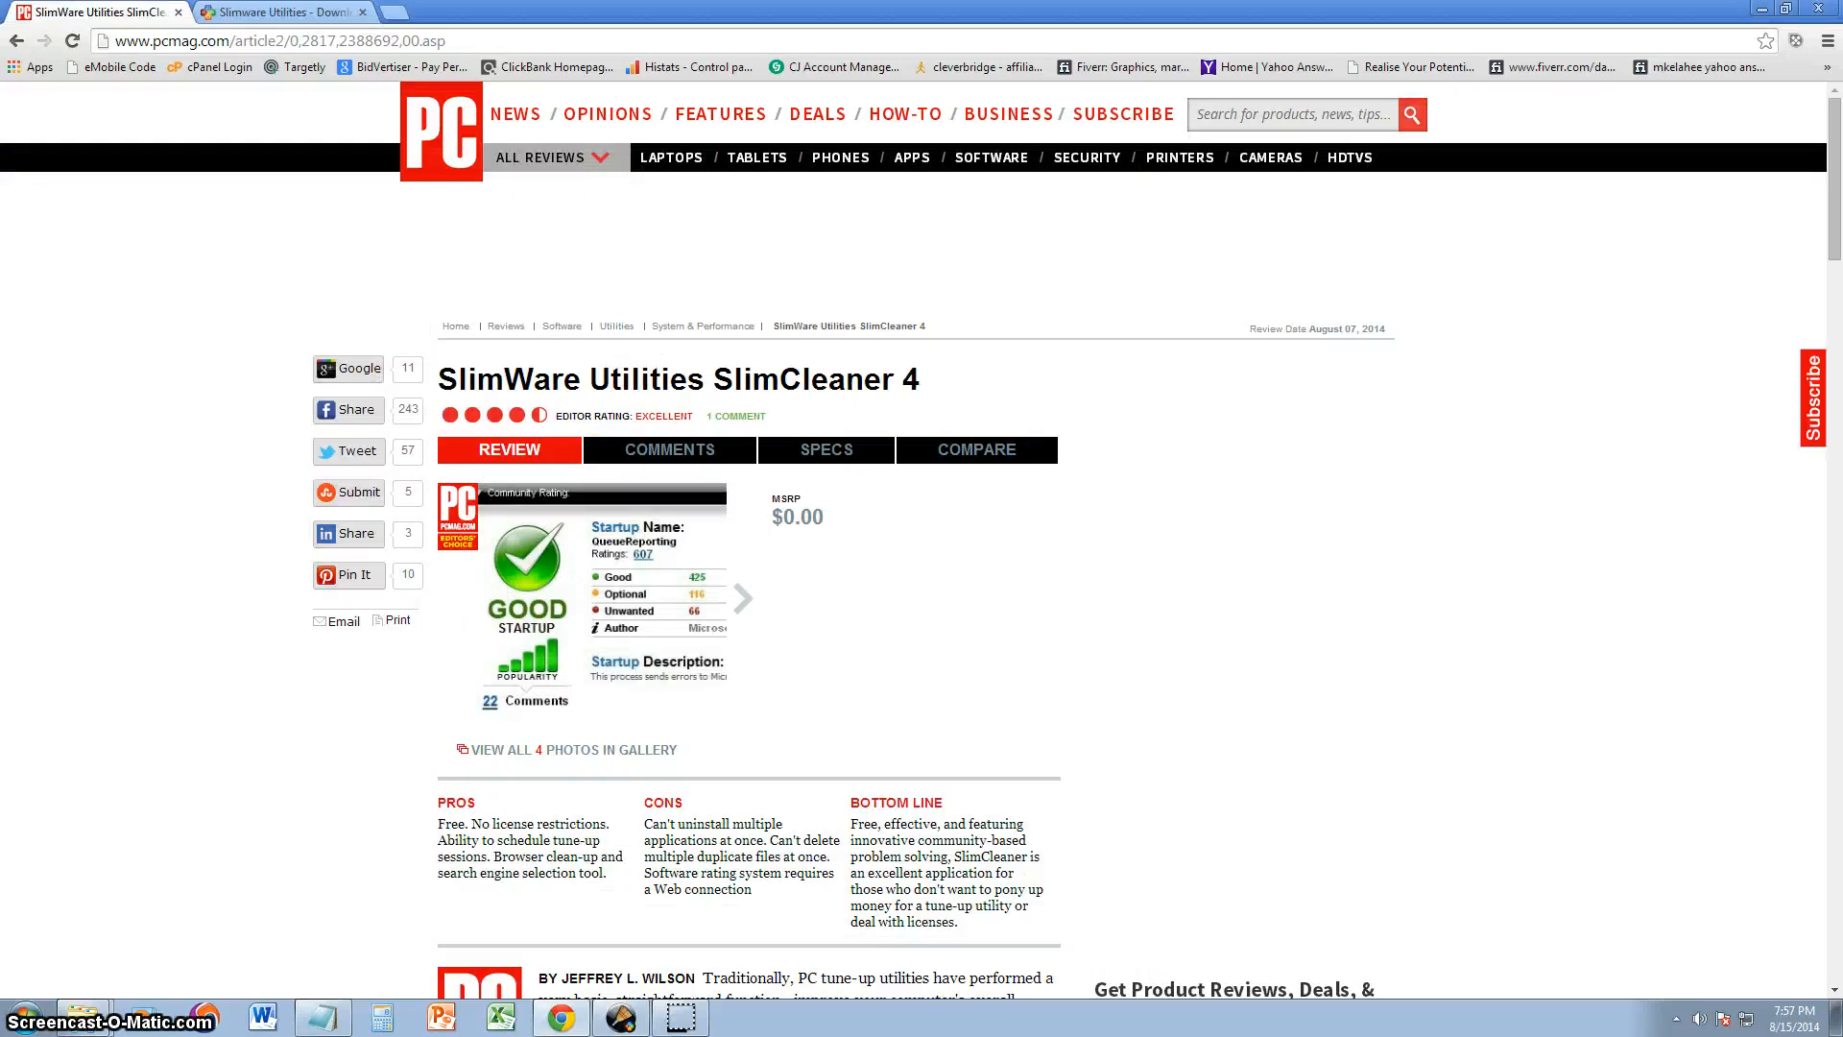
pyautogui.scroll(-3)
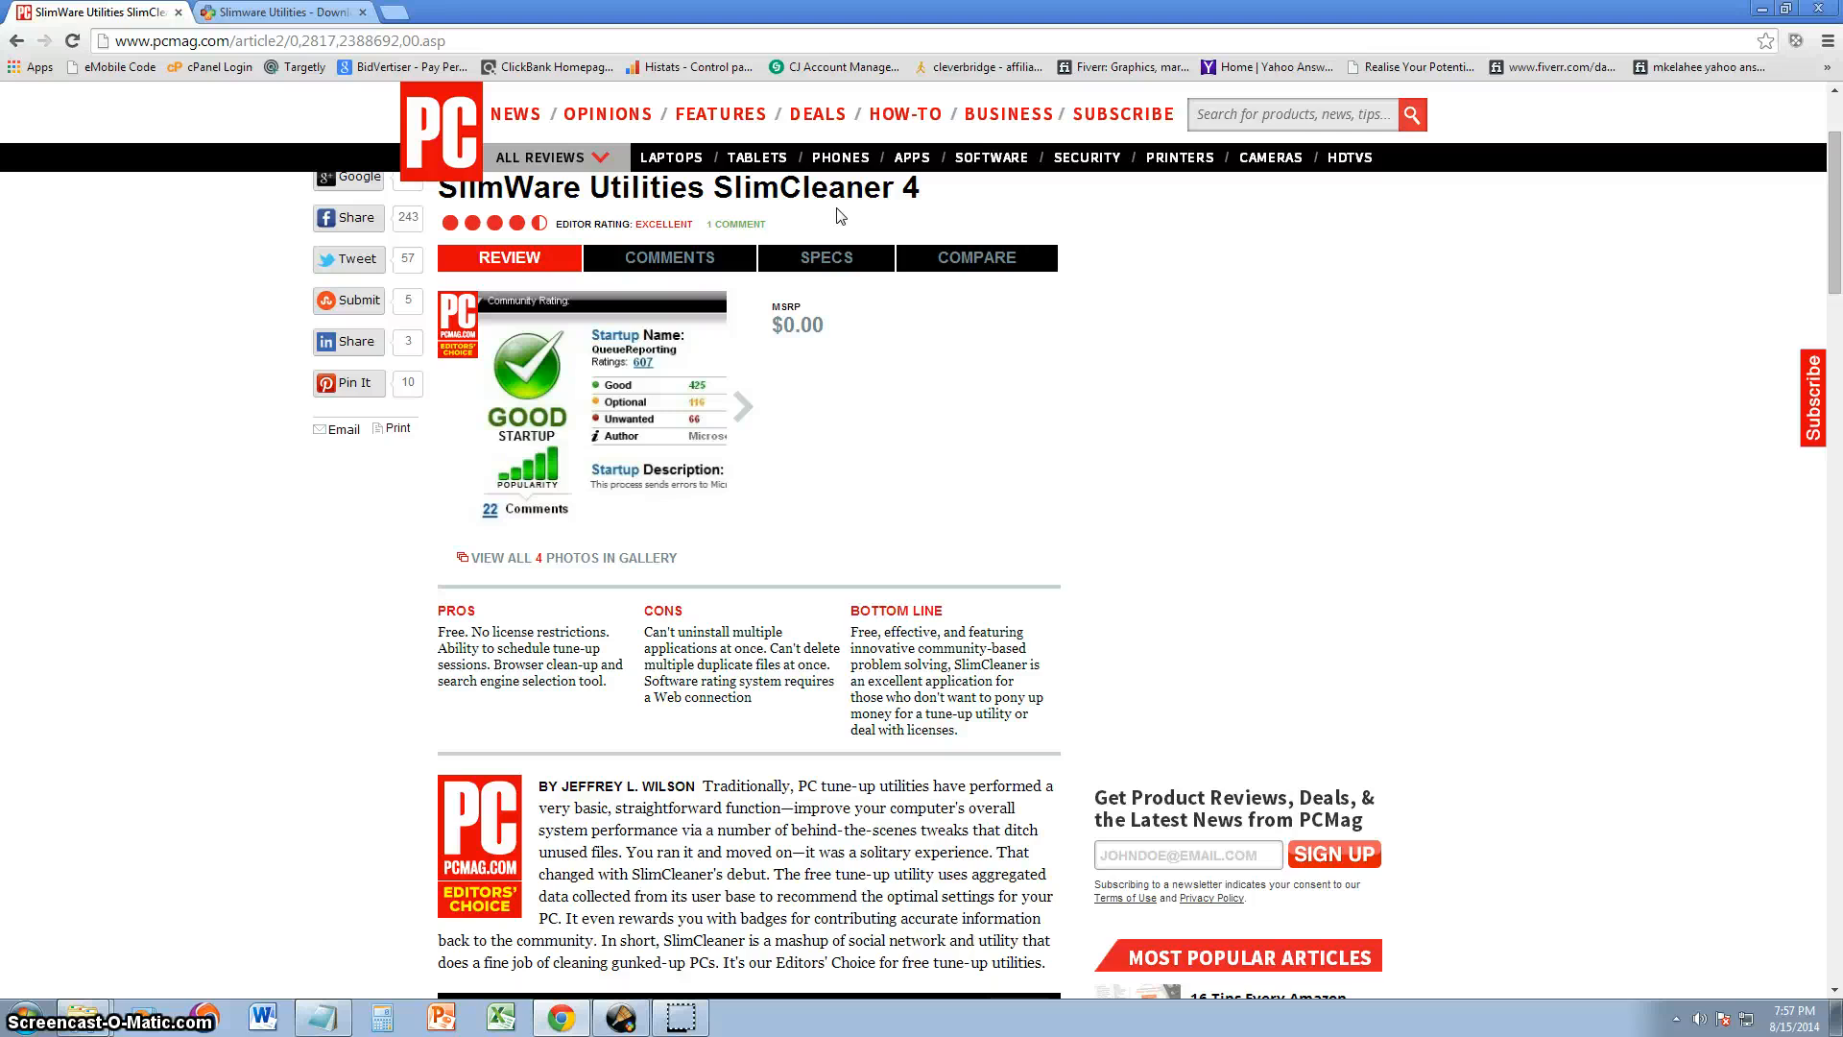
pyautogui.scroll(-3)
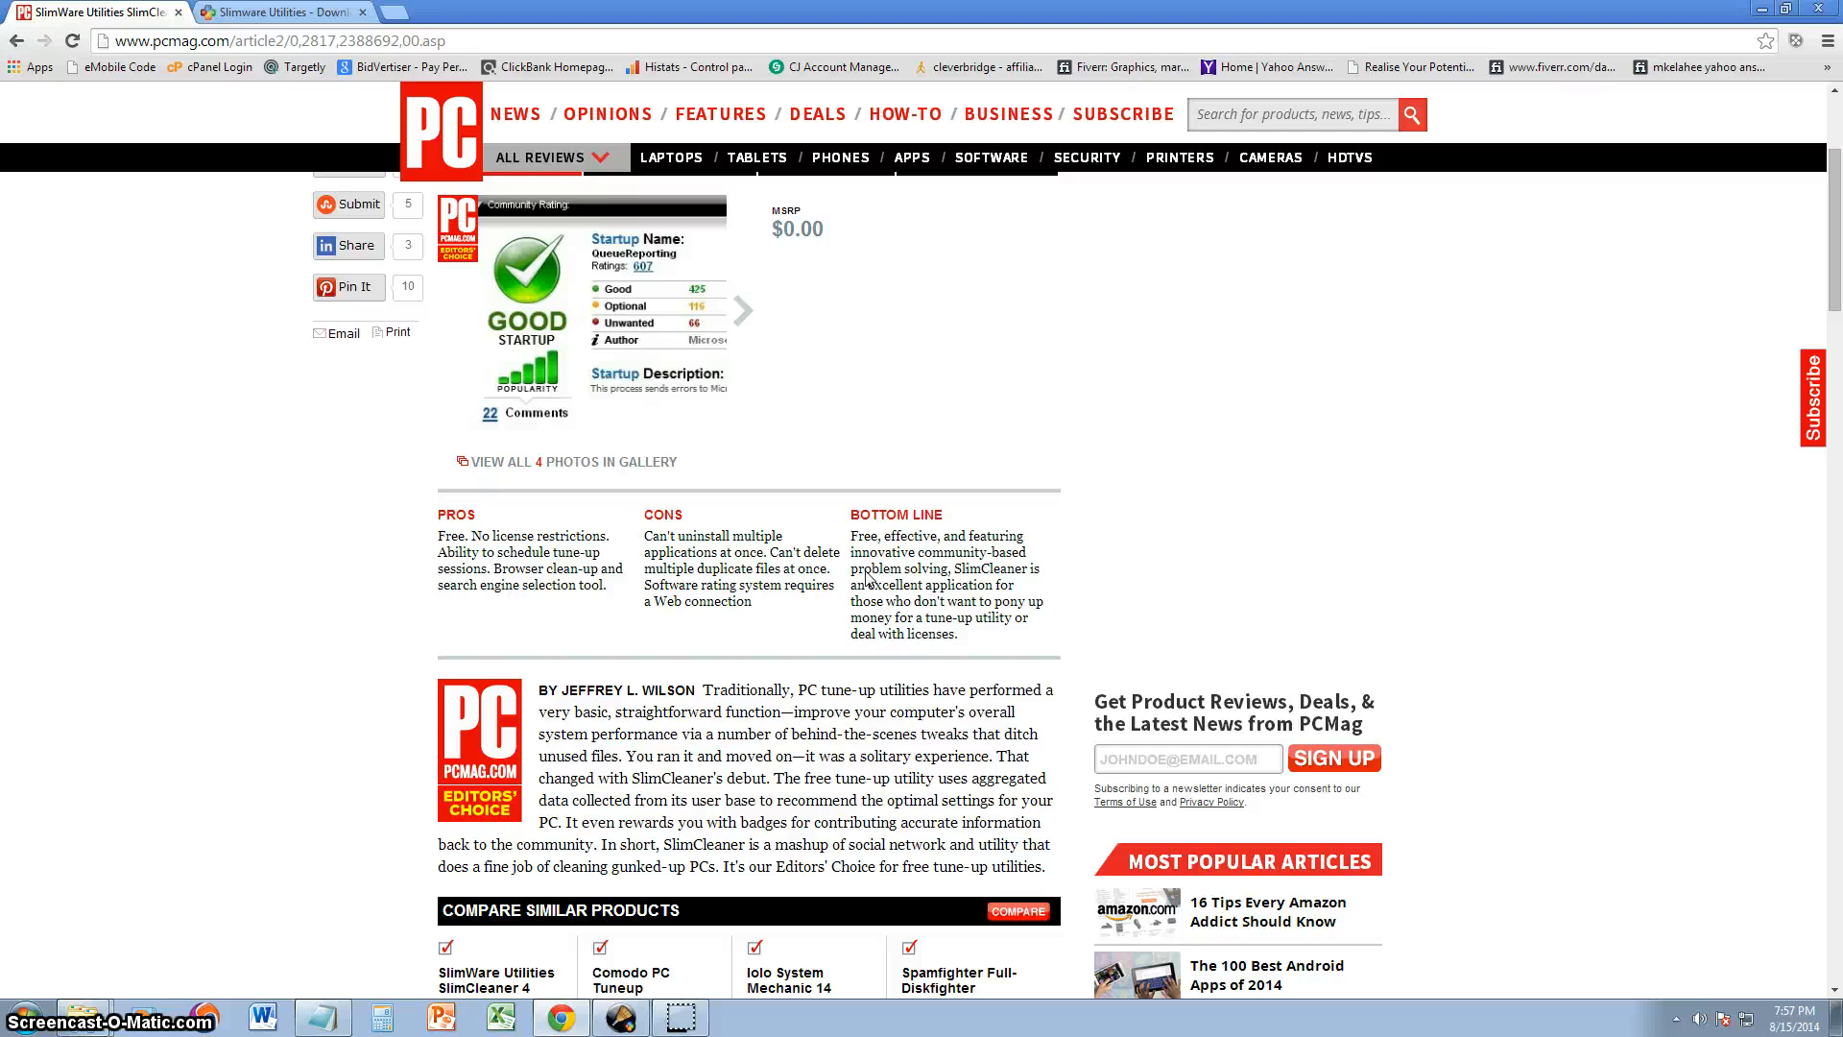
pyautogui.scroll(-3)
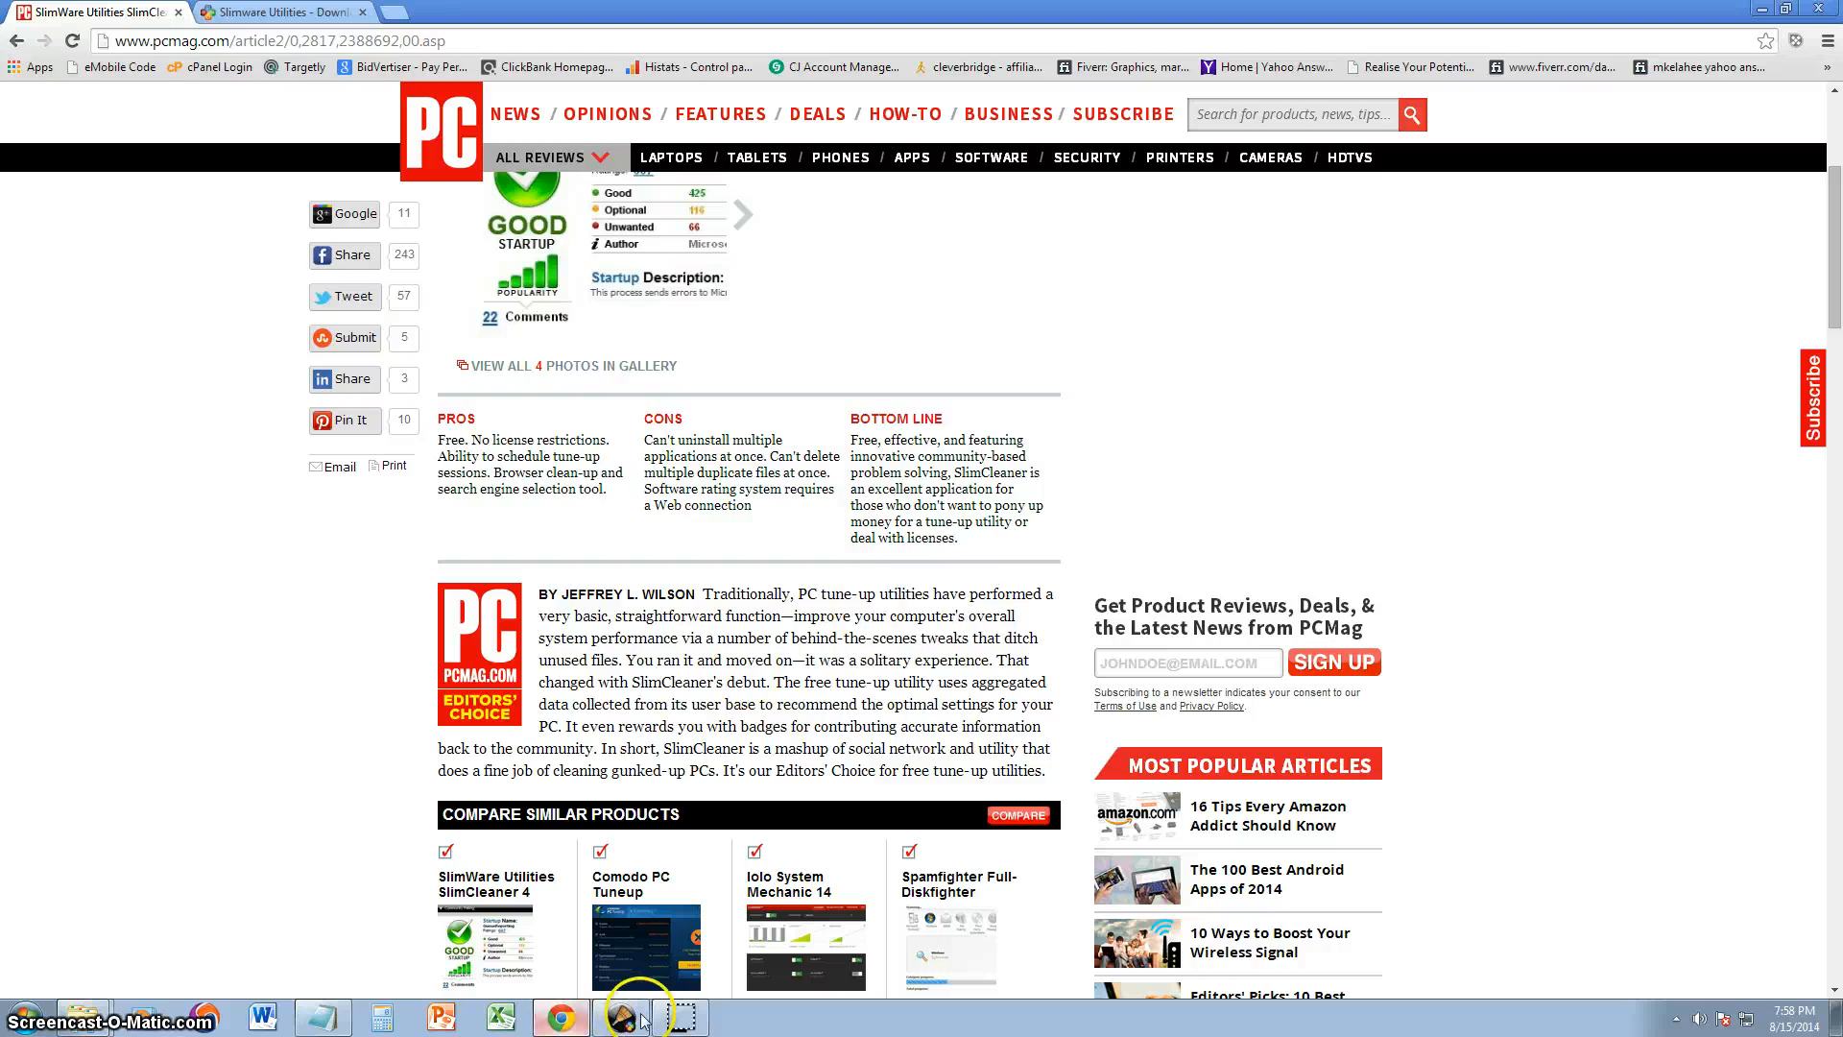
# Step: Bring the SlimCleaner window back in front of the browser from the taskbar
pyautogui.click(620, 1018)
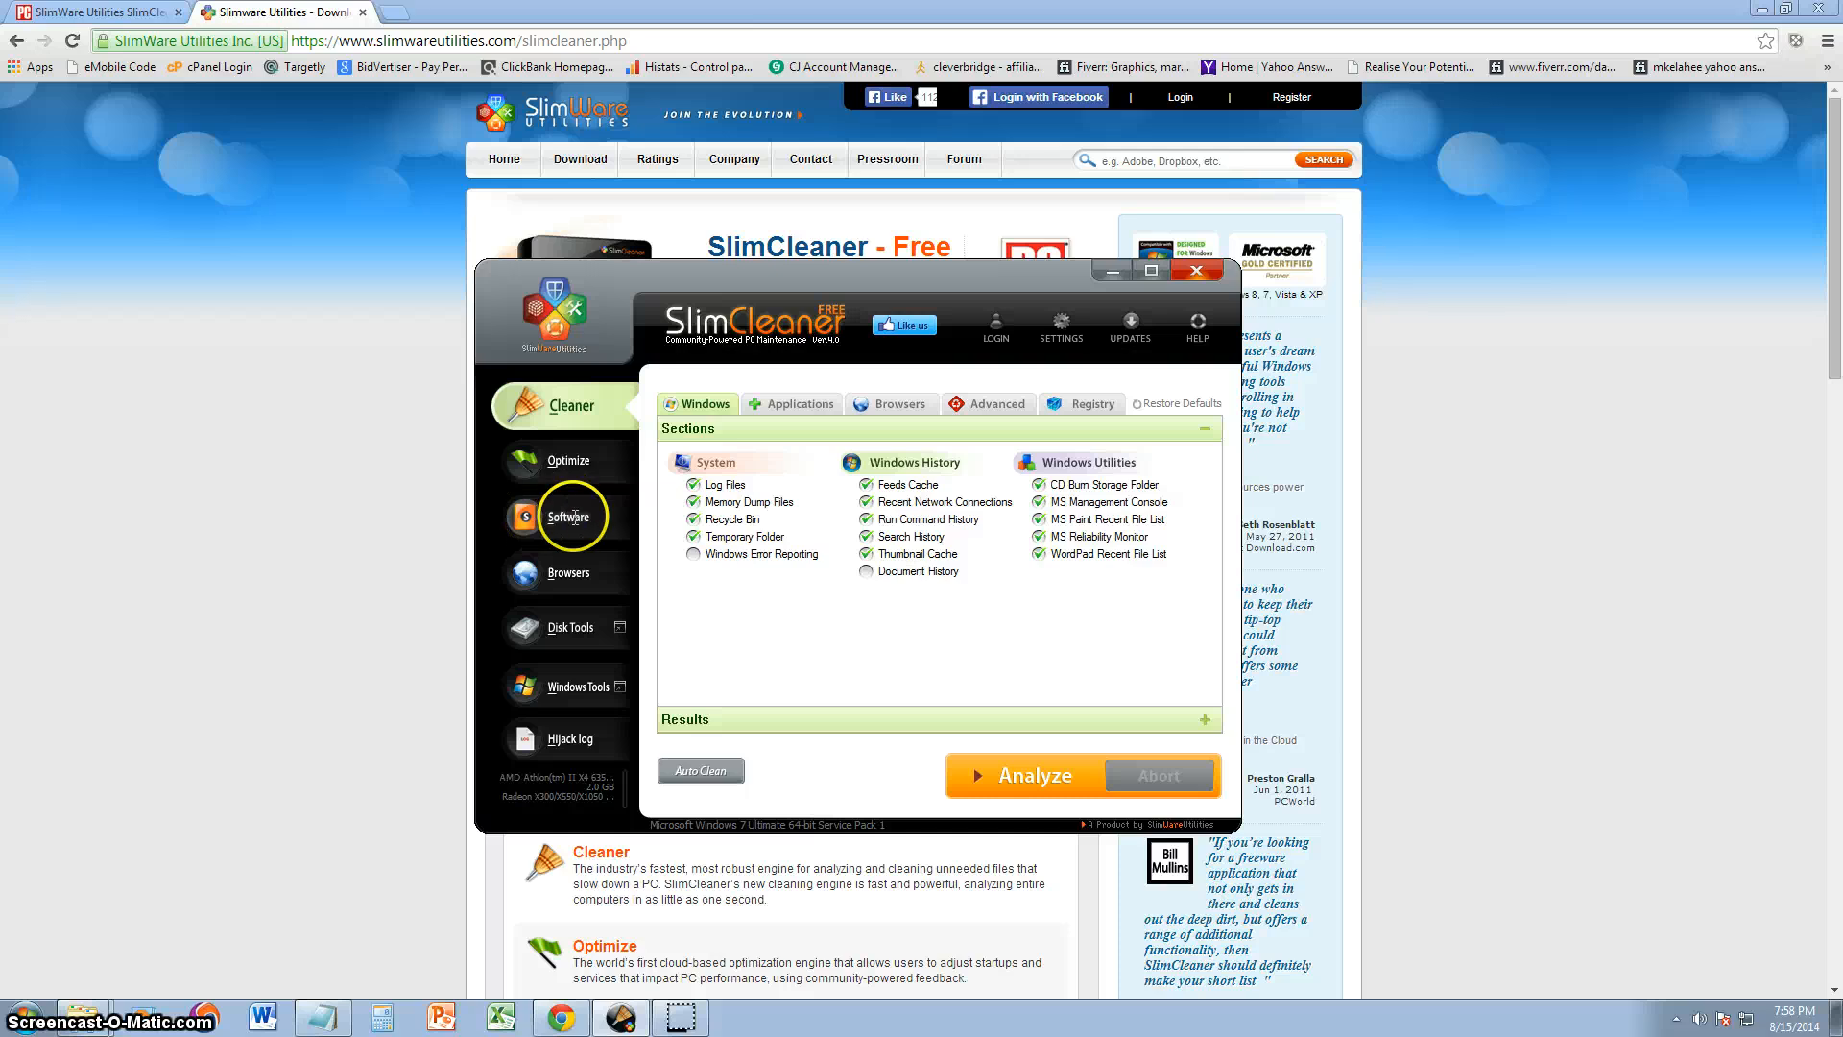
pyautogui.moveTo(568, 572)
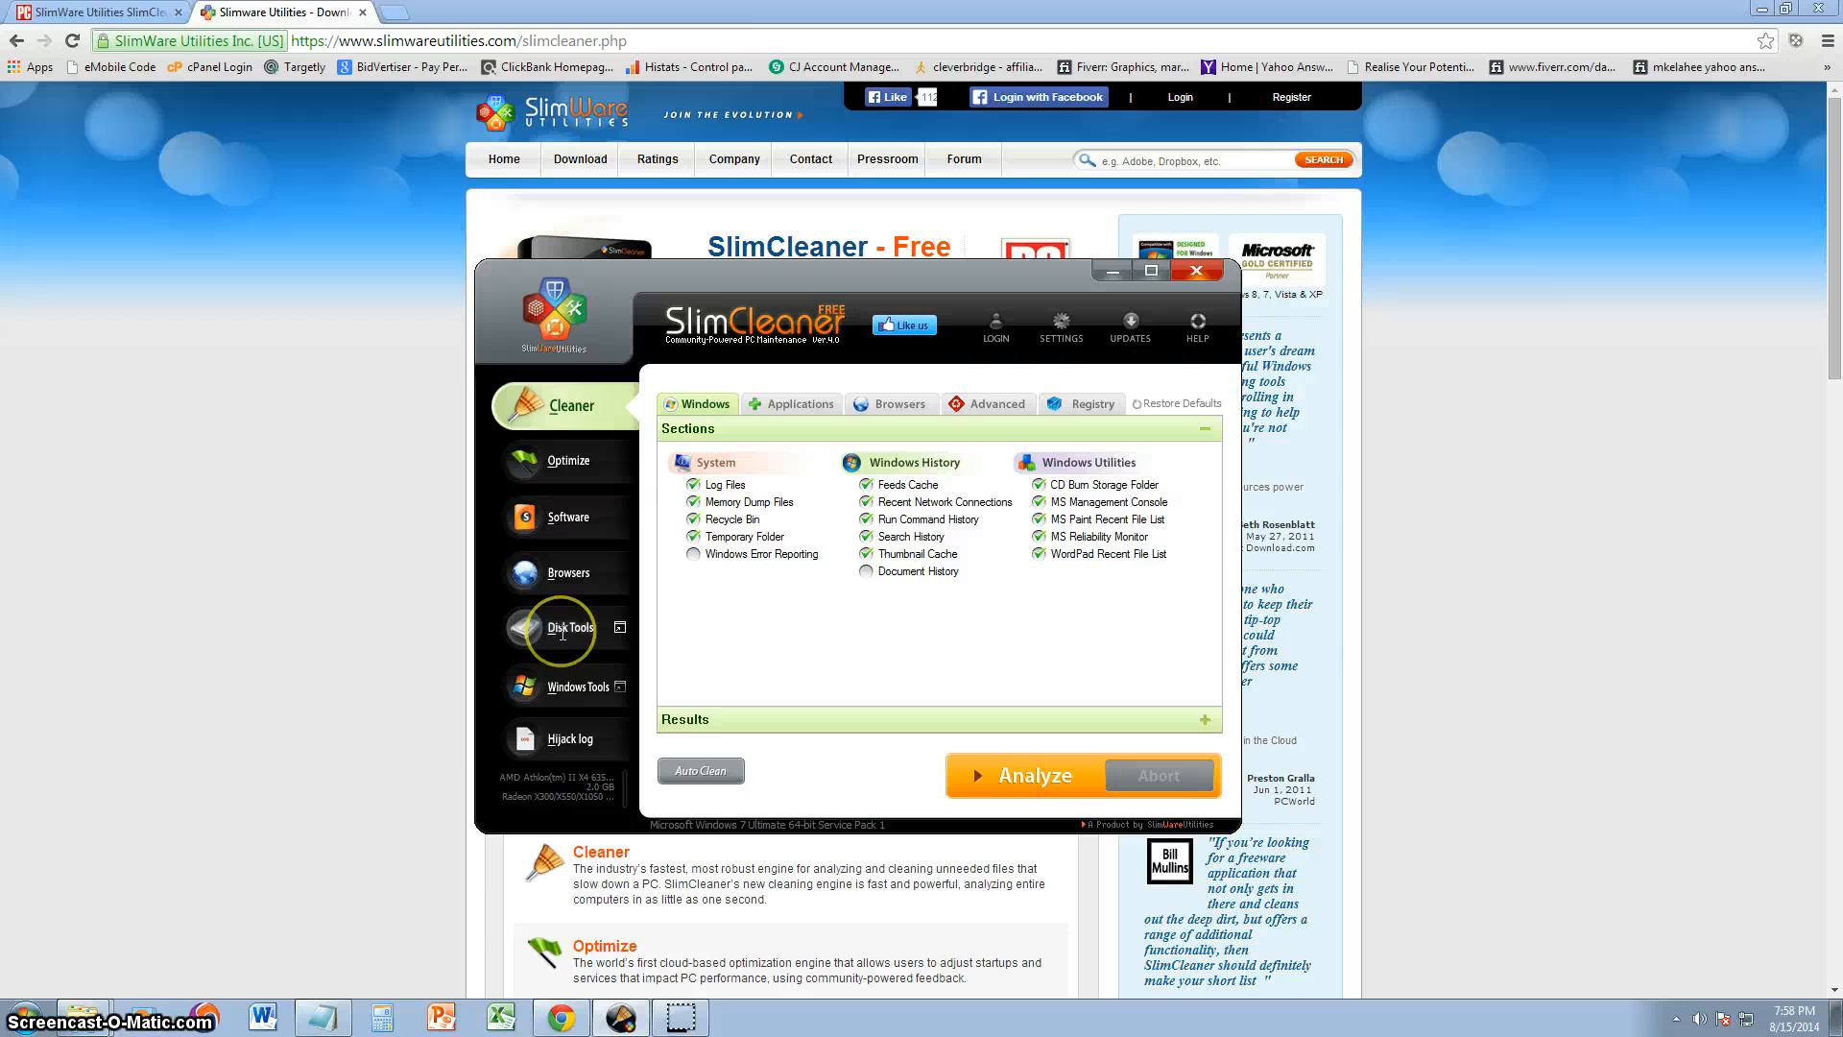
pyautogui.moveTo(570, 687)
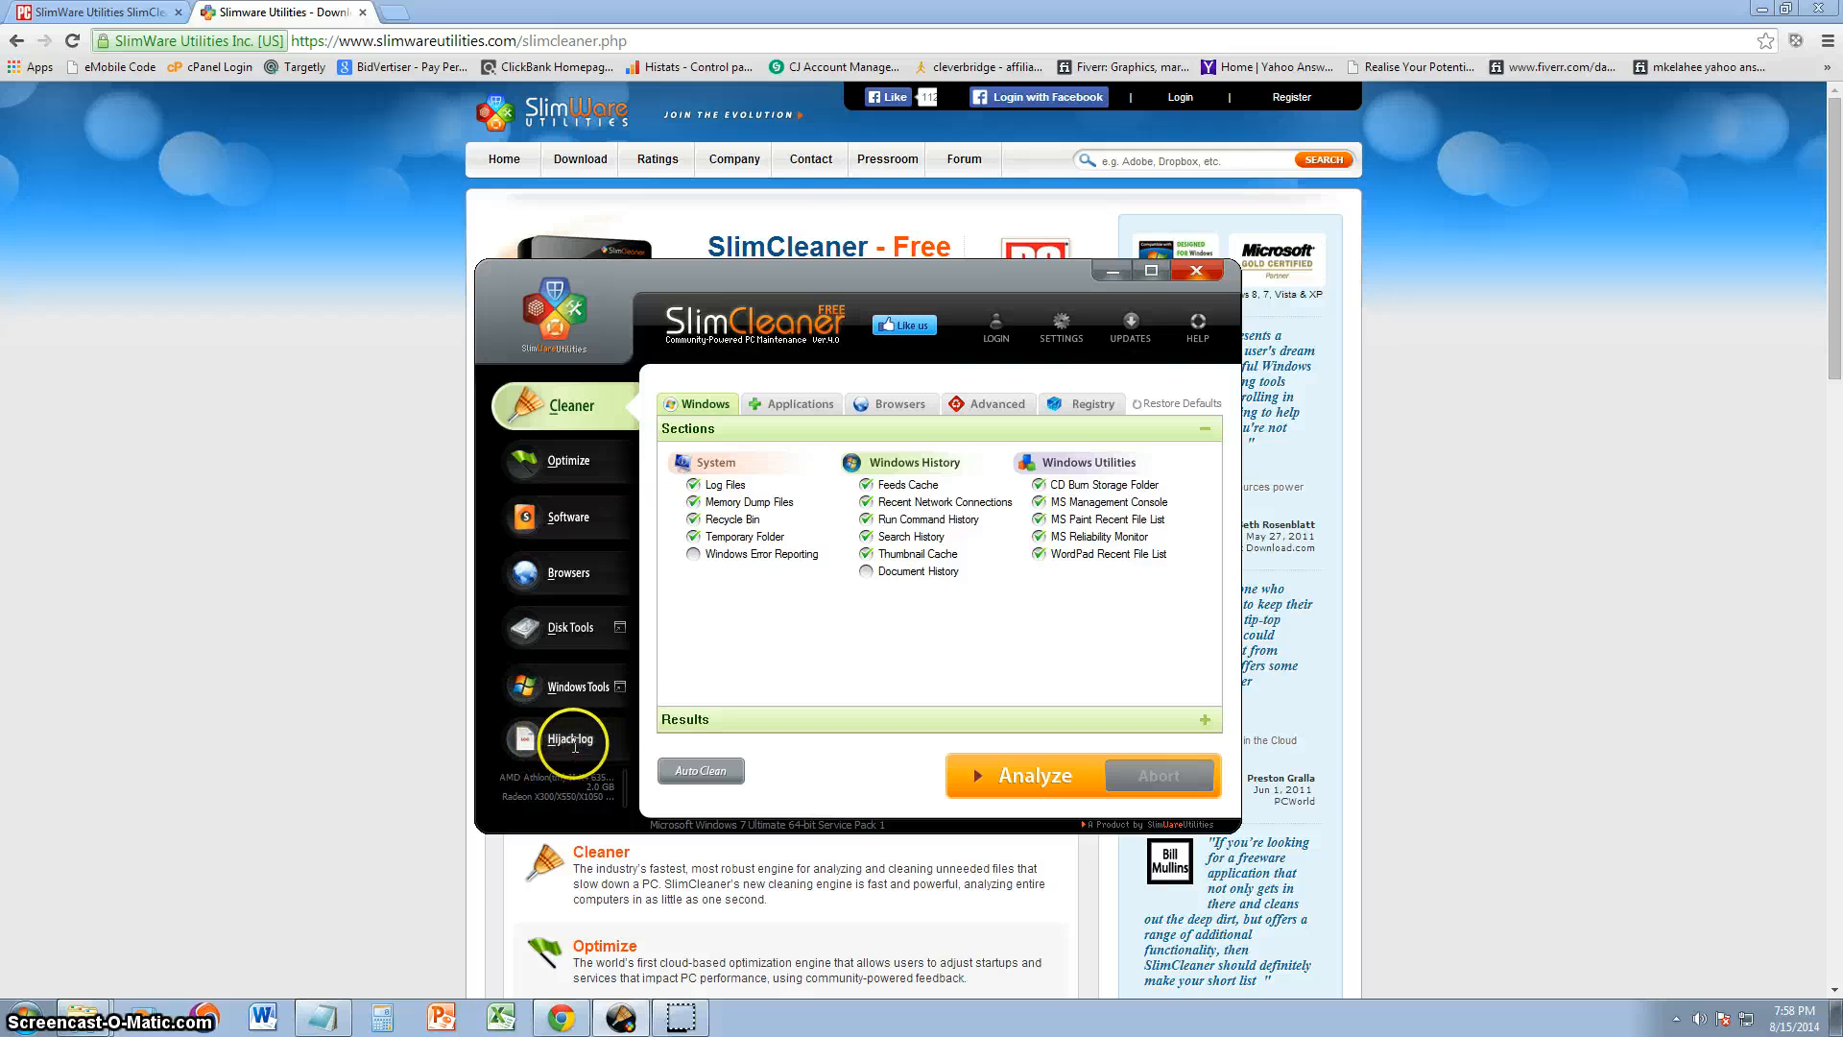
pyautogui.moveTo(572, 405)
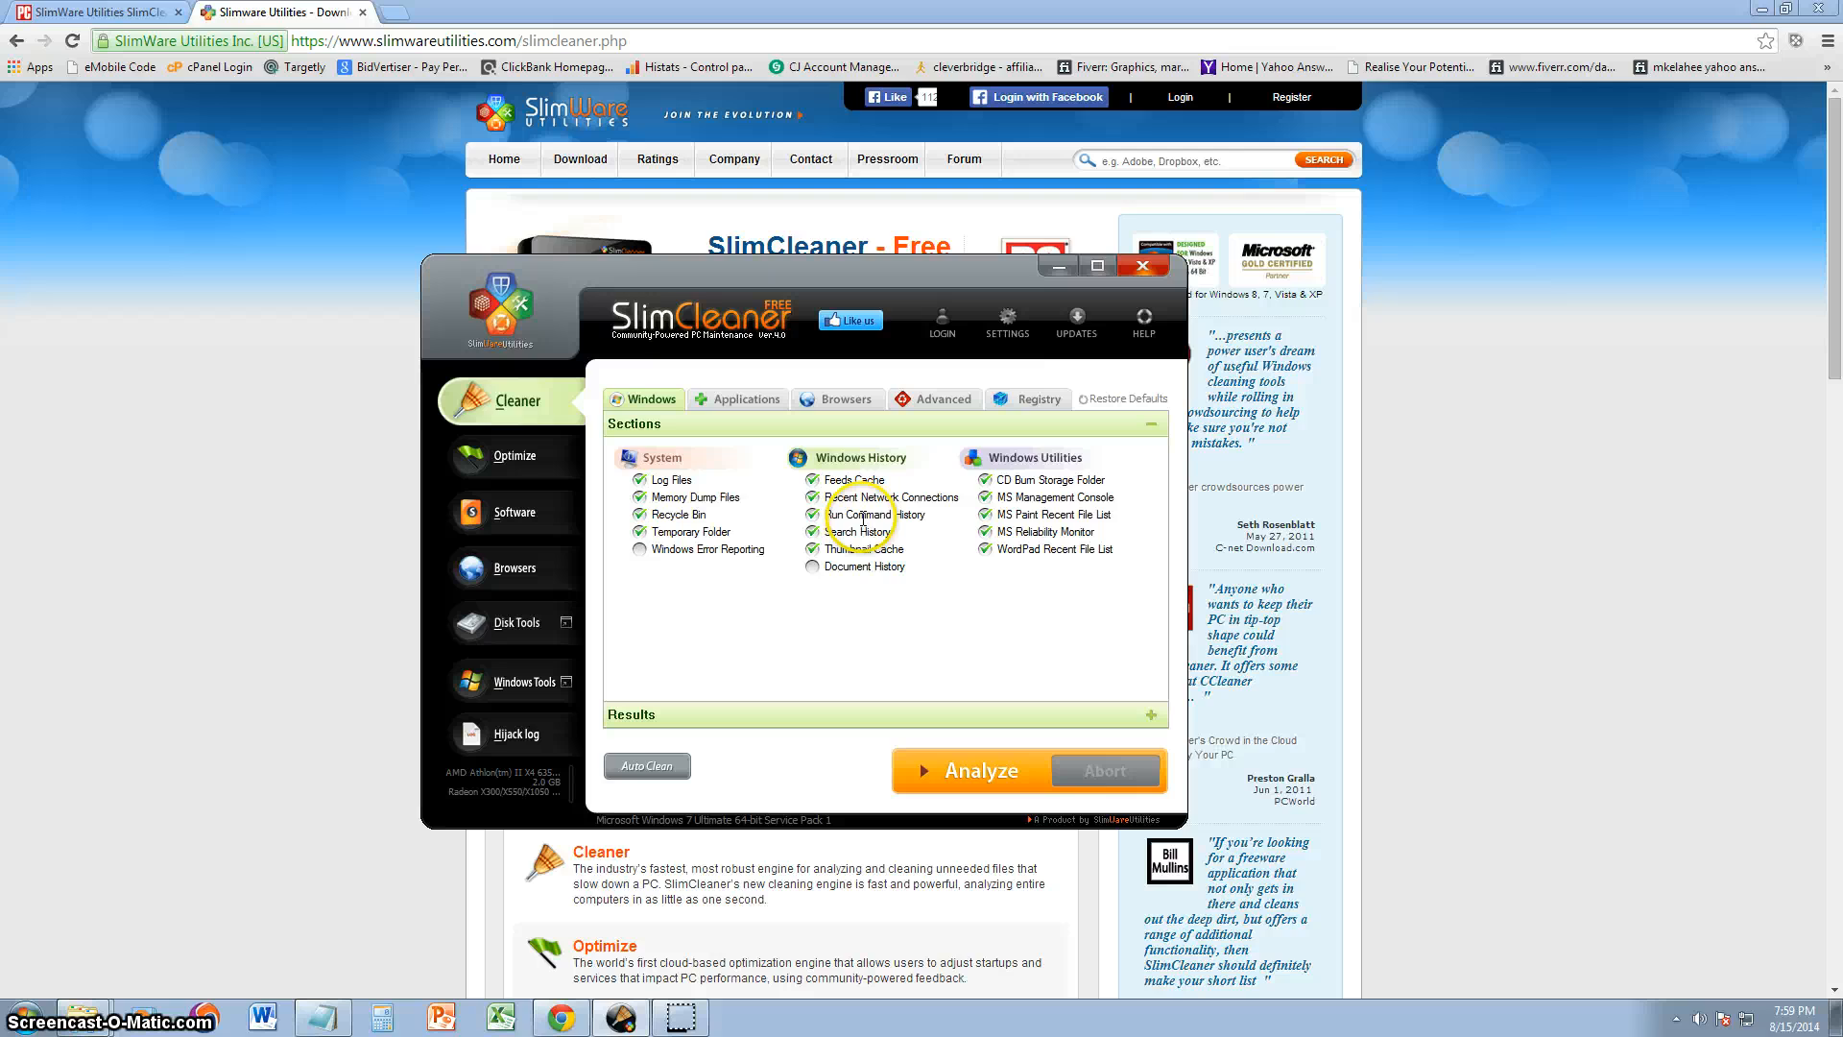
pyautogui.click(745, 399)
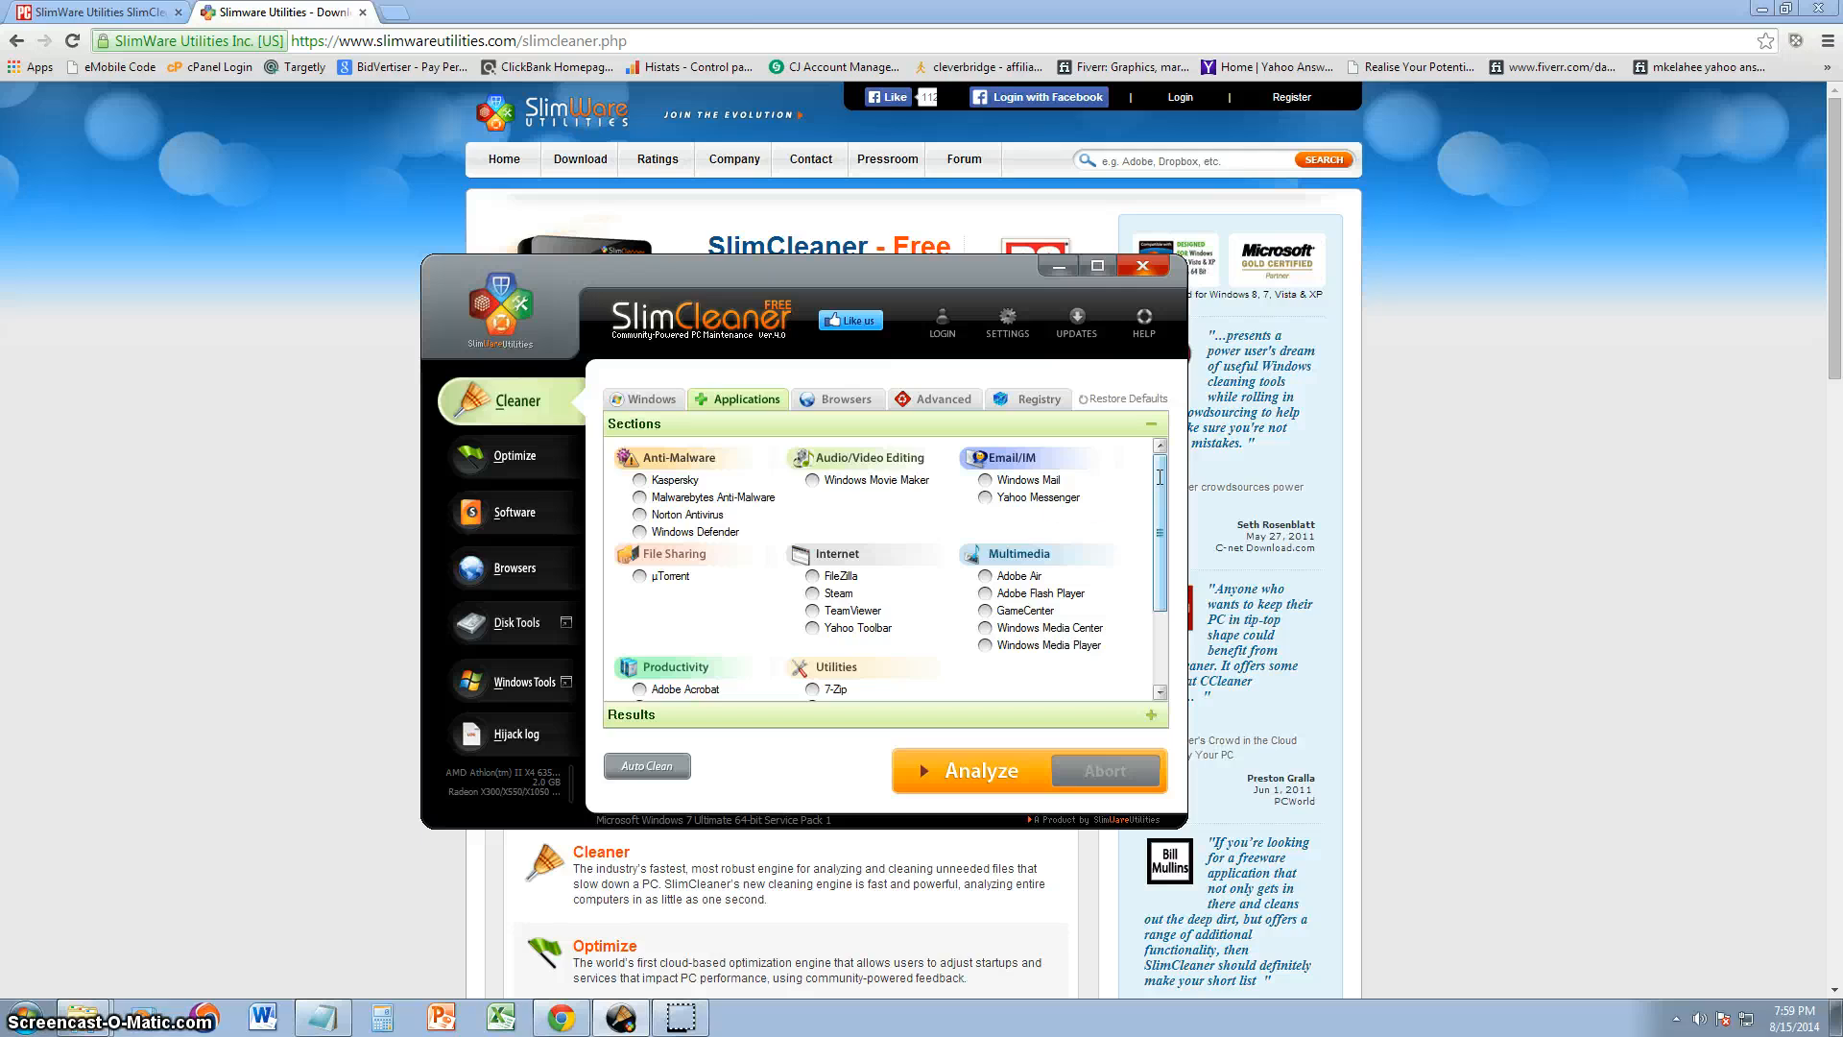
pyautogui.rightClick(672, 480)
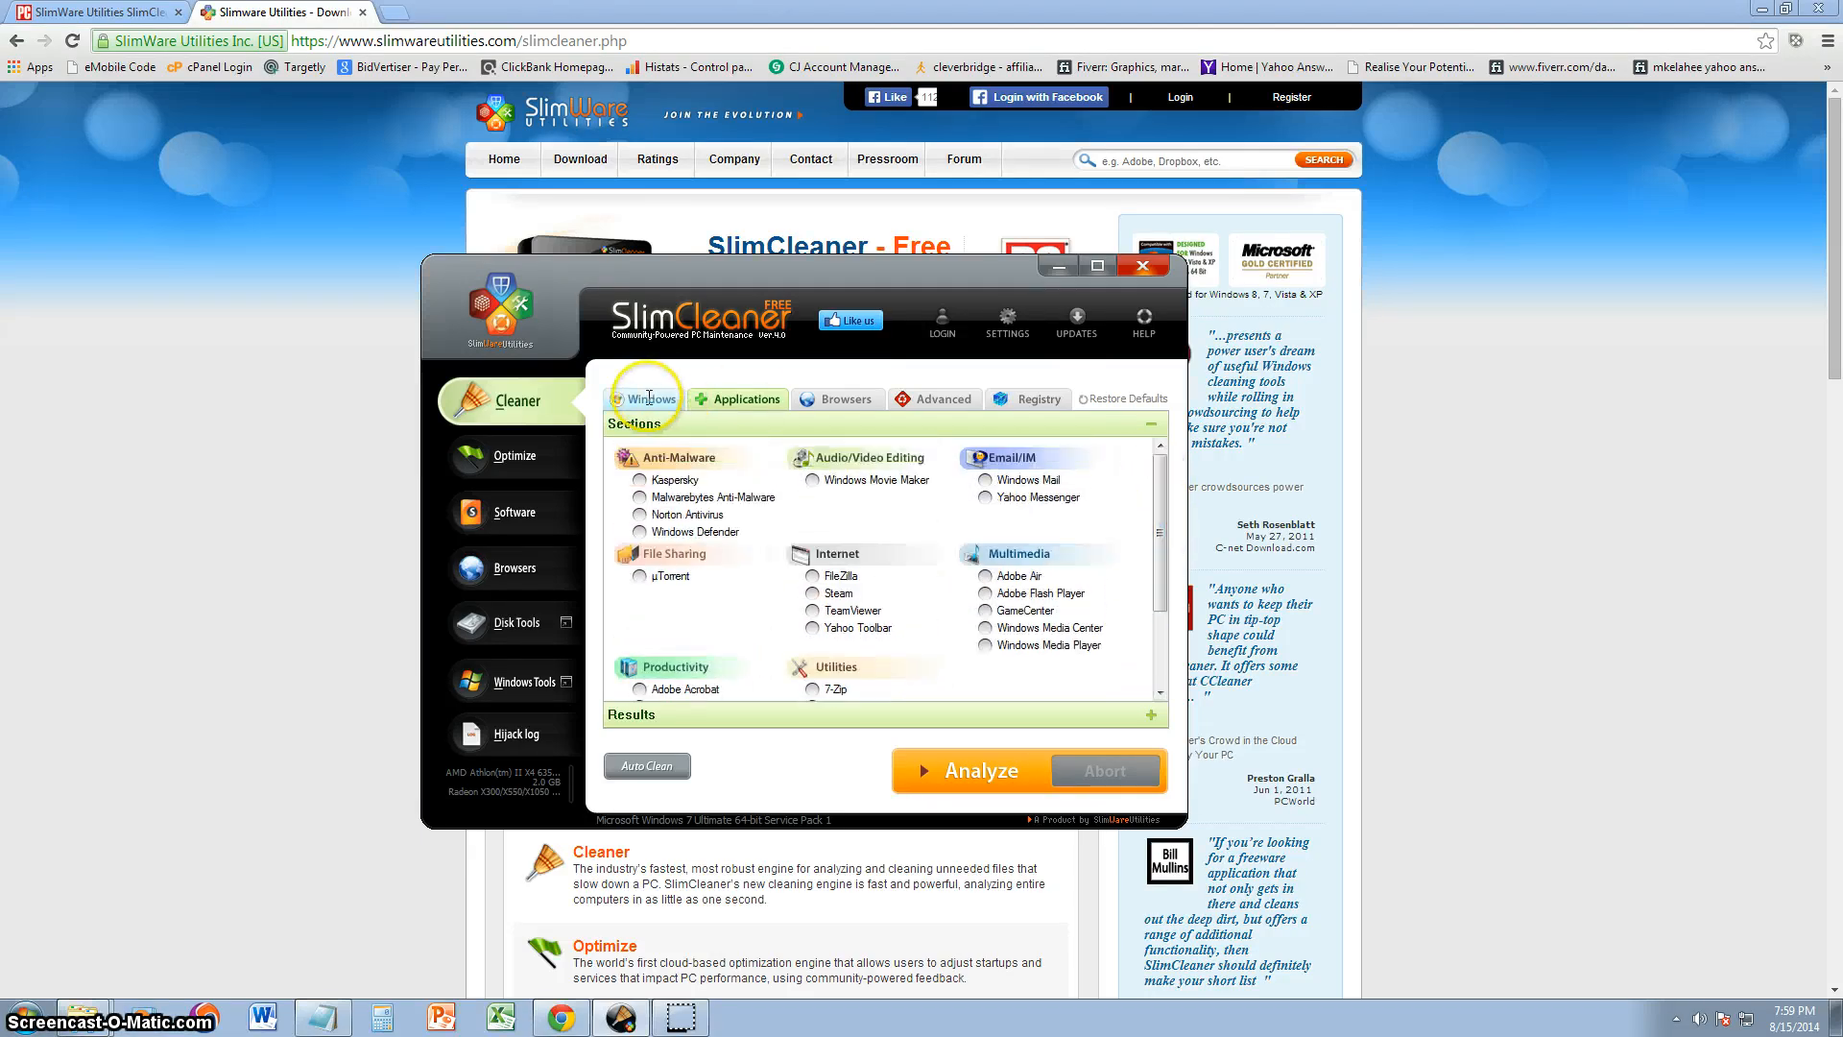
pyautogui.click(652, 400)
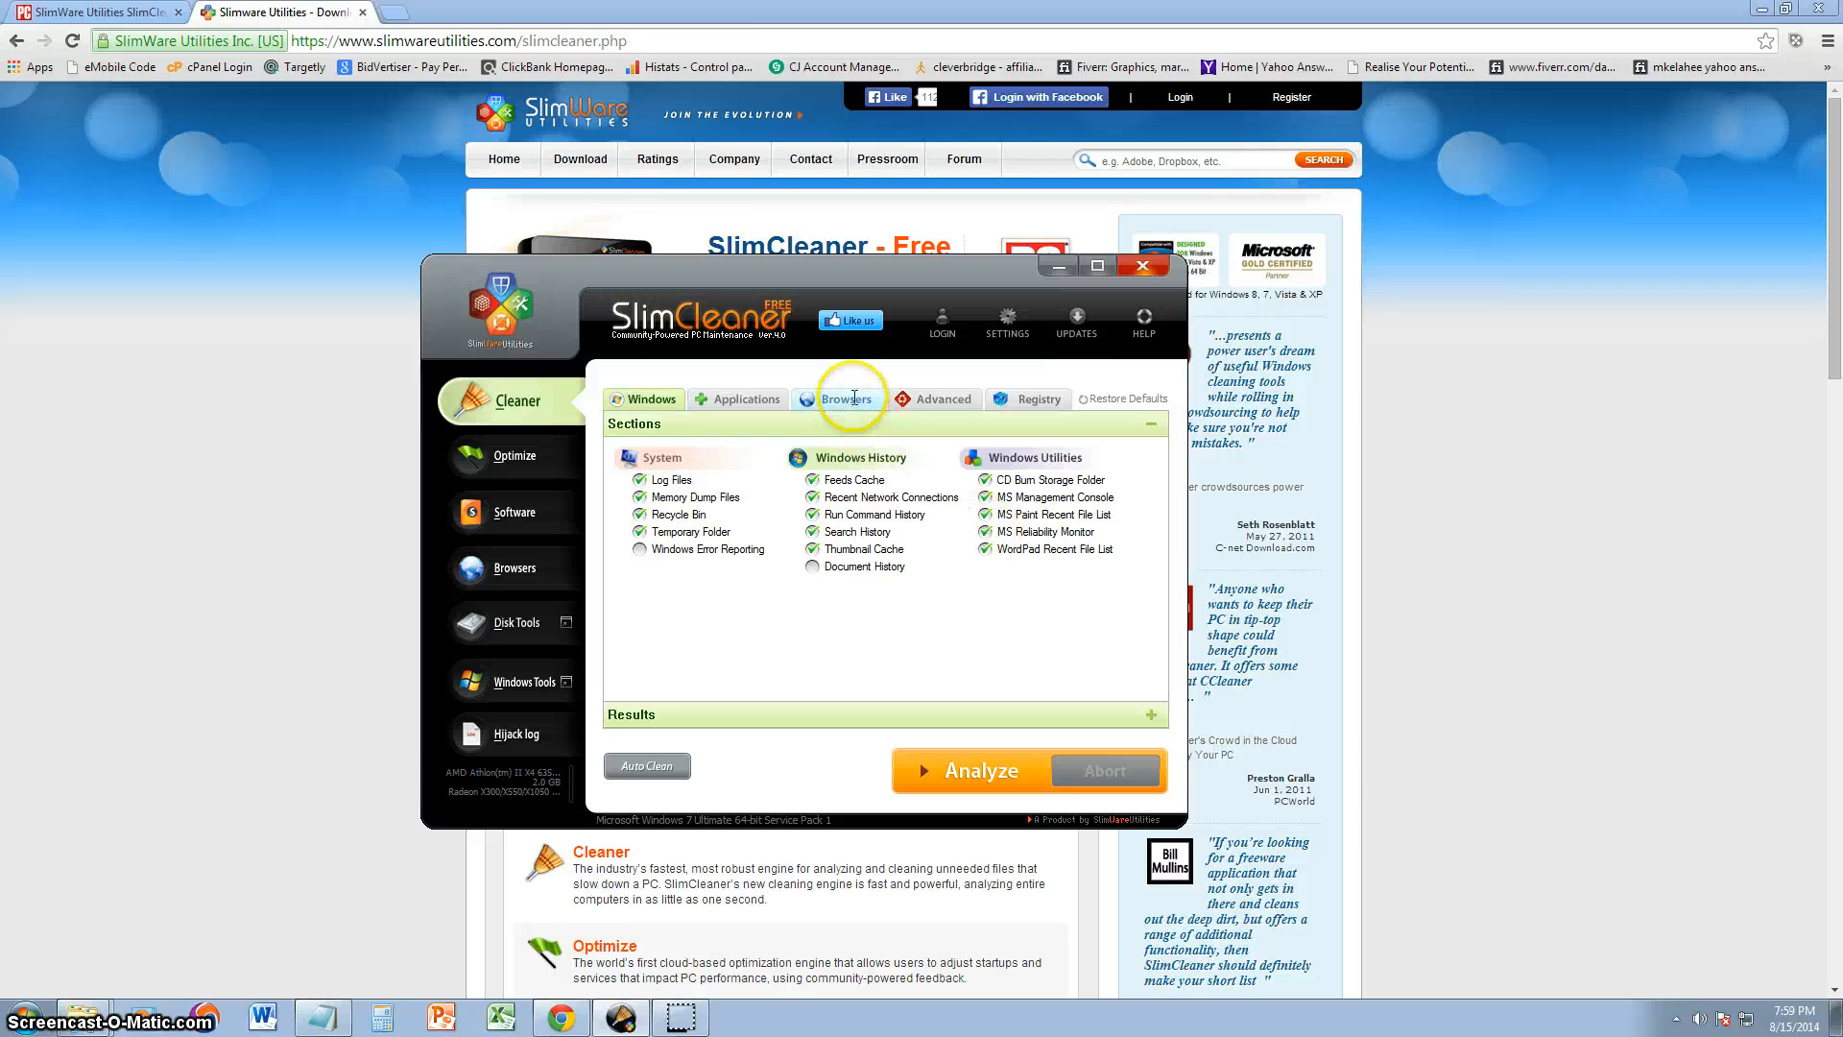
pyautogui.click(844, 399)
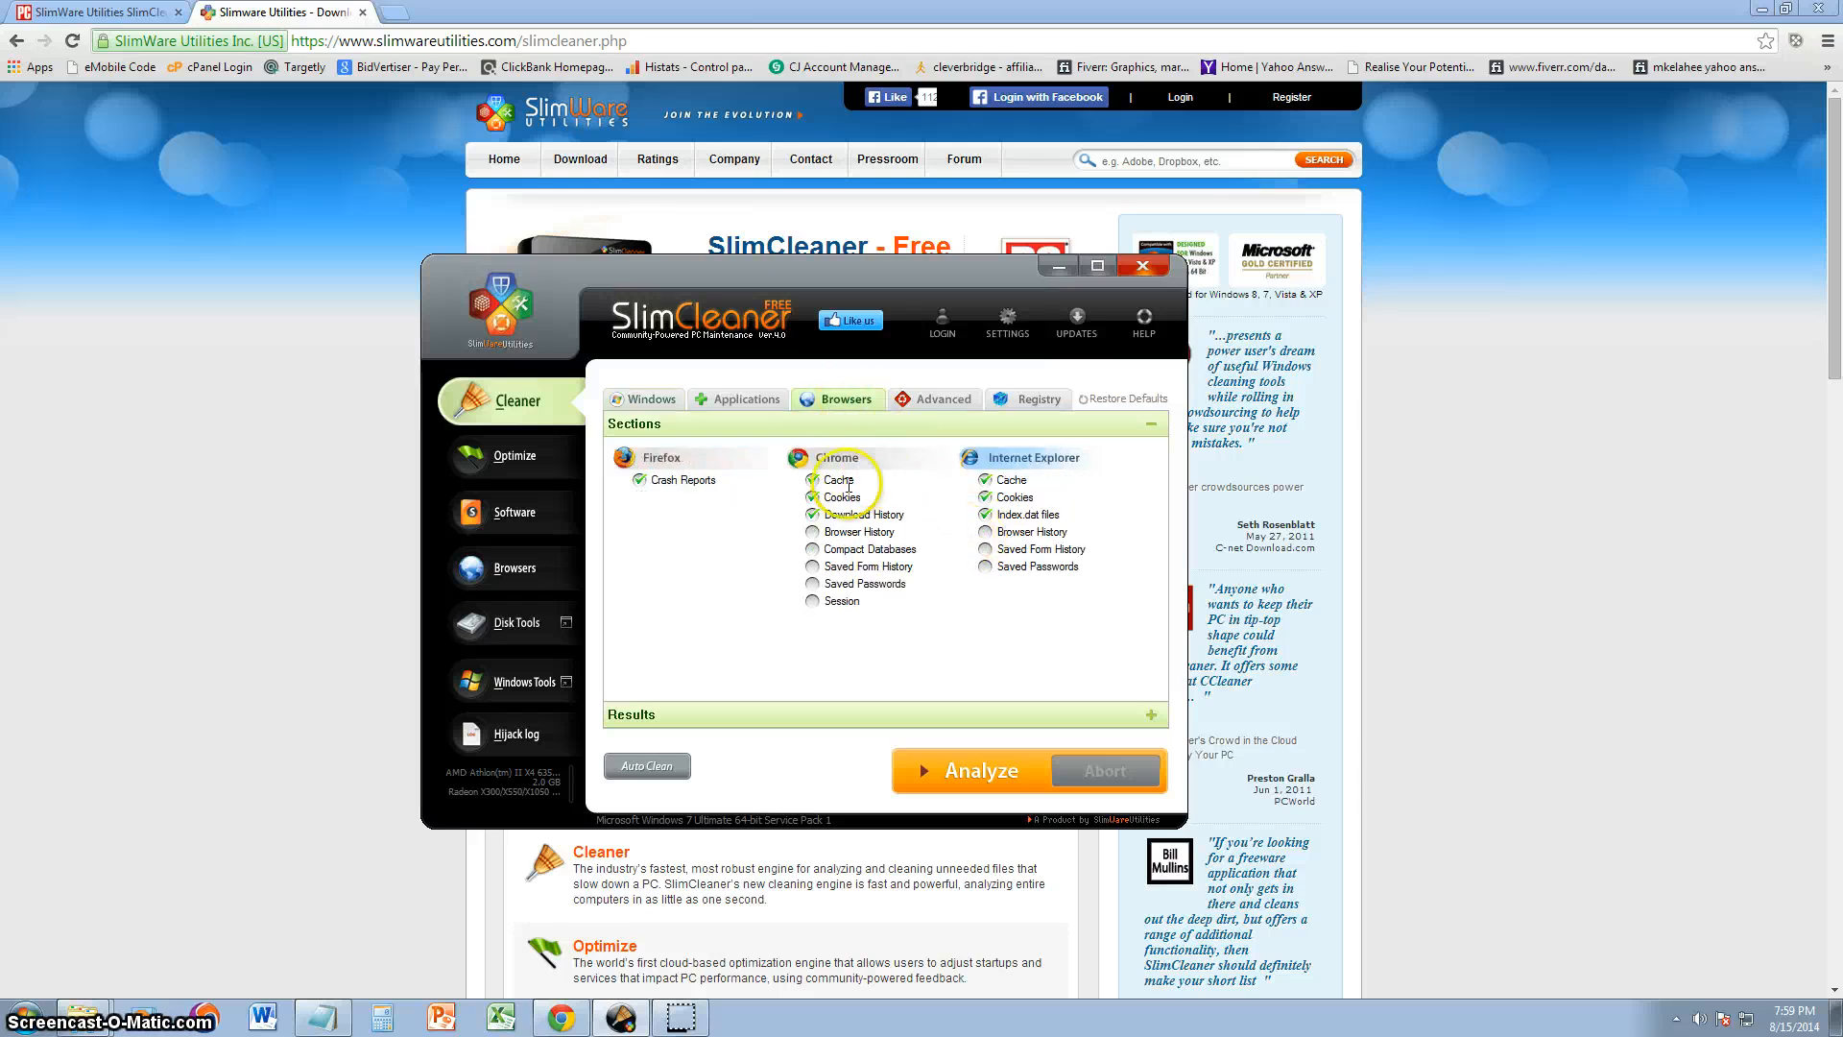
pyautogui.click(936, 399)
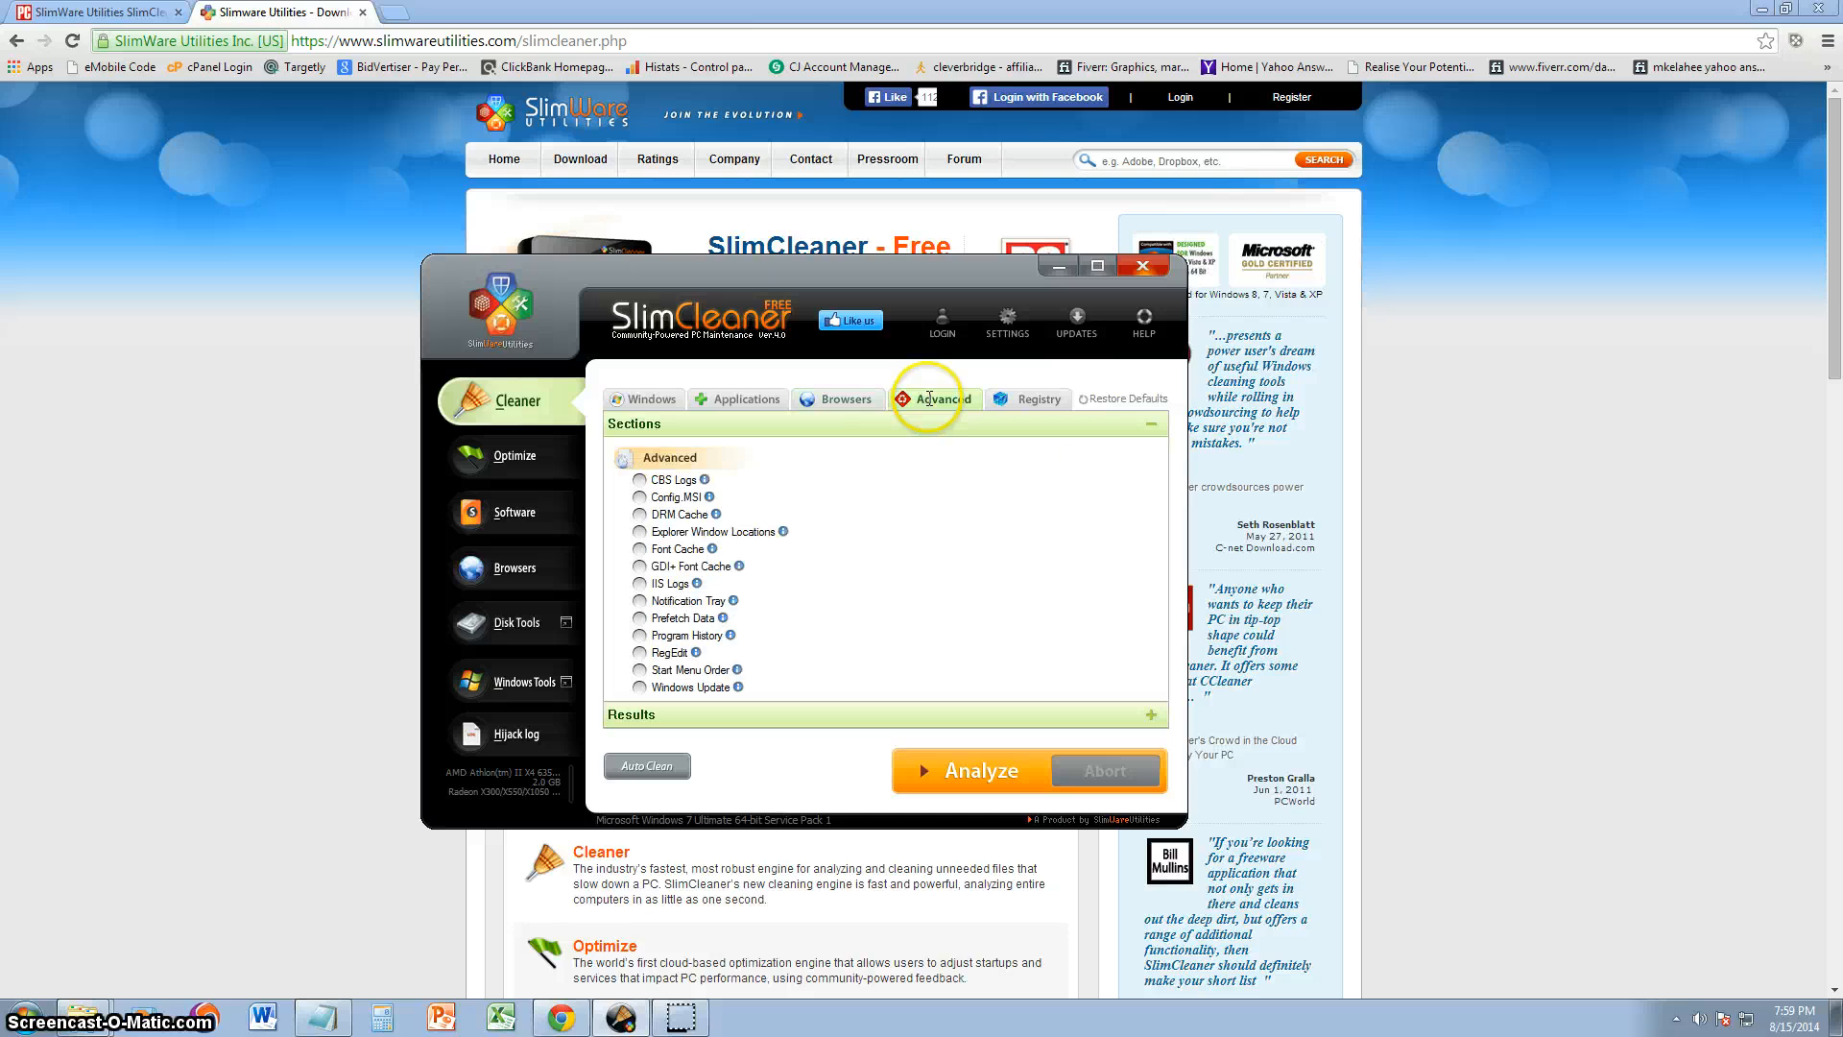
pyautogui.click(1033, 399)
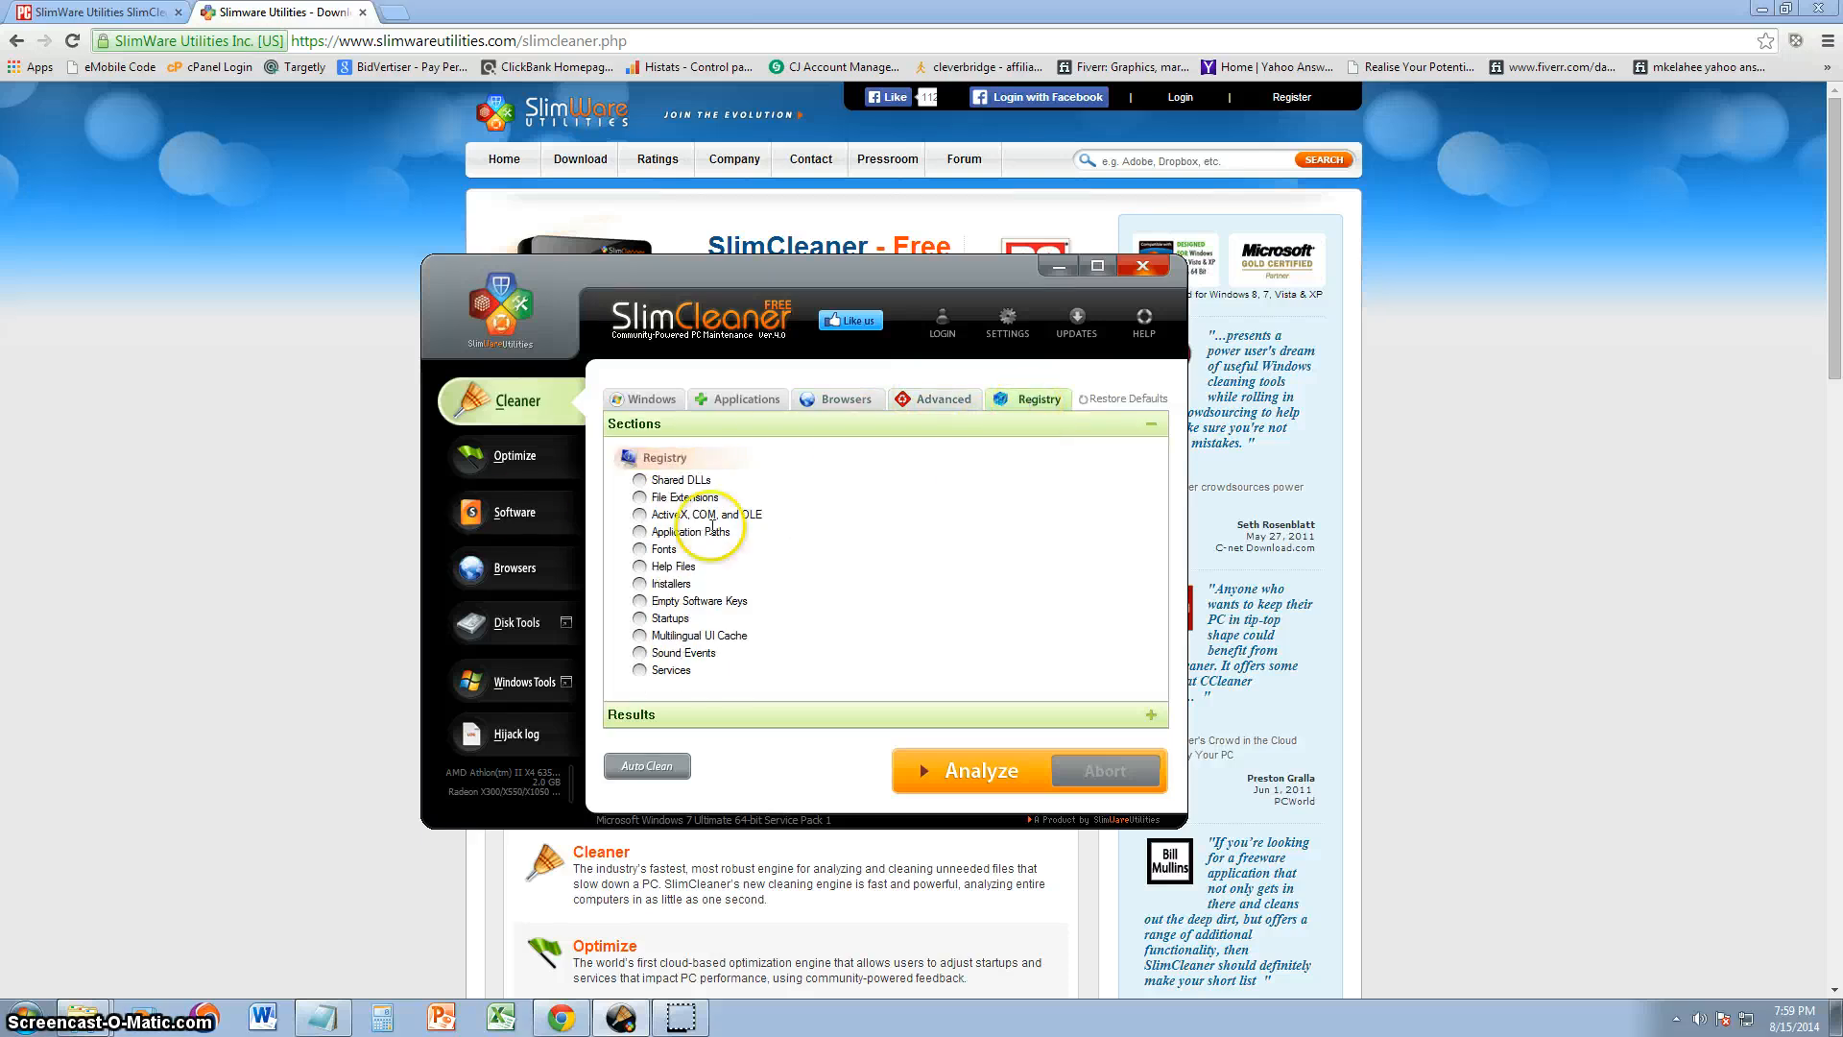
pyautogui.click(651, 399)
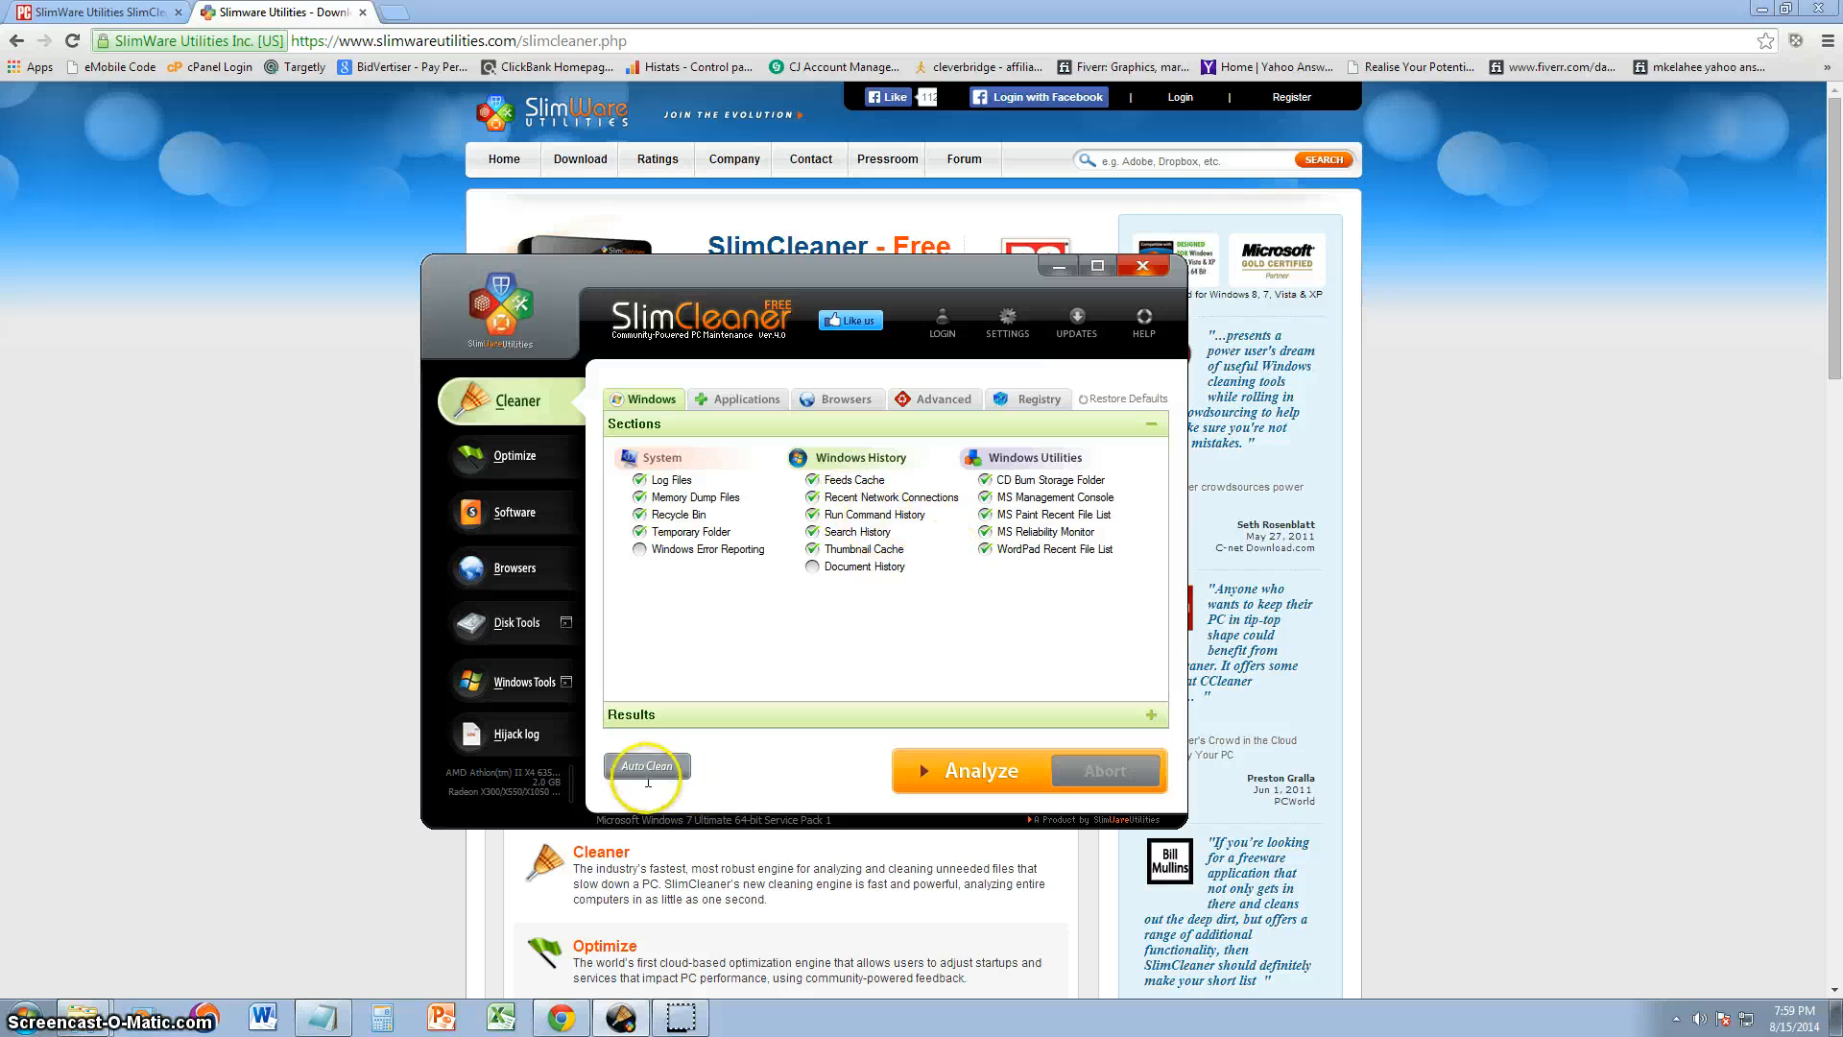
# Step: Run the automatic clean, confirming deletion, browser restart and removal of all web cookies
pyautogui.click(645, 766)
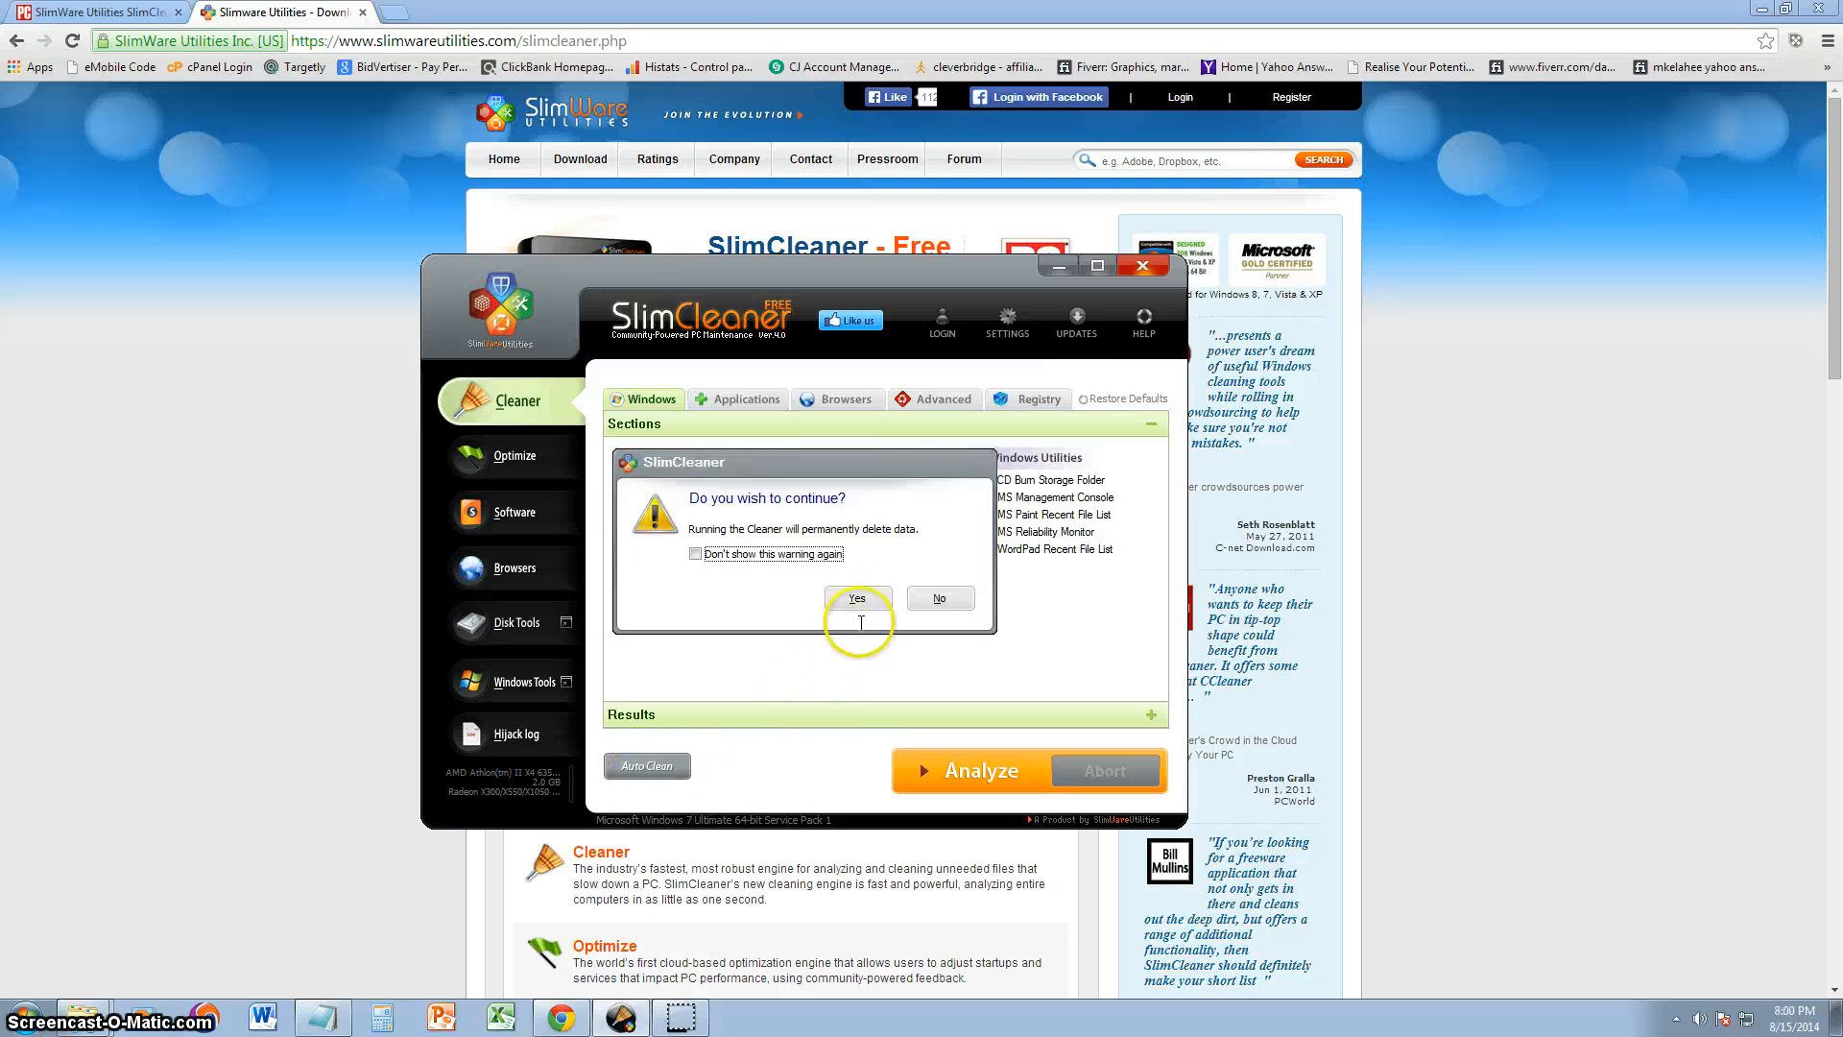
pyautogui.click(856, 599)
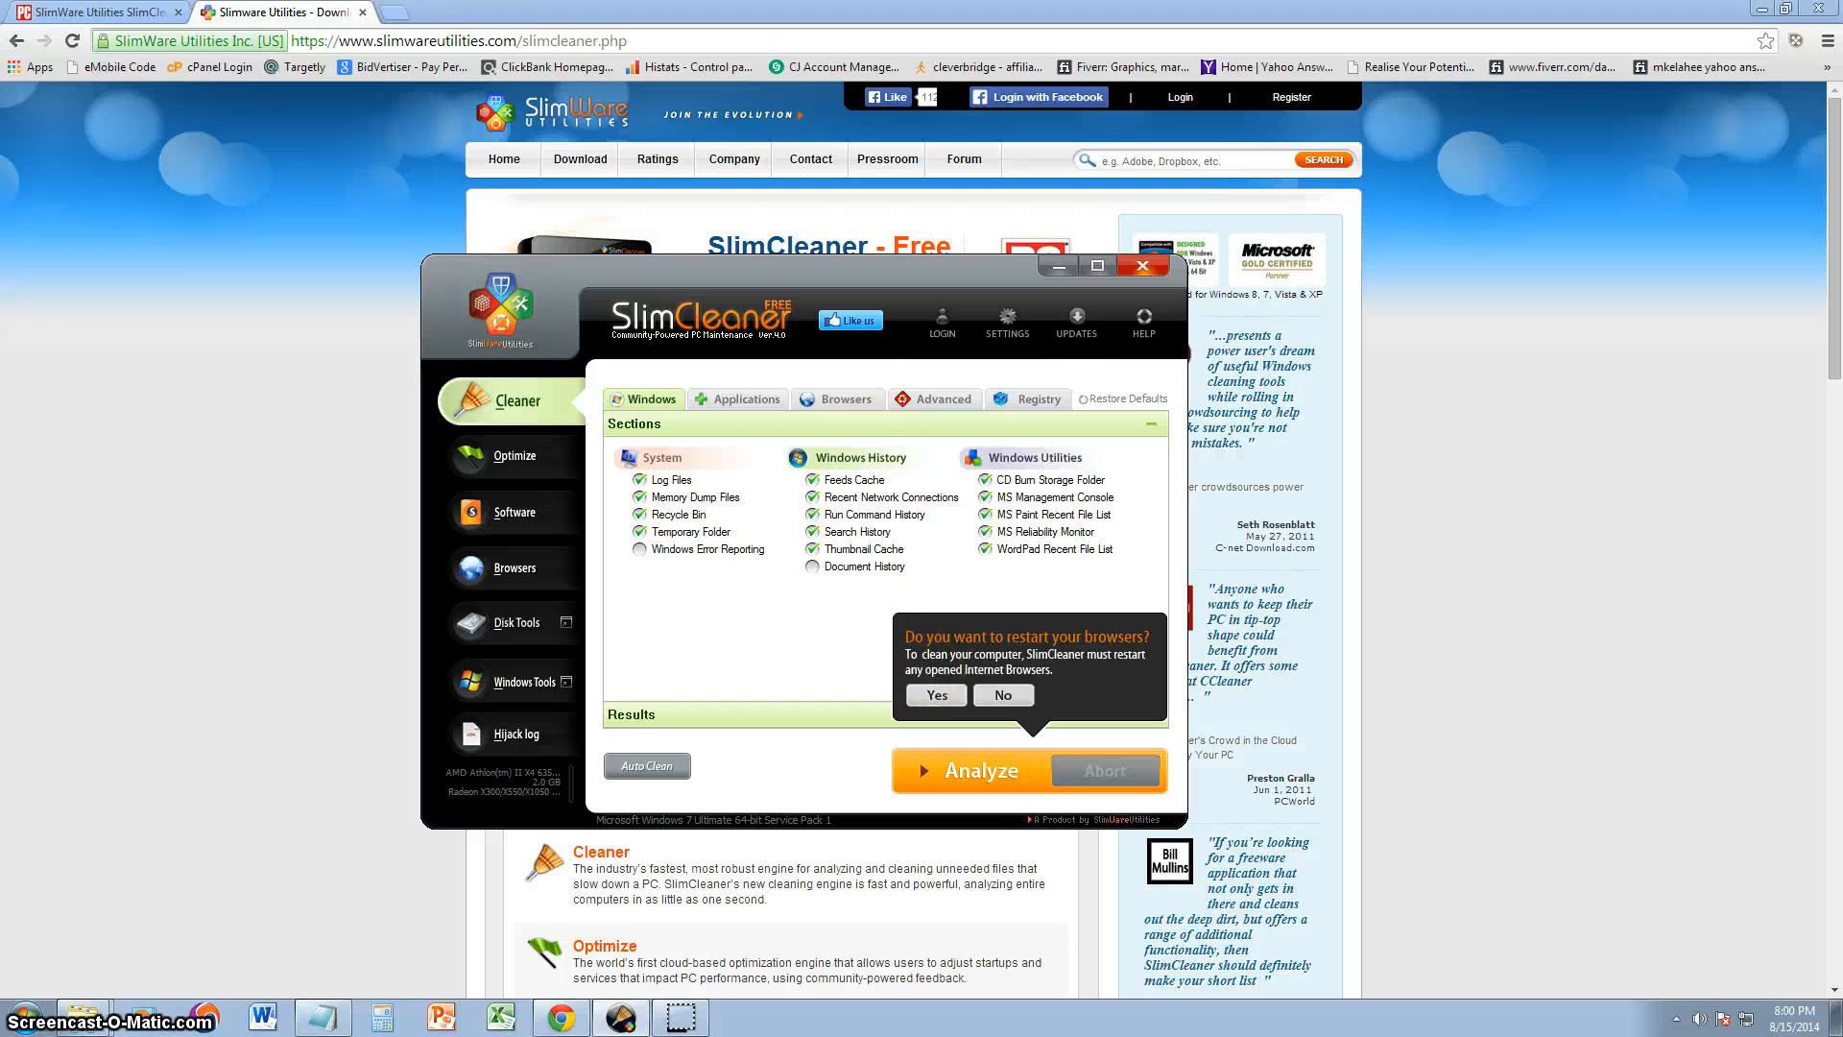
pyautogui.click(935, 694)
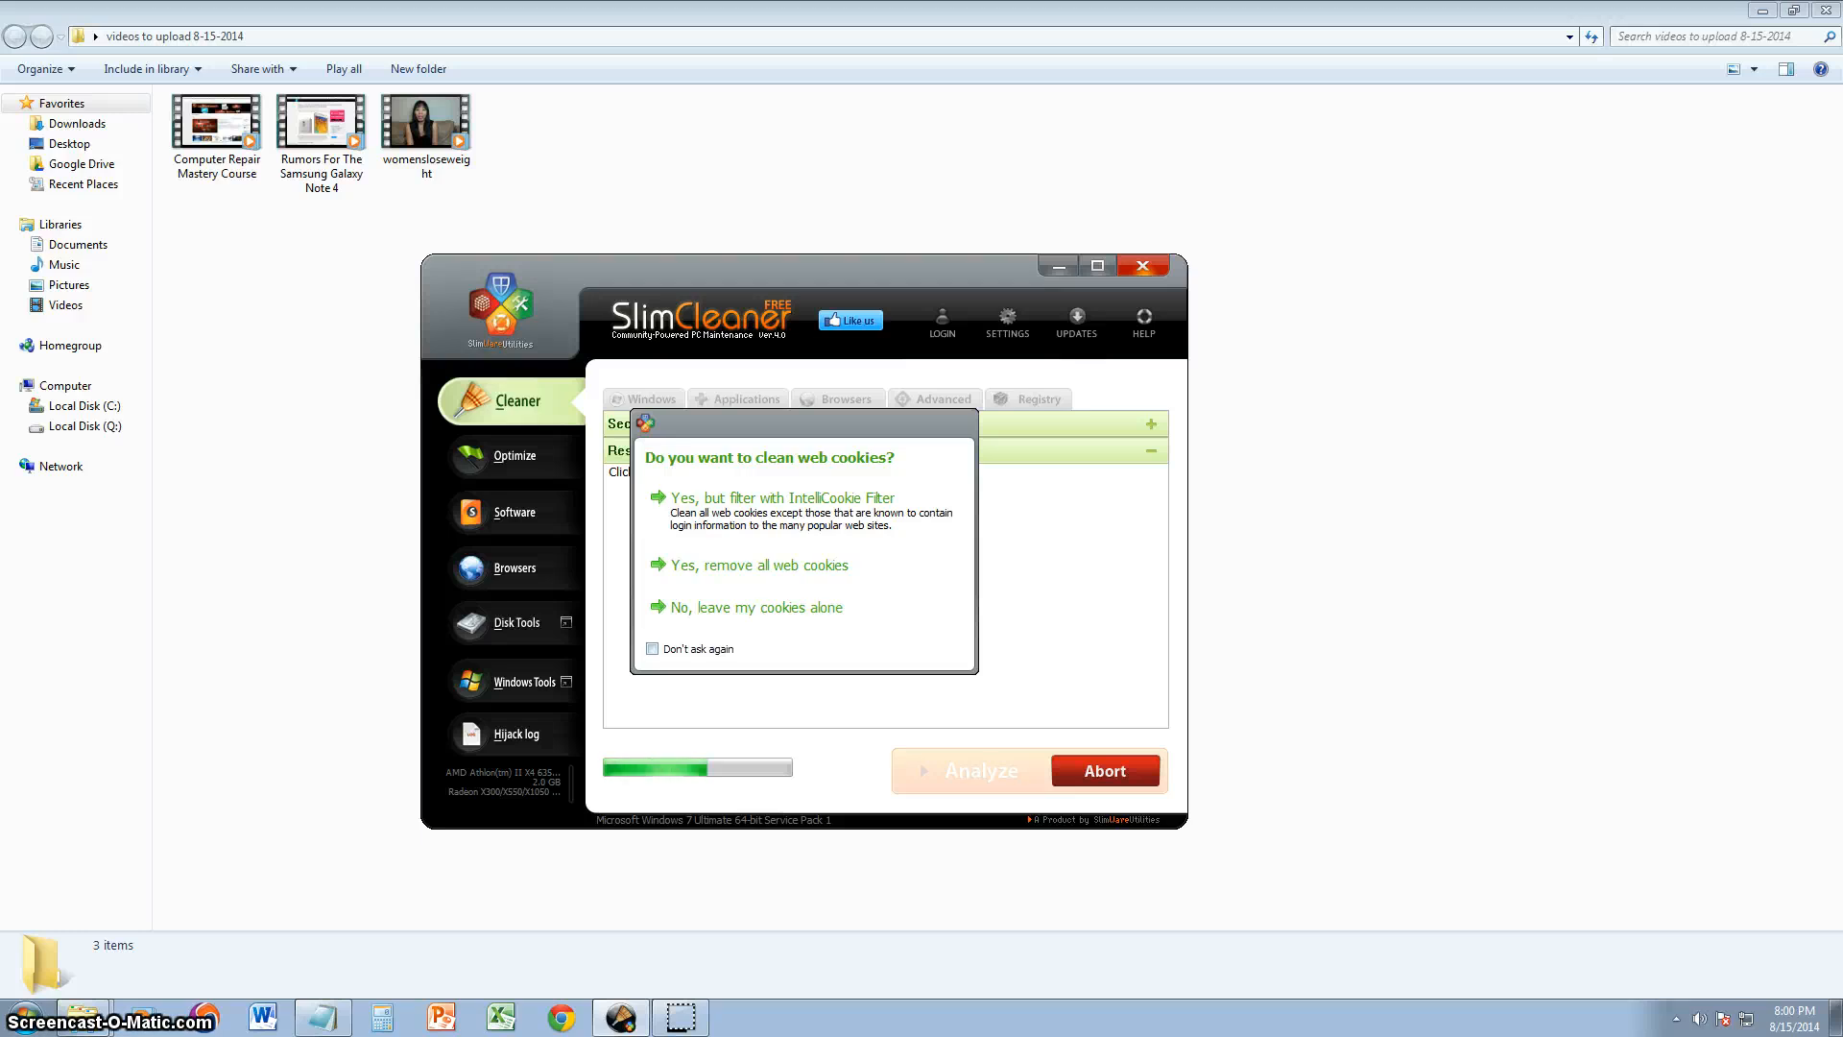
pyautogui.moveTo(741, 637)
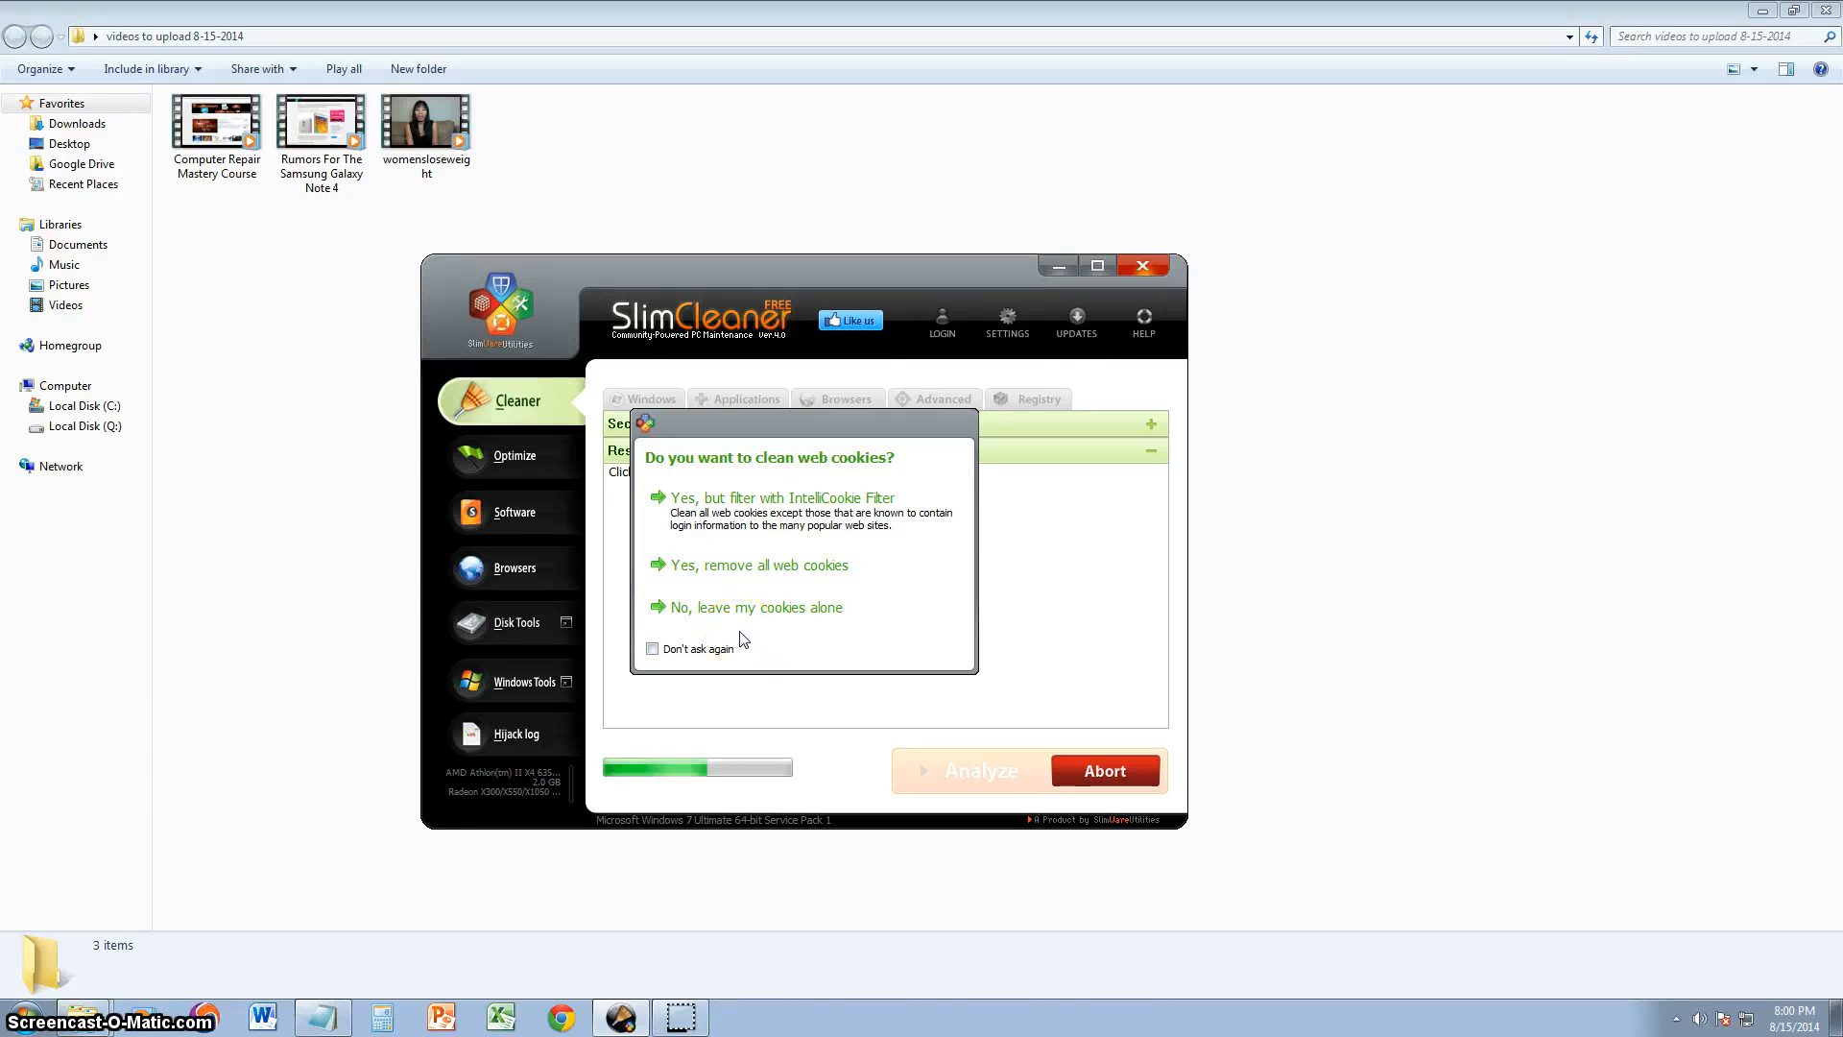
pyautogui.moveTo(782, 573)
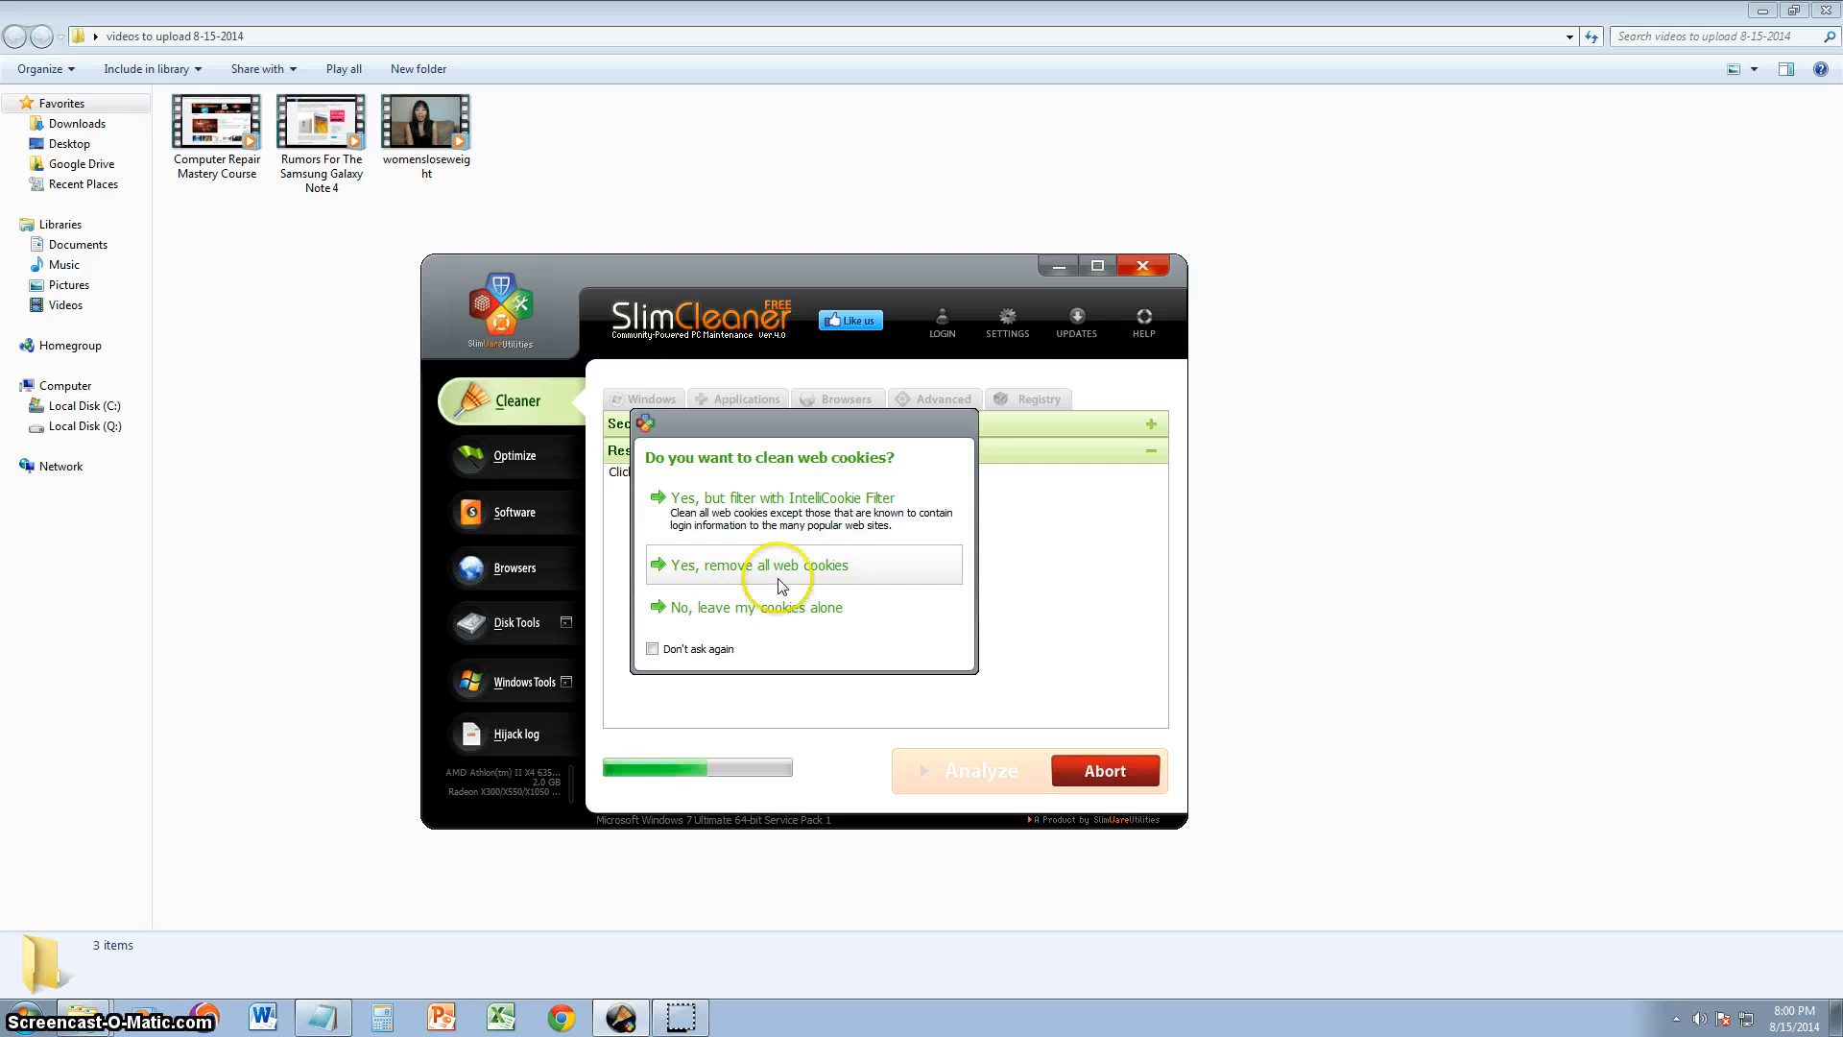
pyautogui.click(752, 564)
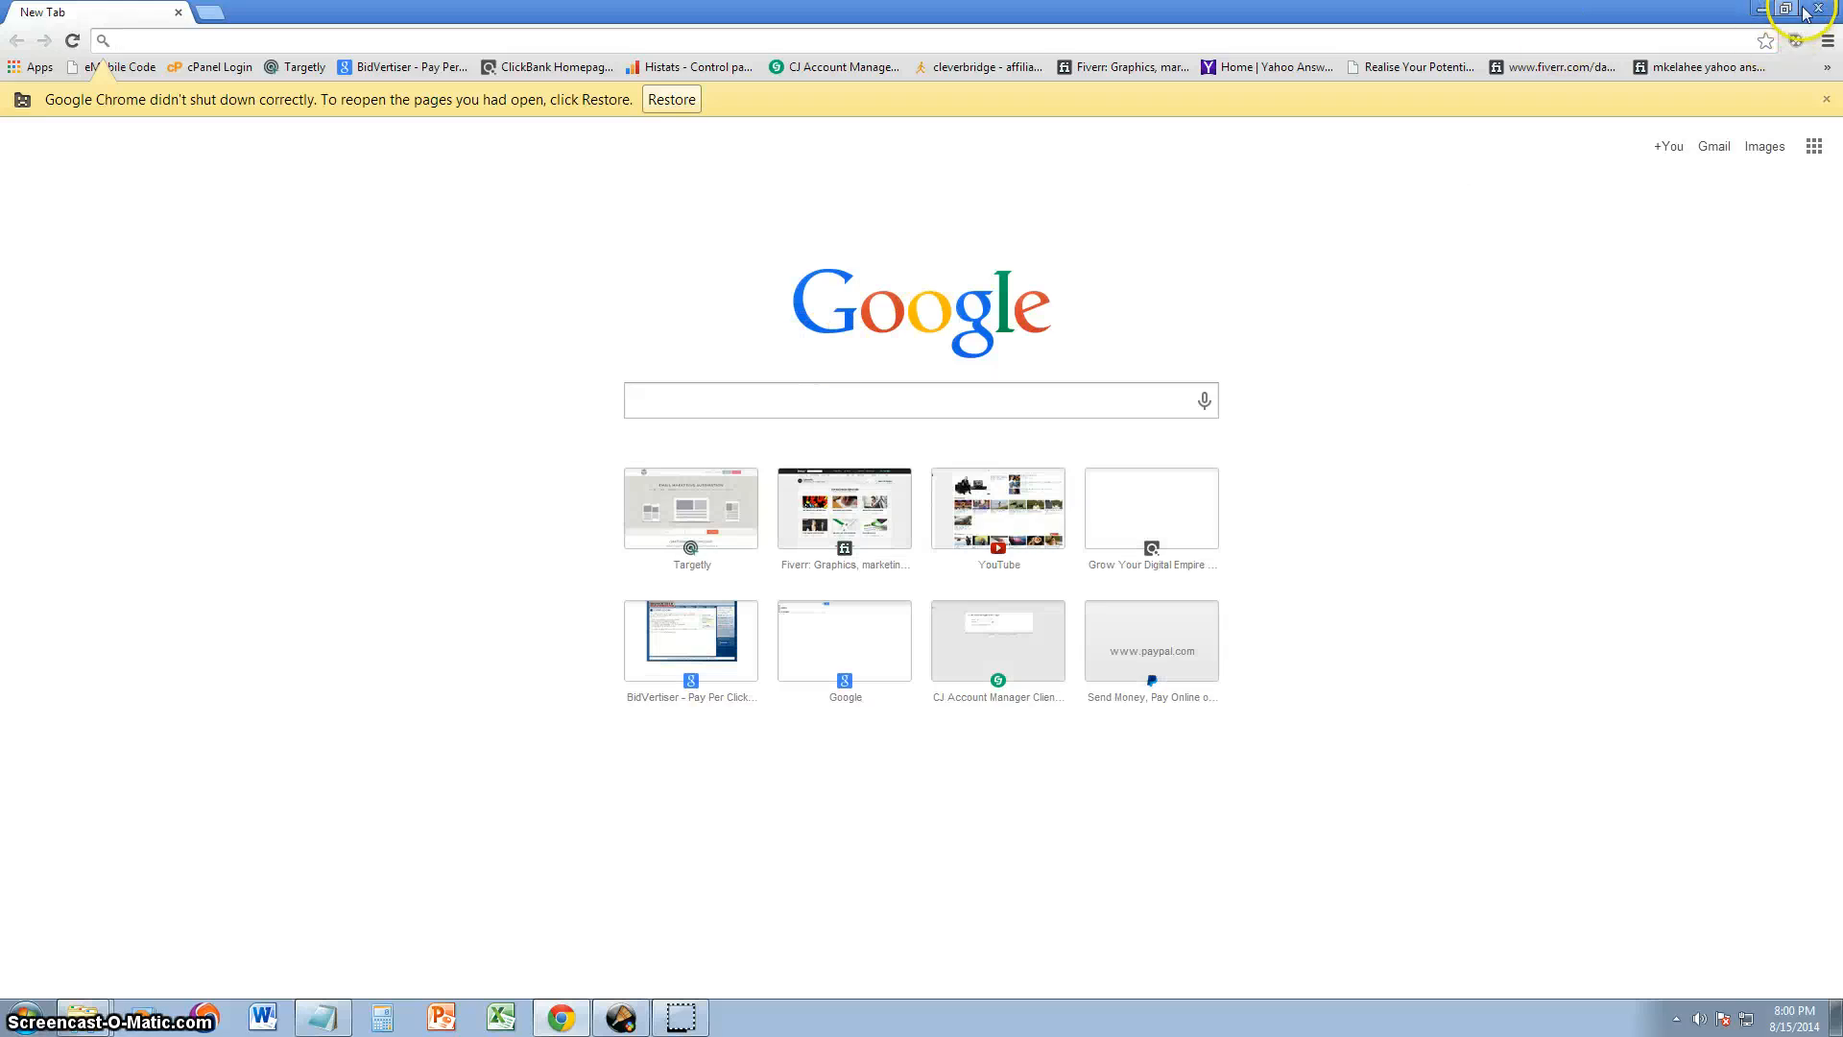
pyautogui.click(620, 1018)
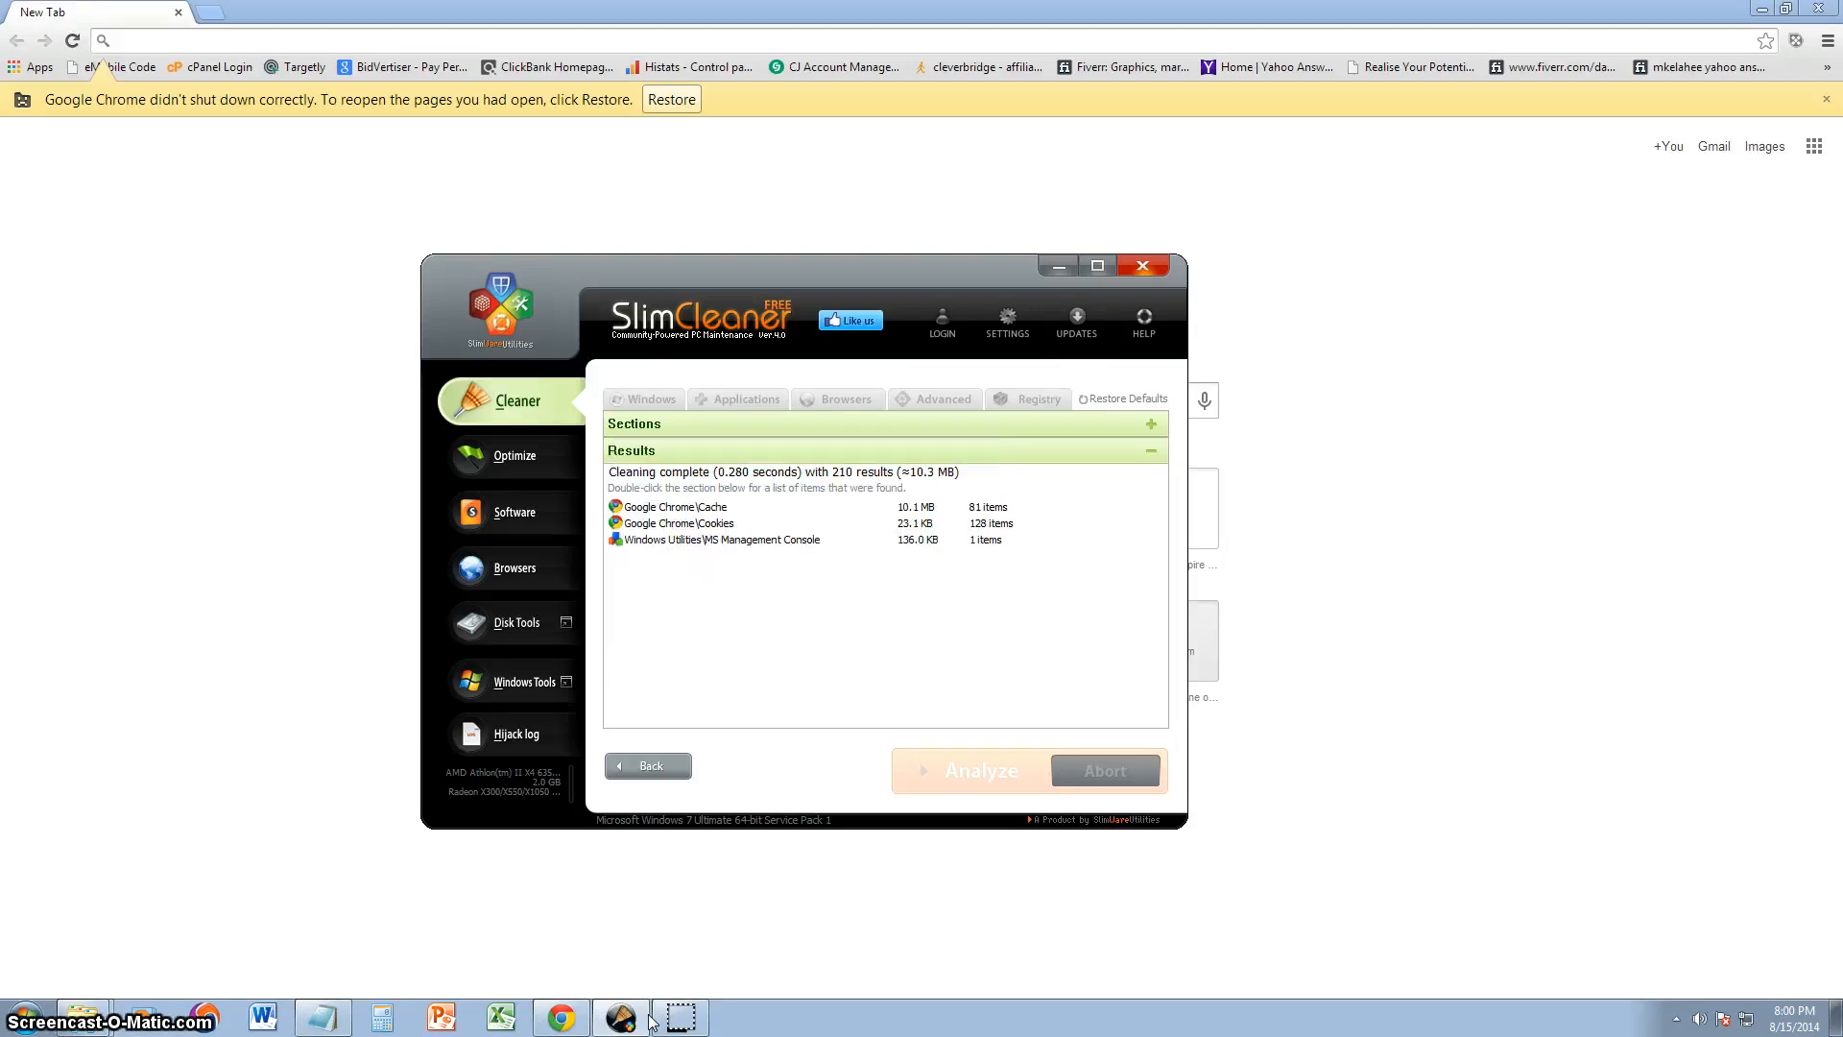
pyautogui.moveTo(904, 631)
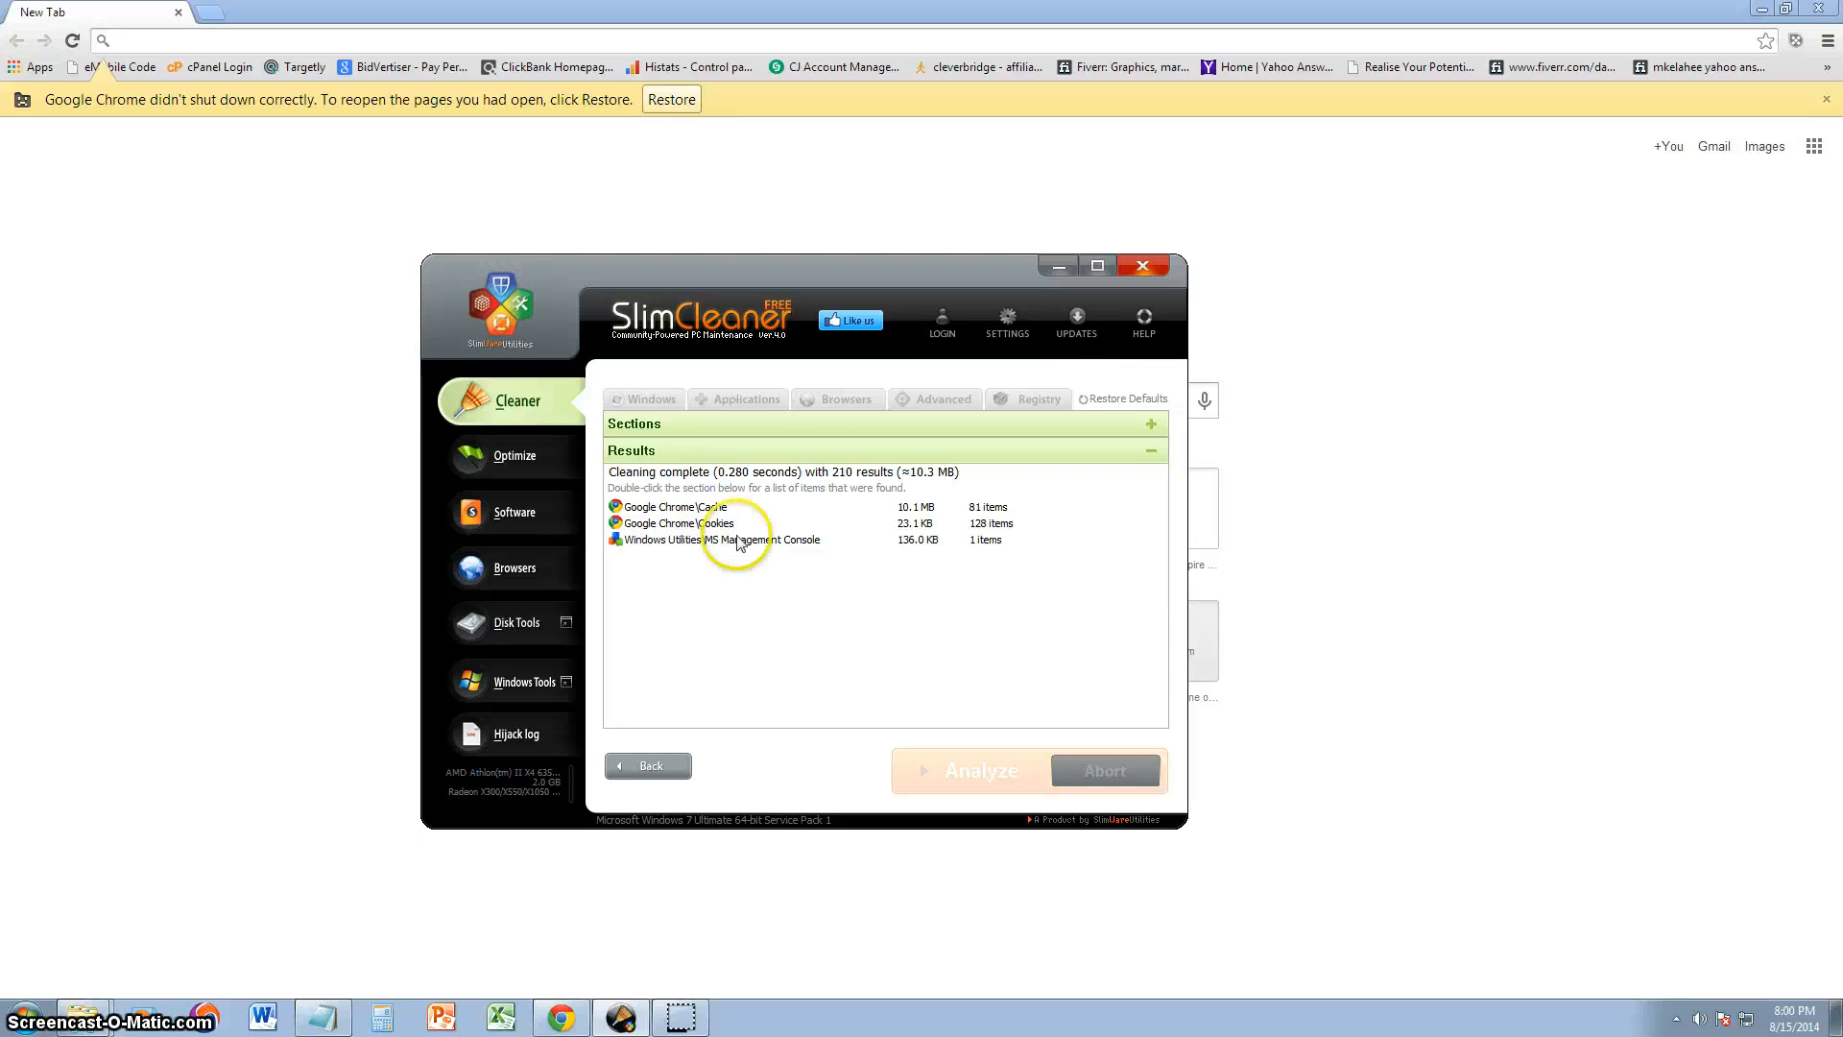
# Step: In Optimize > Startup, mark all seven startup entries and disable them, confirming Yes
pyautogui.click(515, 457)
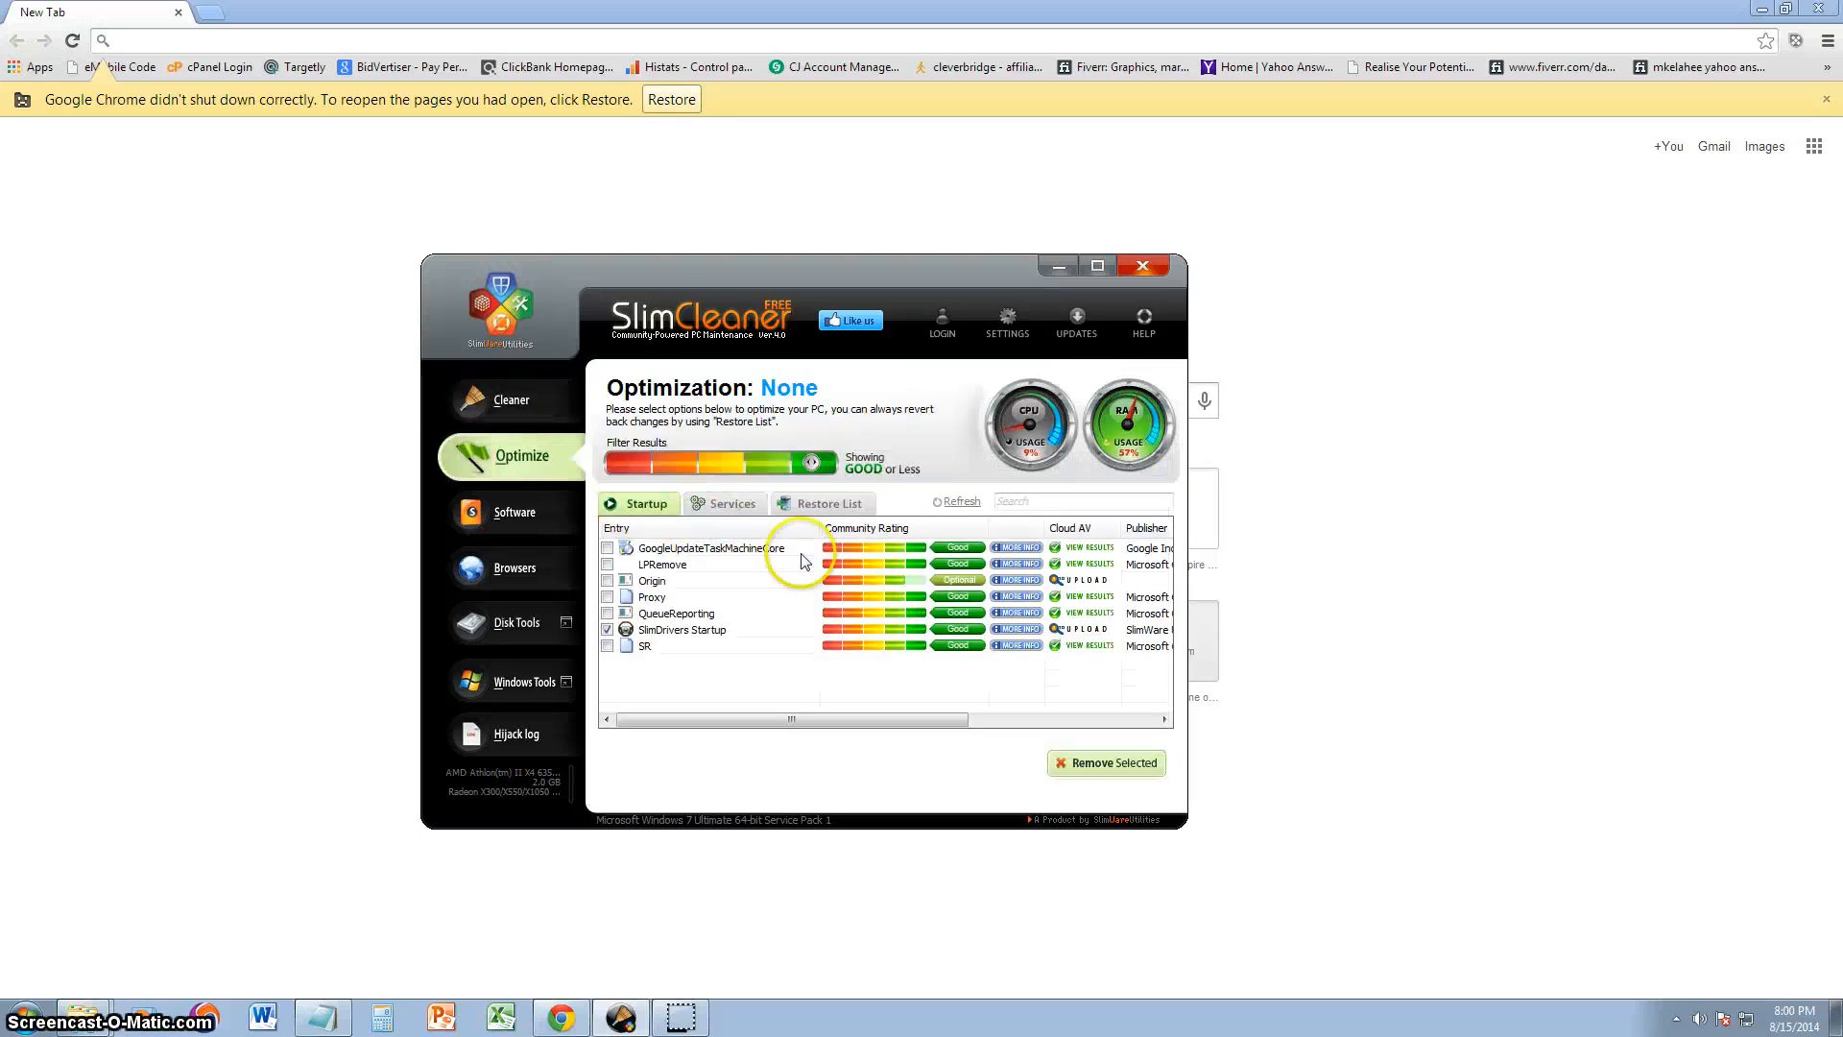
pyautogui.moveTo(772, 591)
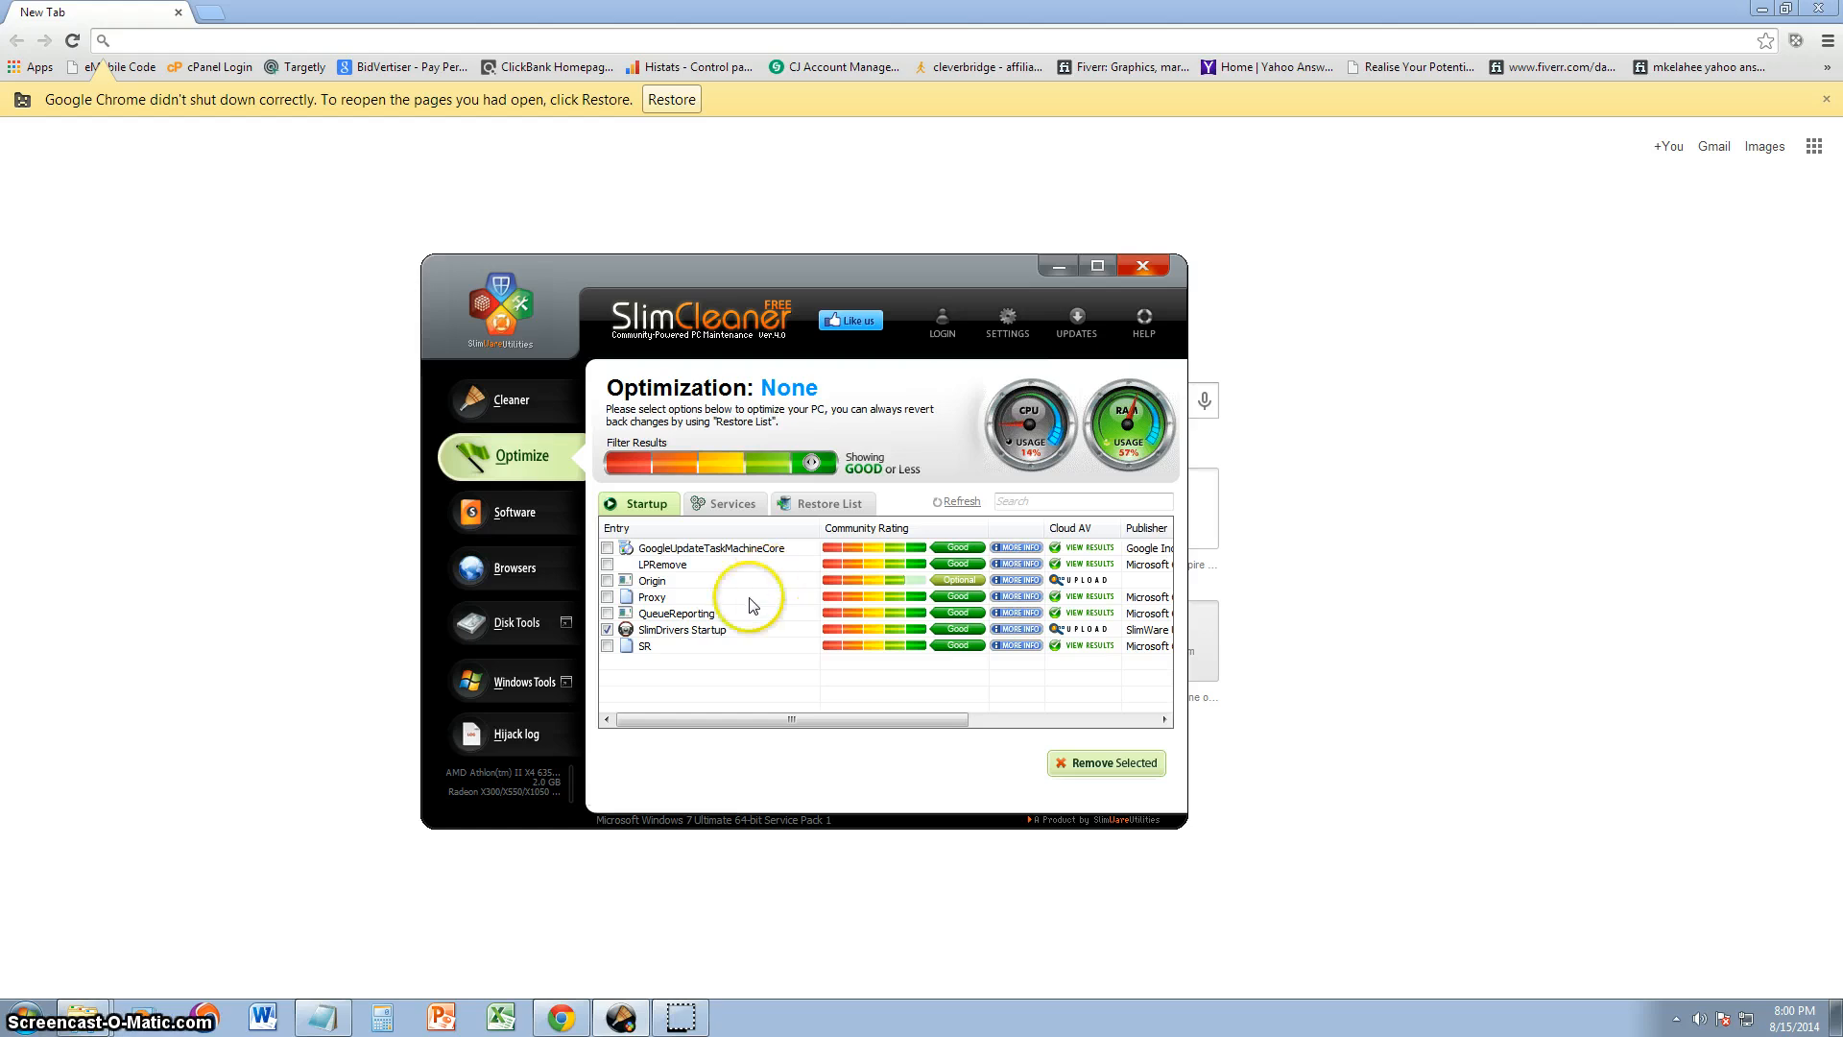
pyautogui.moveTo(655, 674)
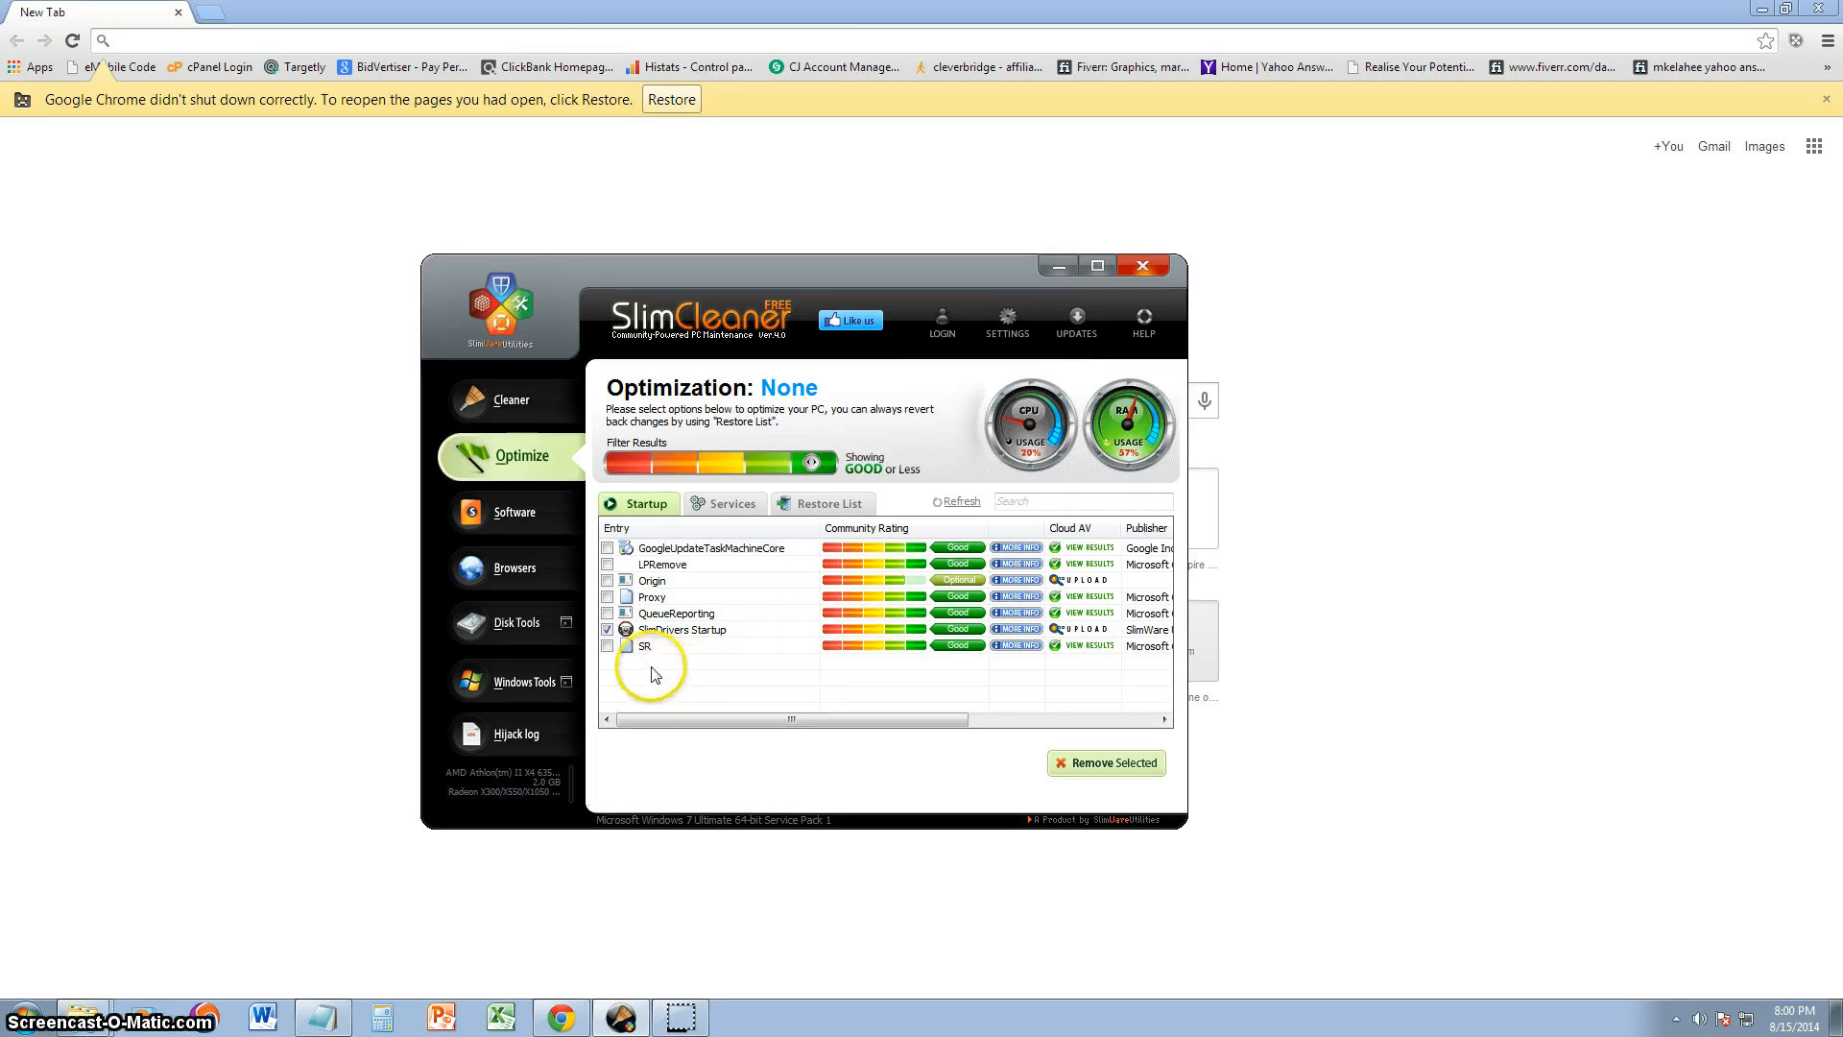
pyautogui.click(609, 613)
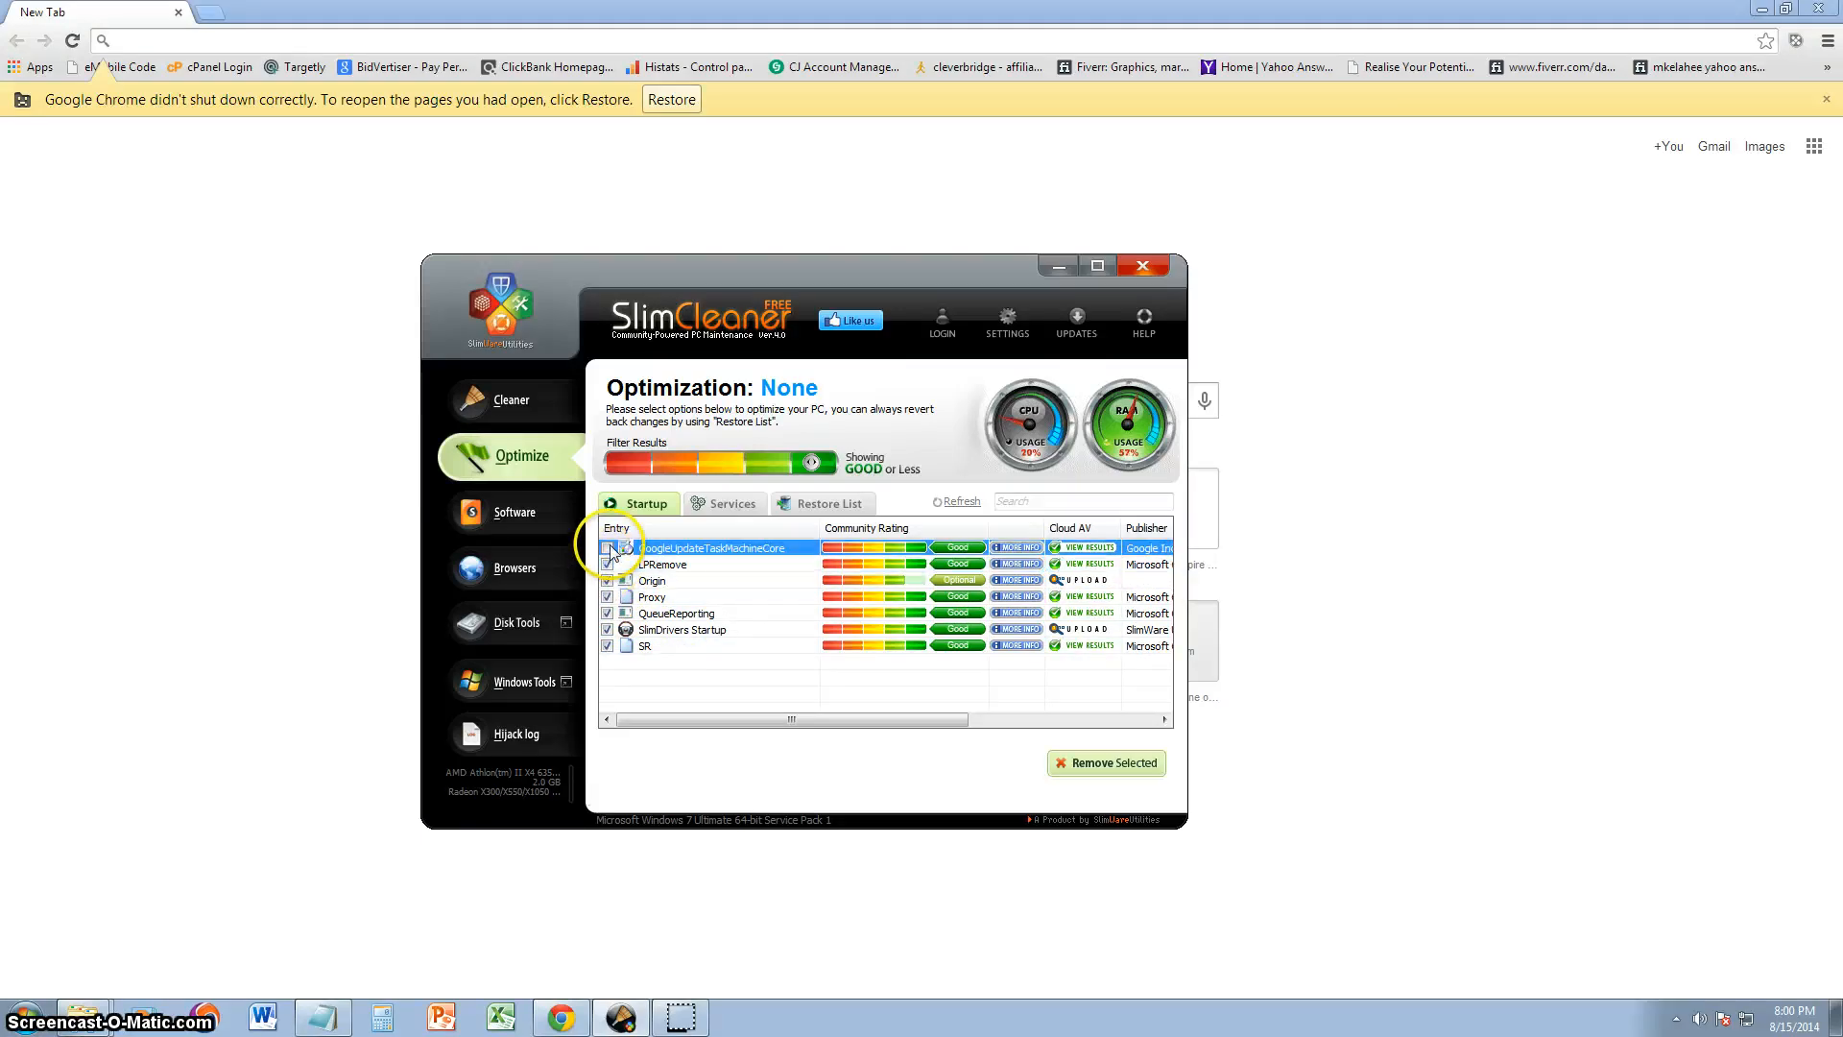
pyautogui.moveTo(674, 687)
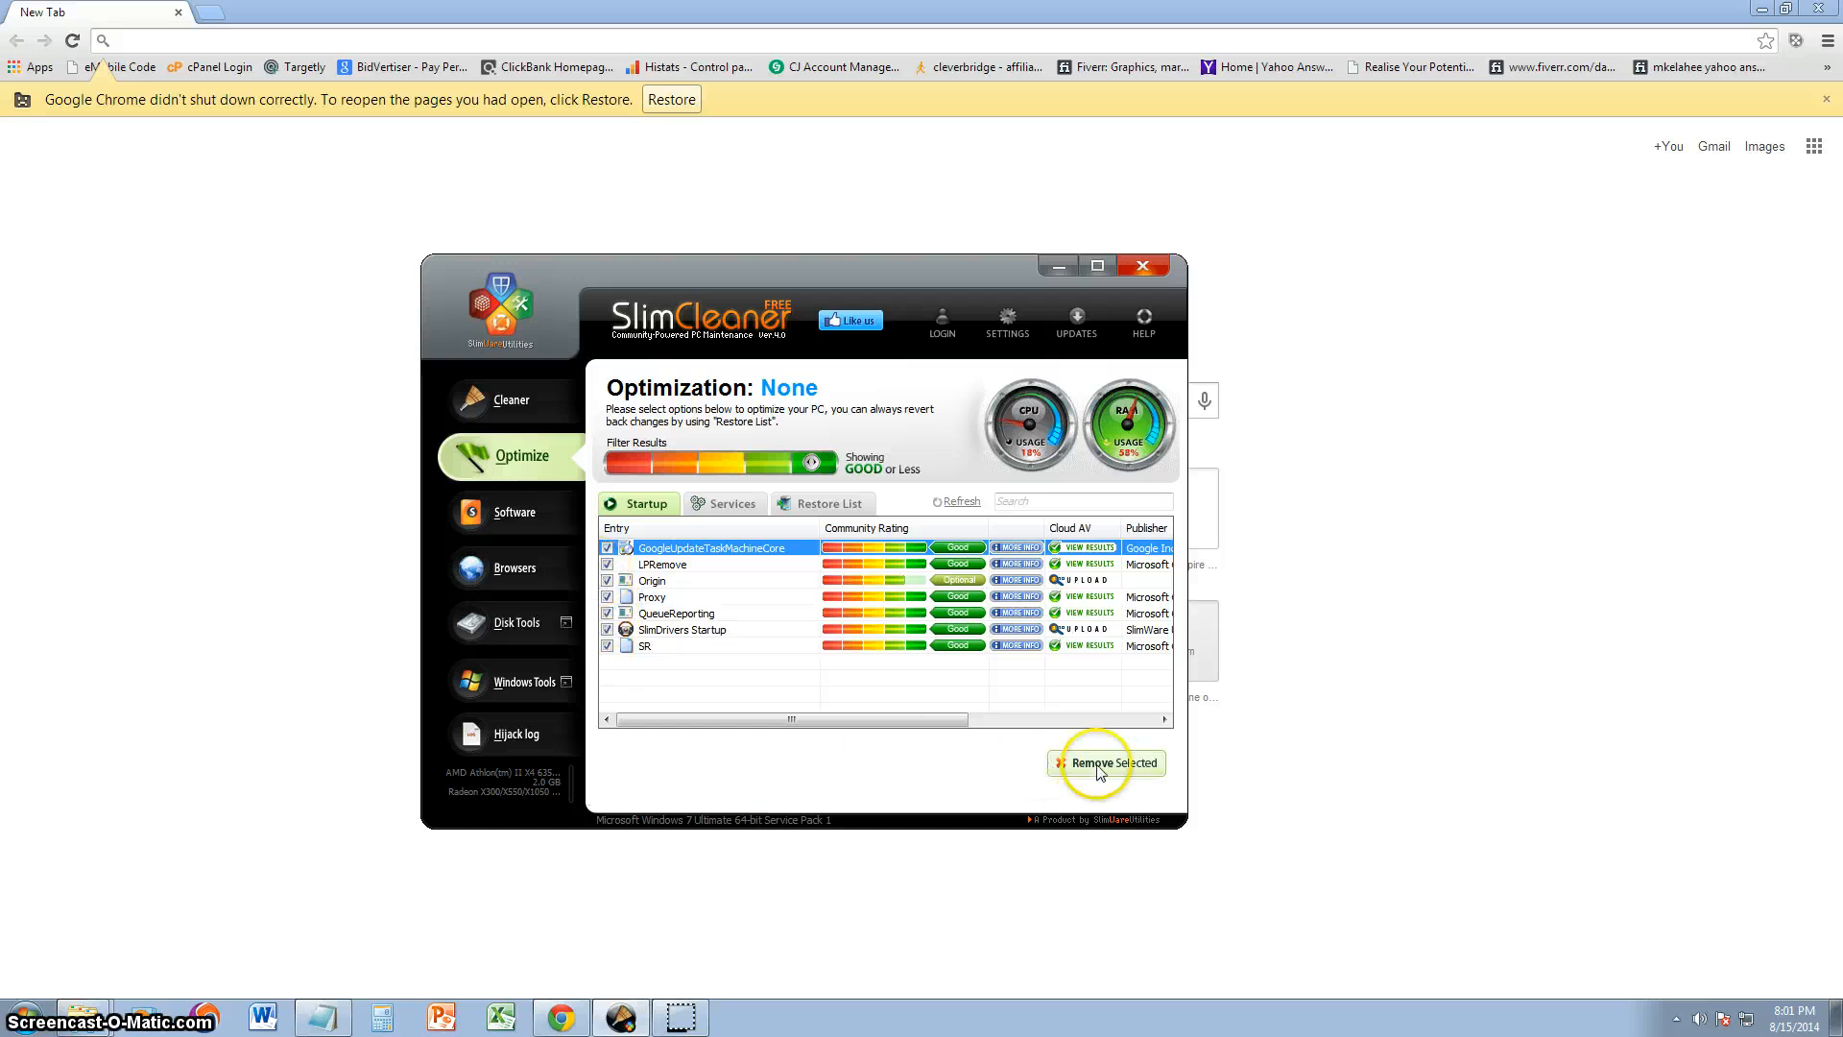
pyautogui.click(1106, 762)
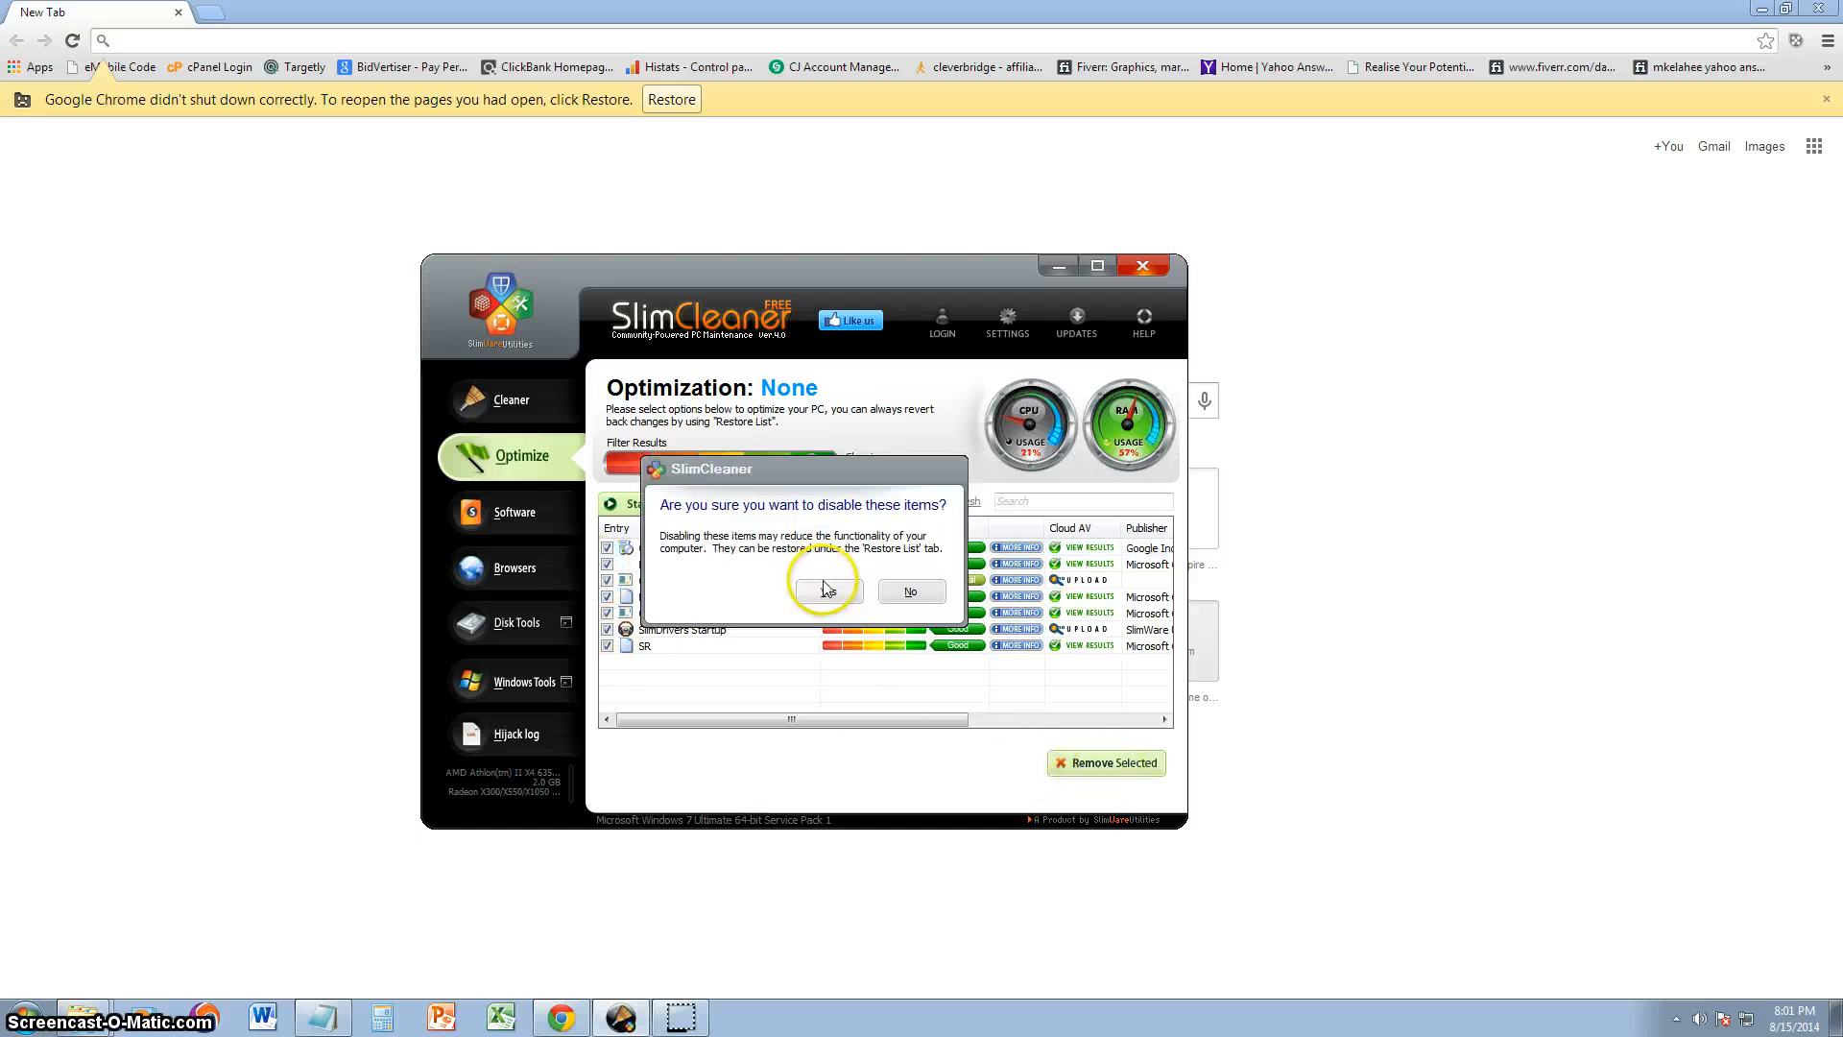
pyautogui.click(824, 589)
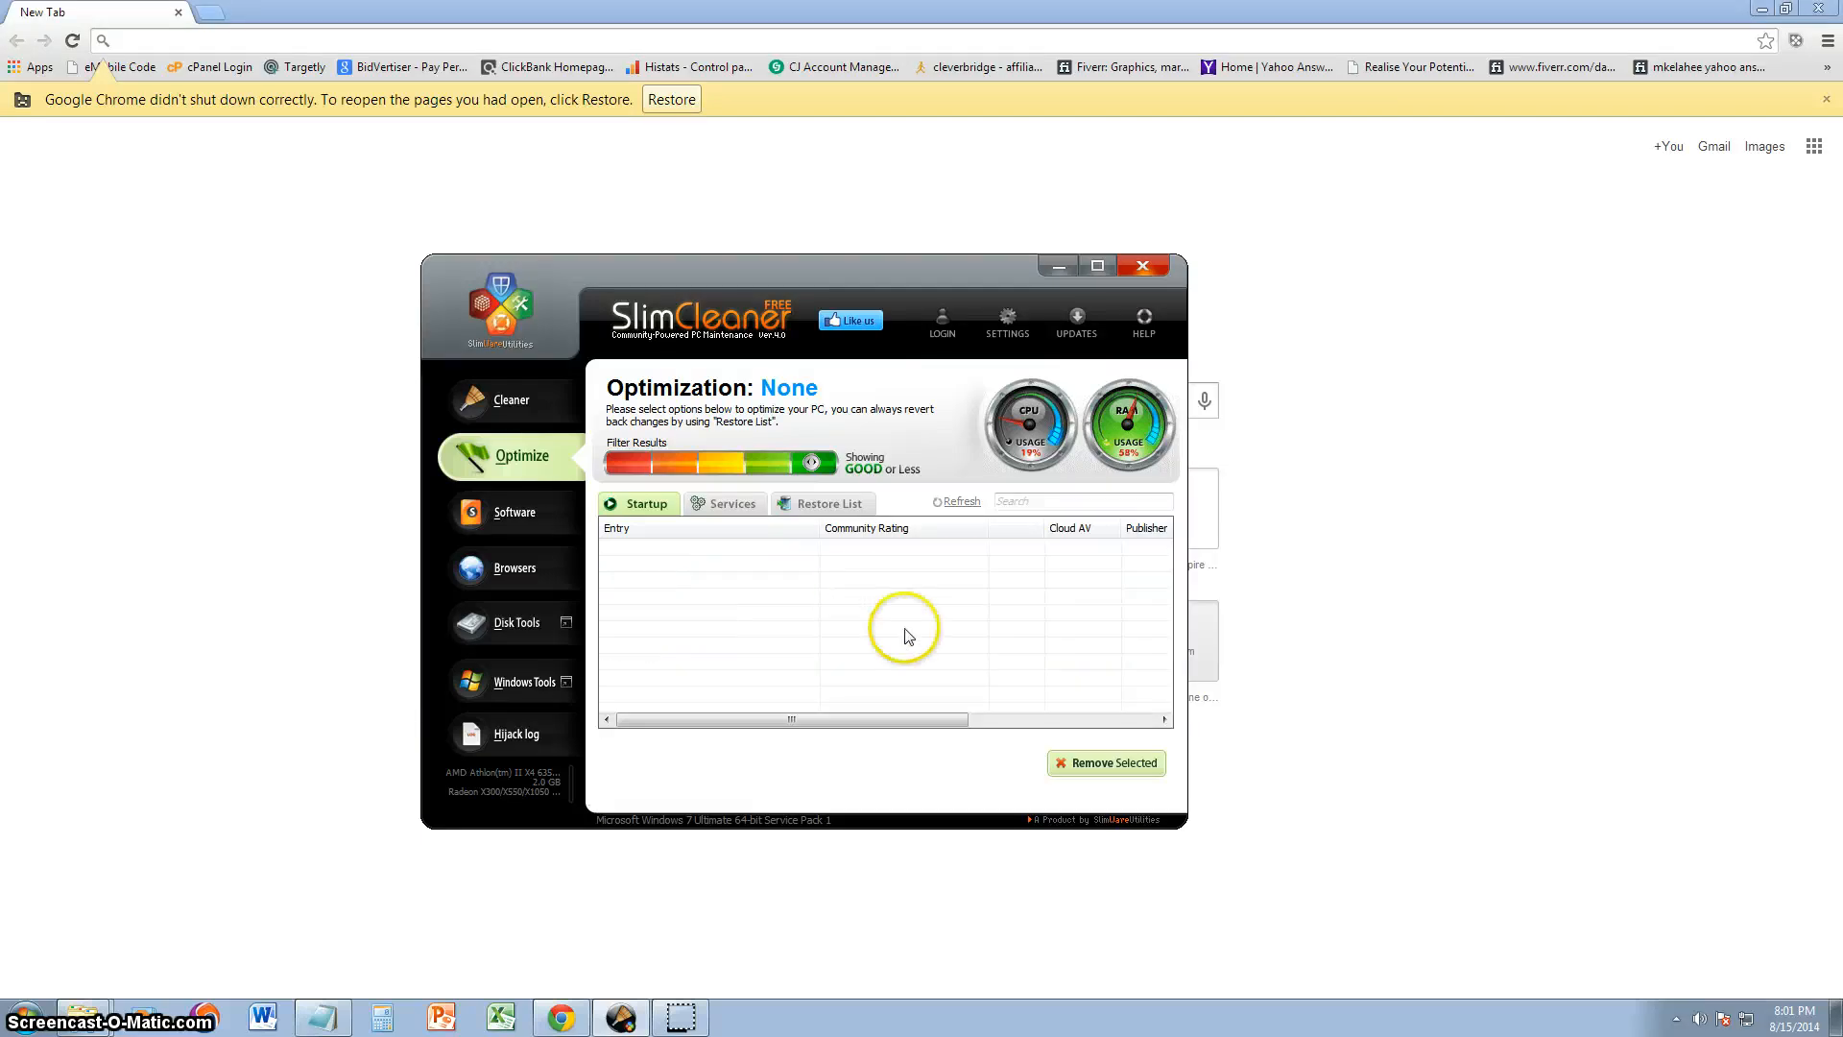
# Step: Switch between the Services and Startup tabs, ending on the now-empty startup list
pyautogui.click(731, 503)
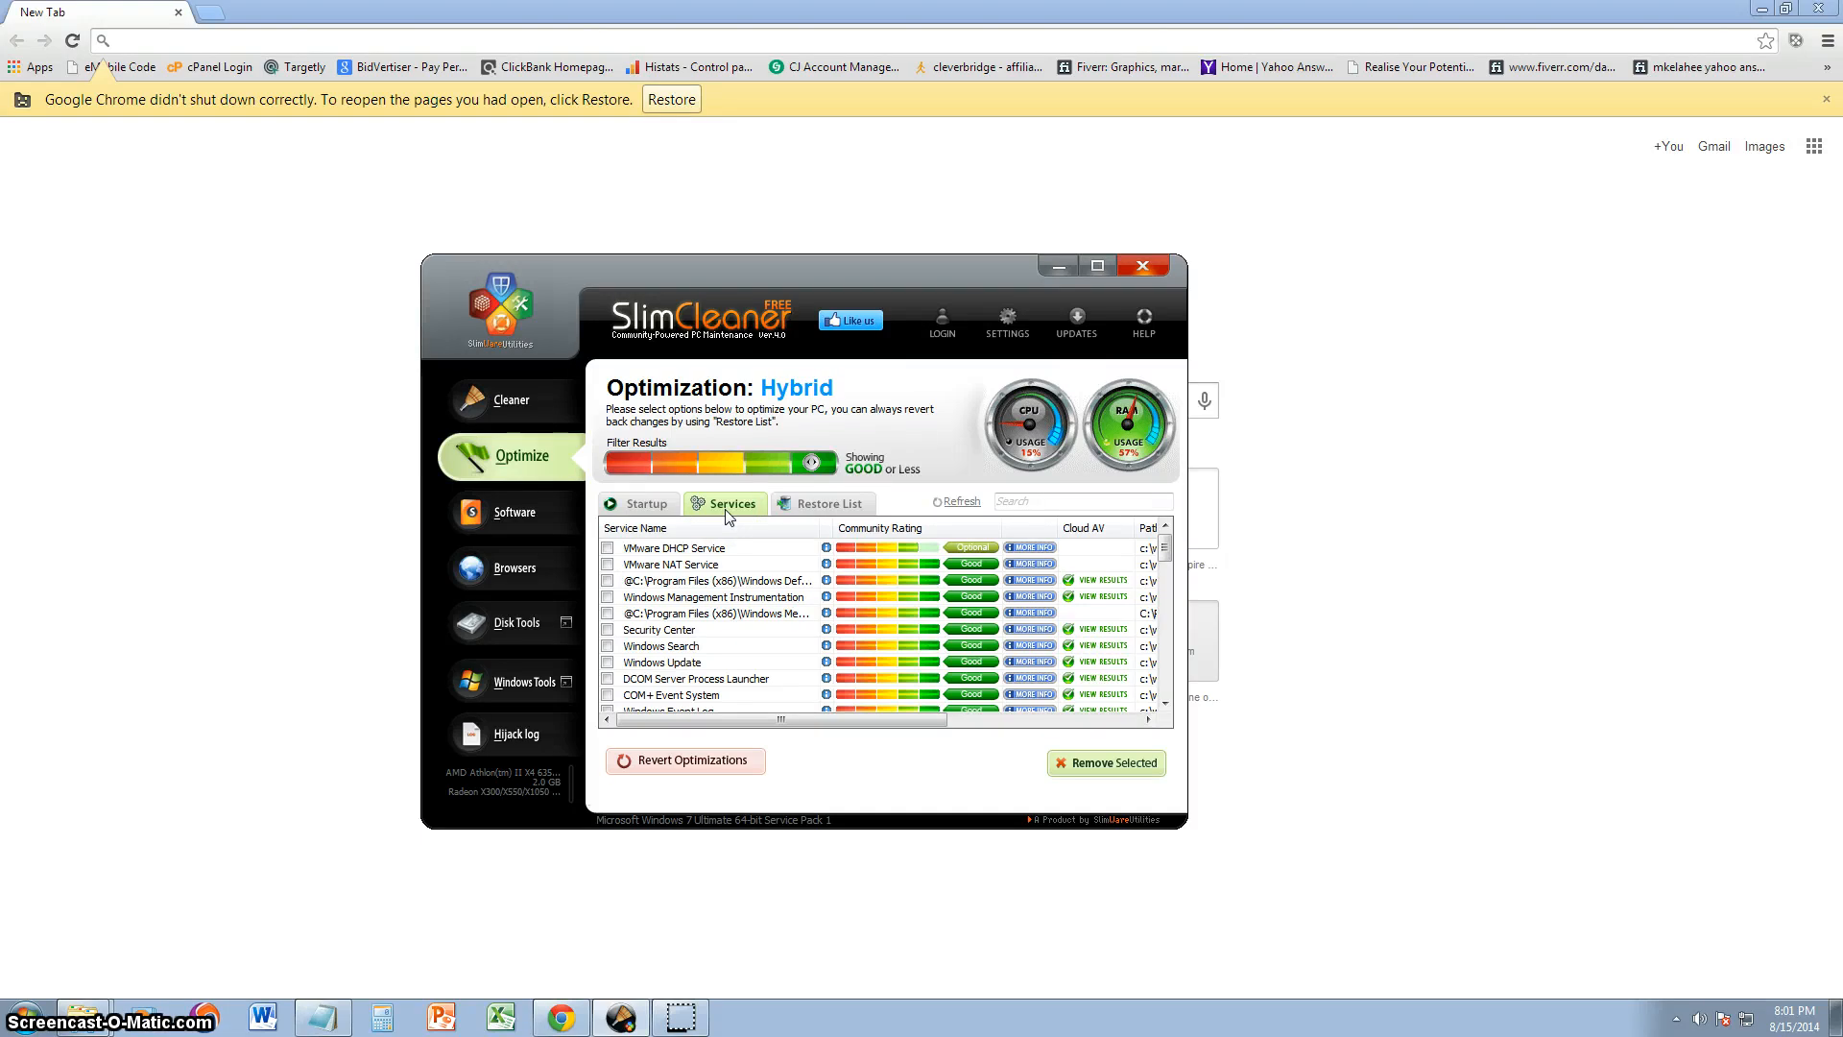
pyautogui.click(647, 503)
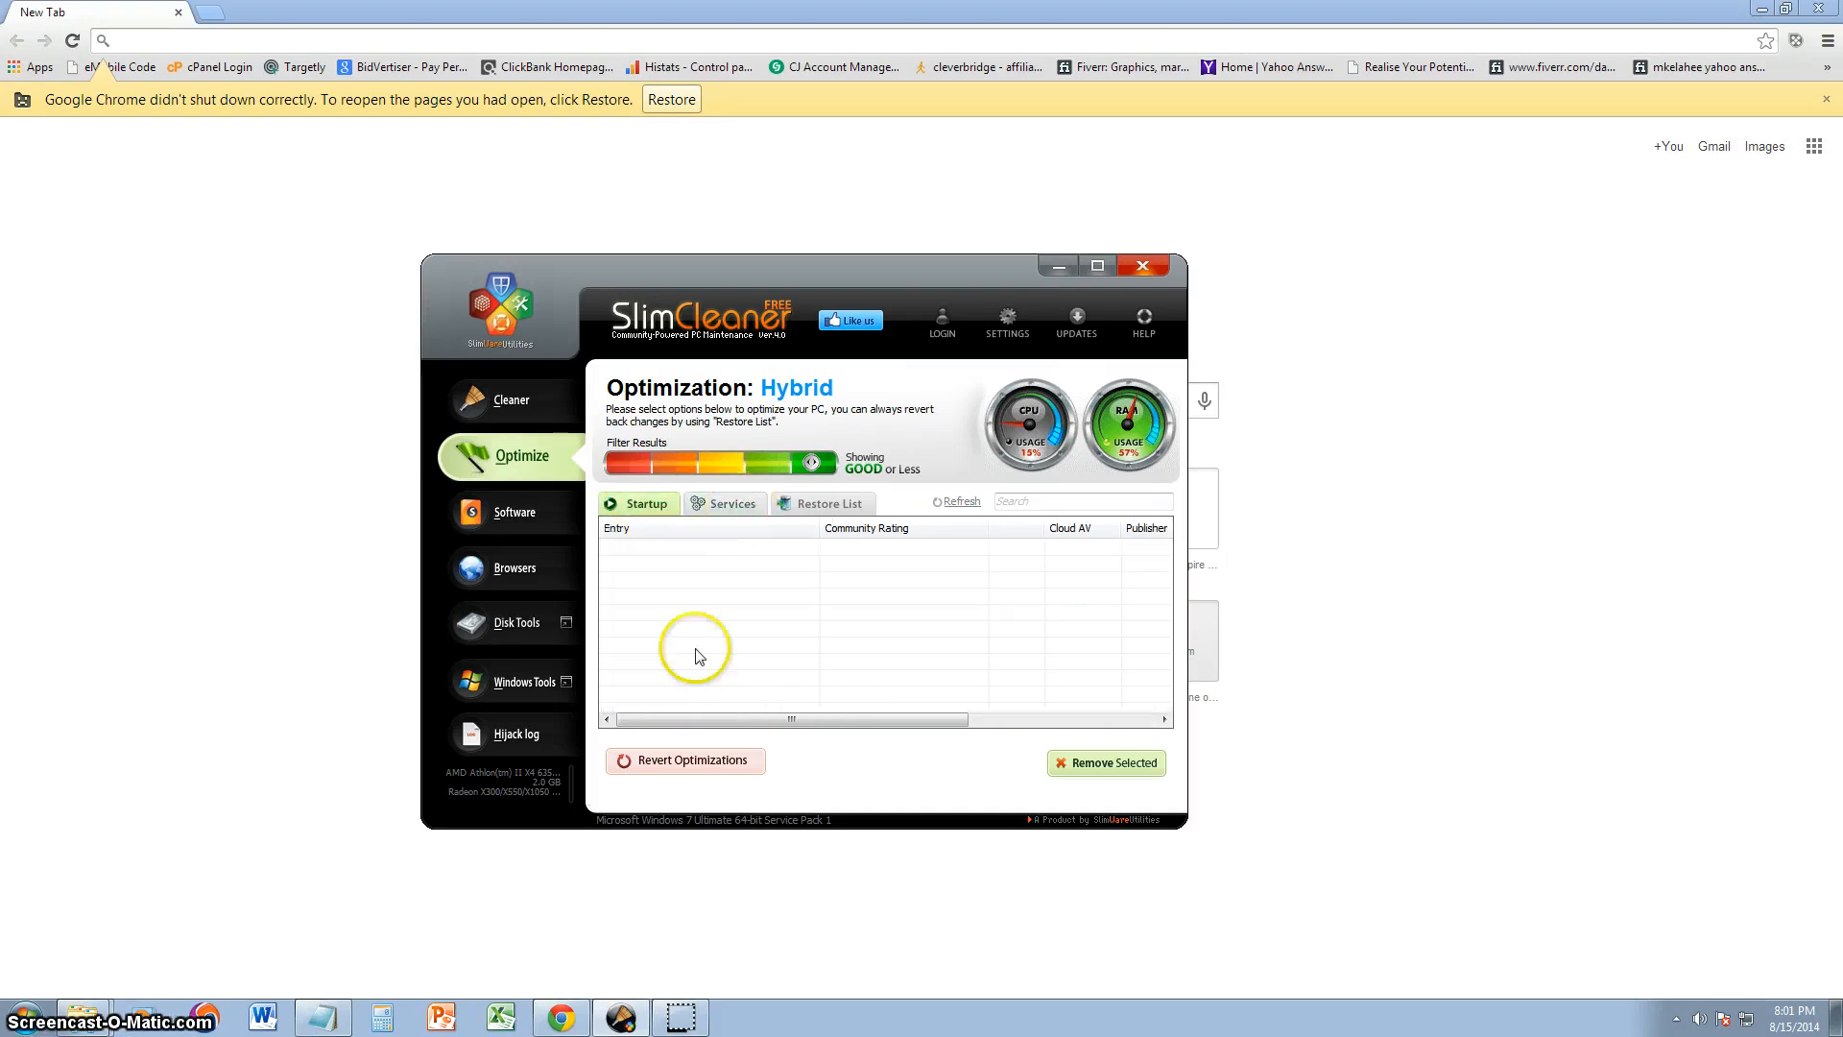
pyautogui.click(732, 503)
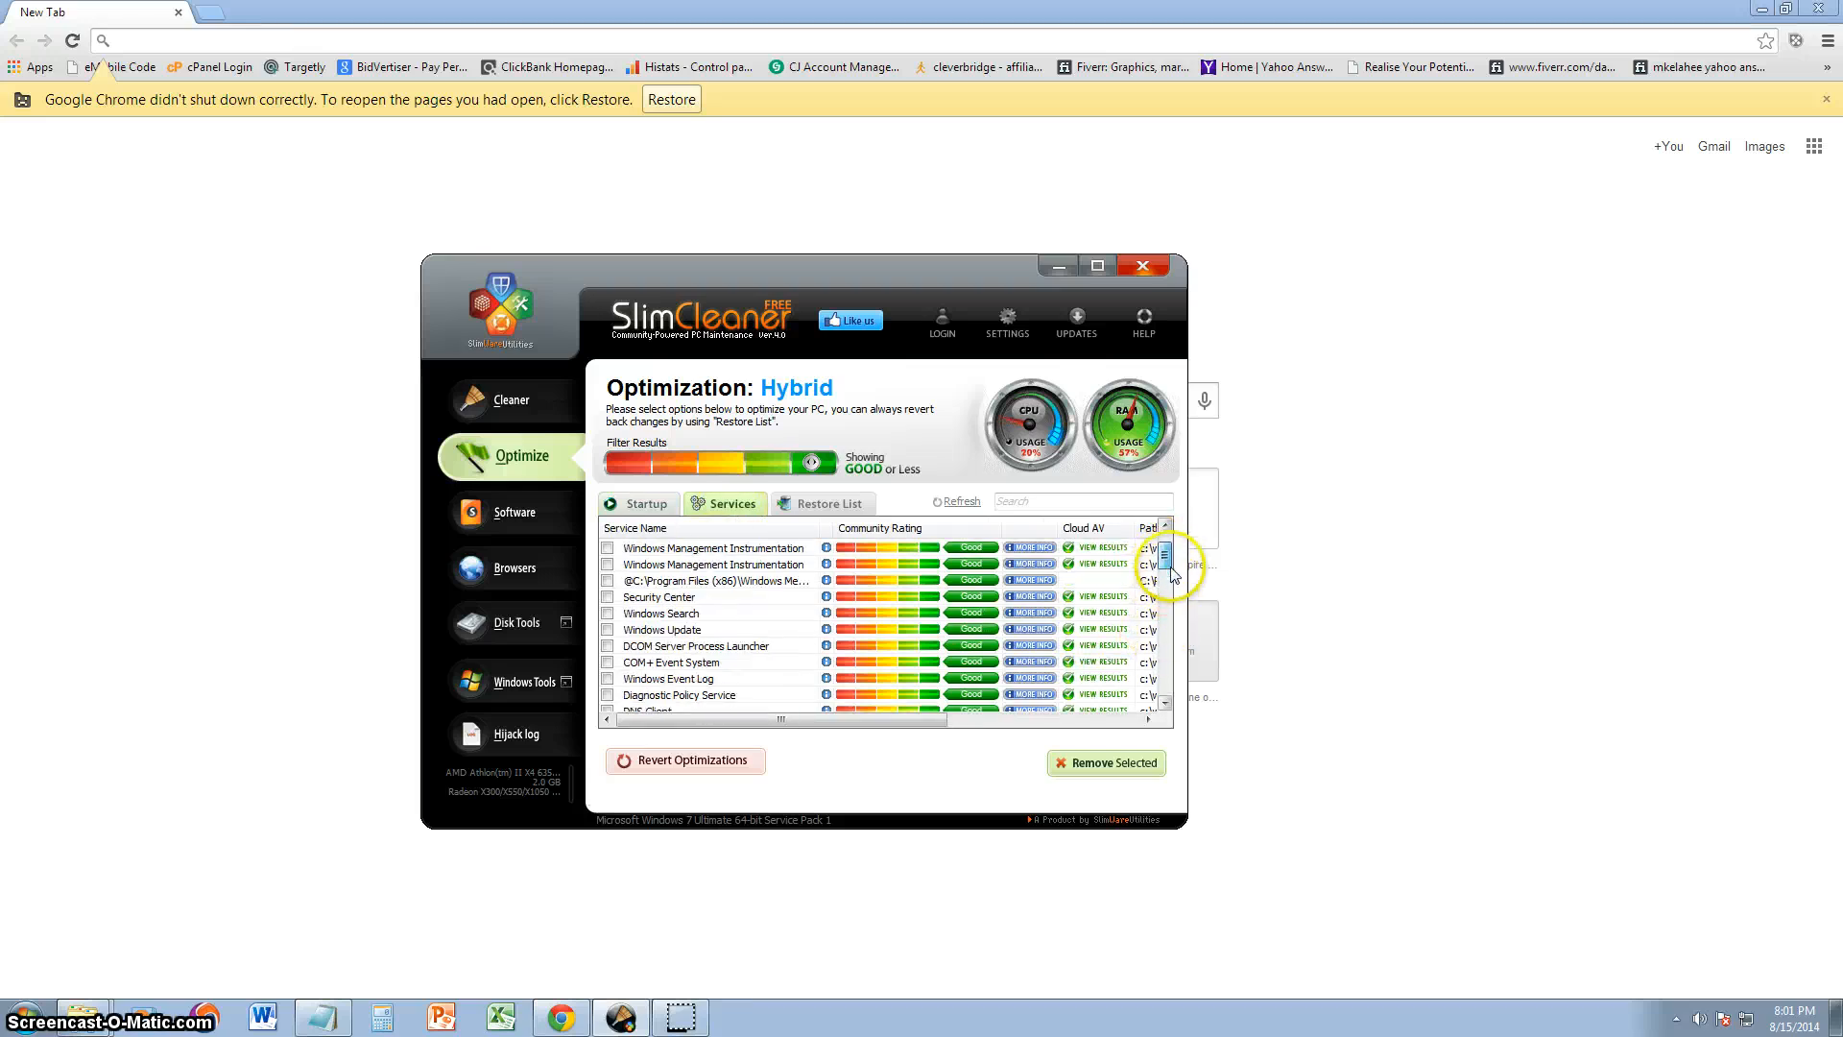
pyautogui.click(645, 503)
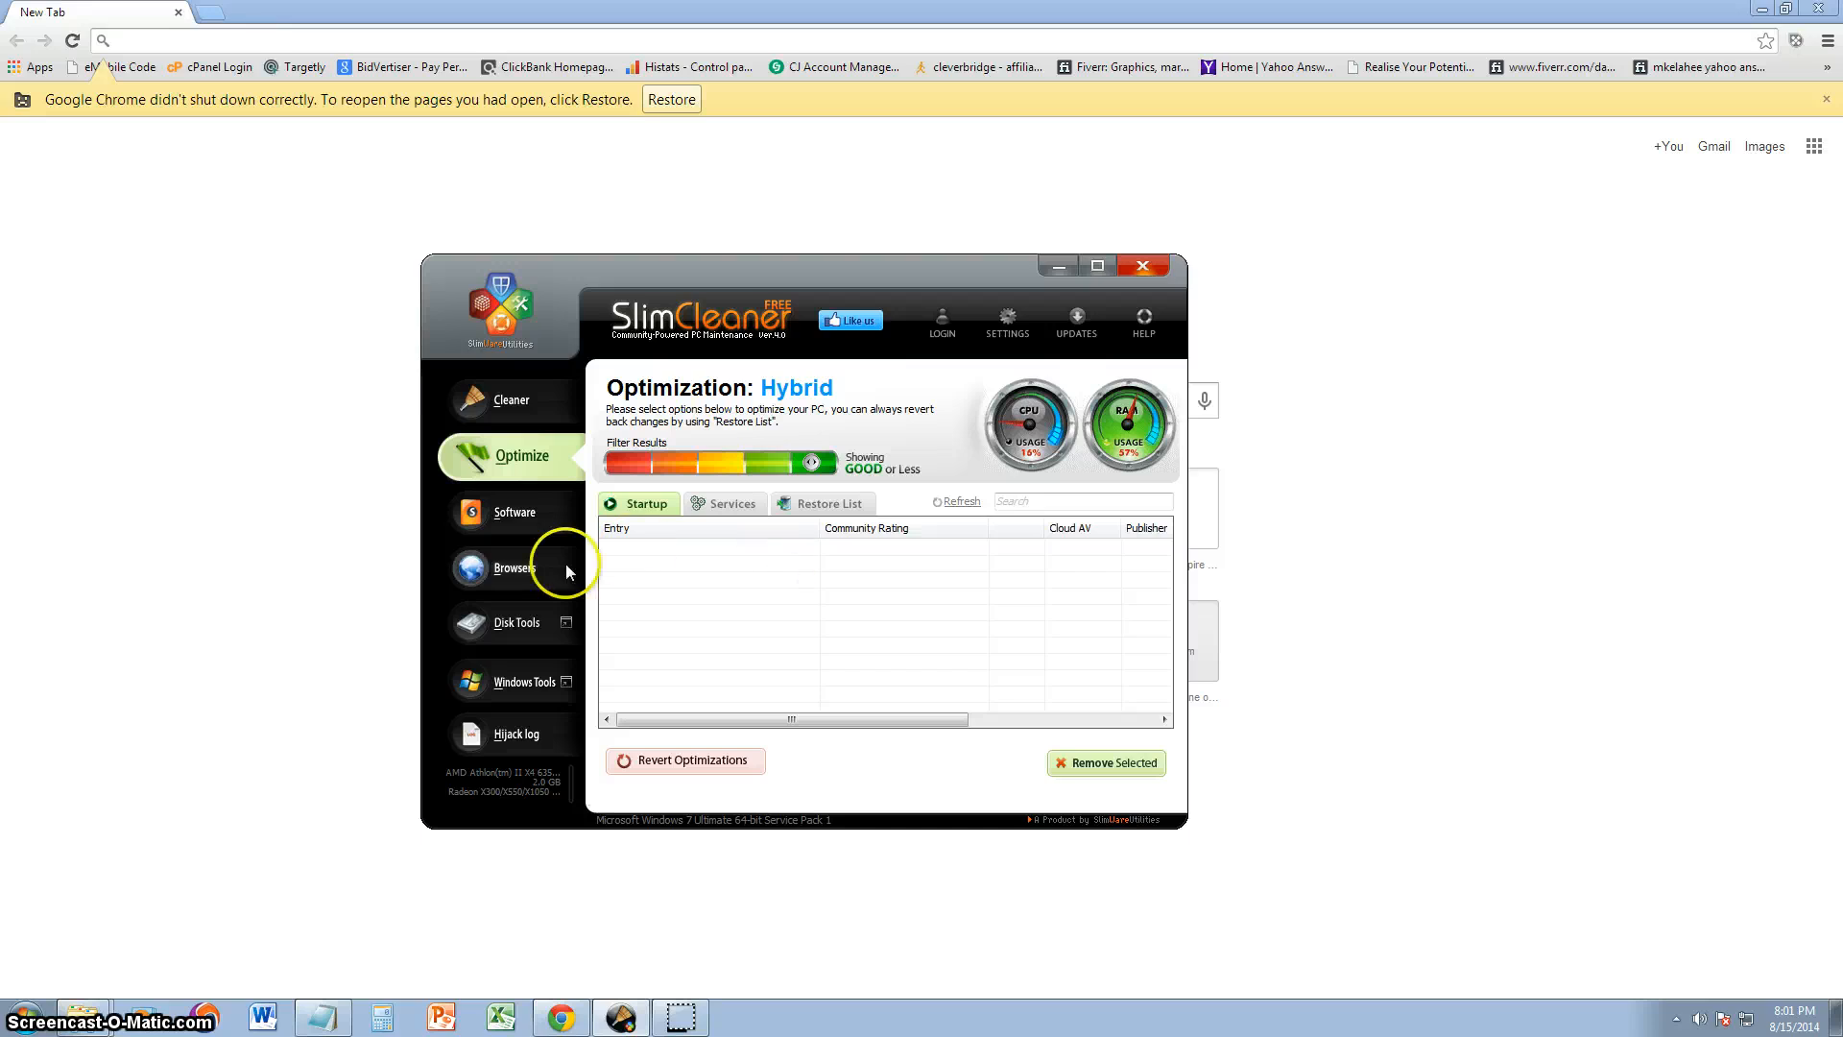
# Step: Show the Software list, select 7-Zip and Adobe Reader XI, and include Windows updates
pyautogui.click(515, 510)
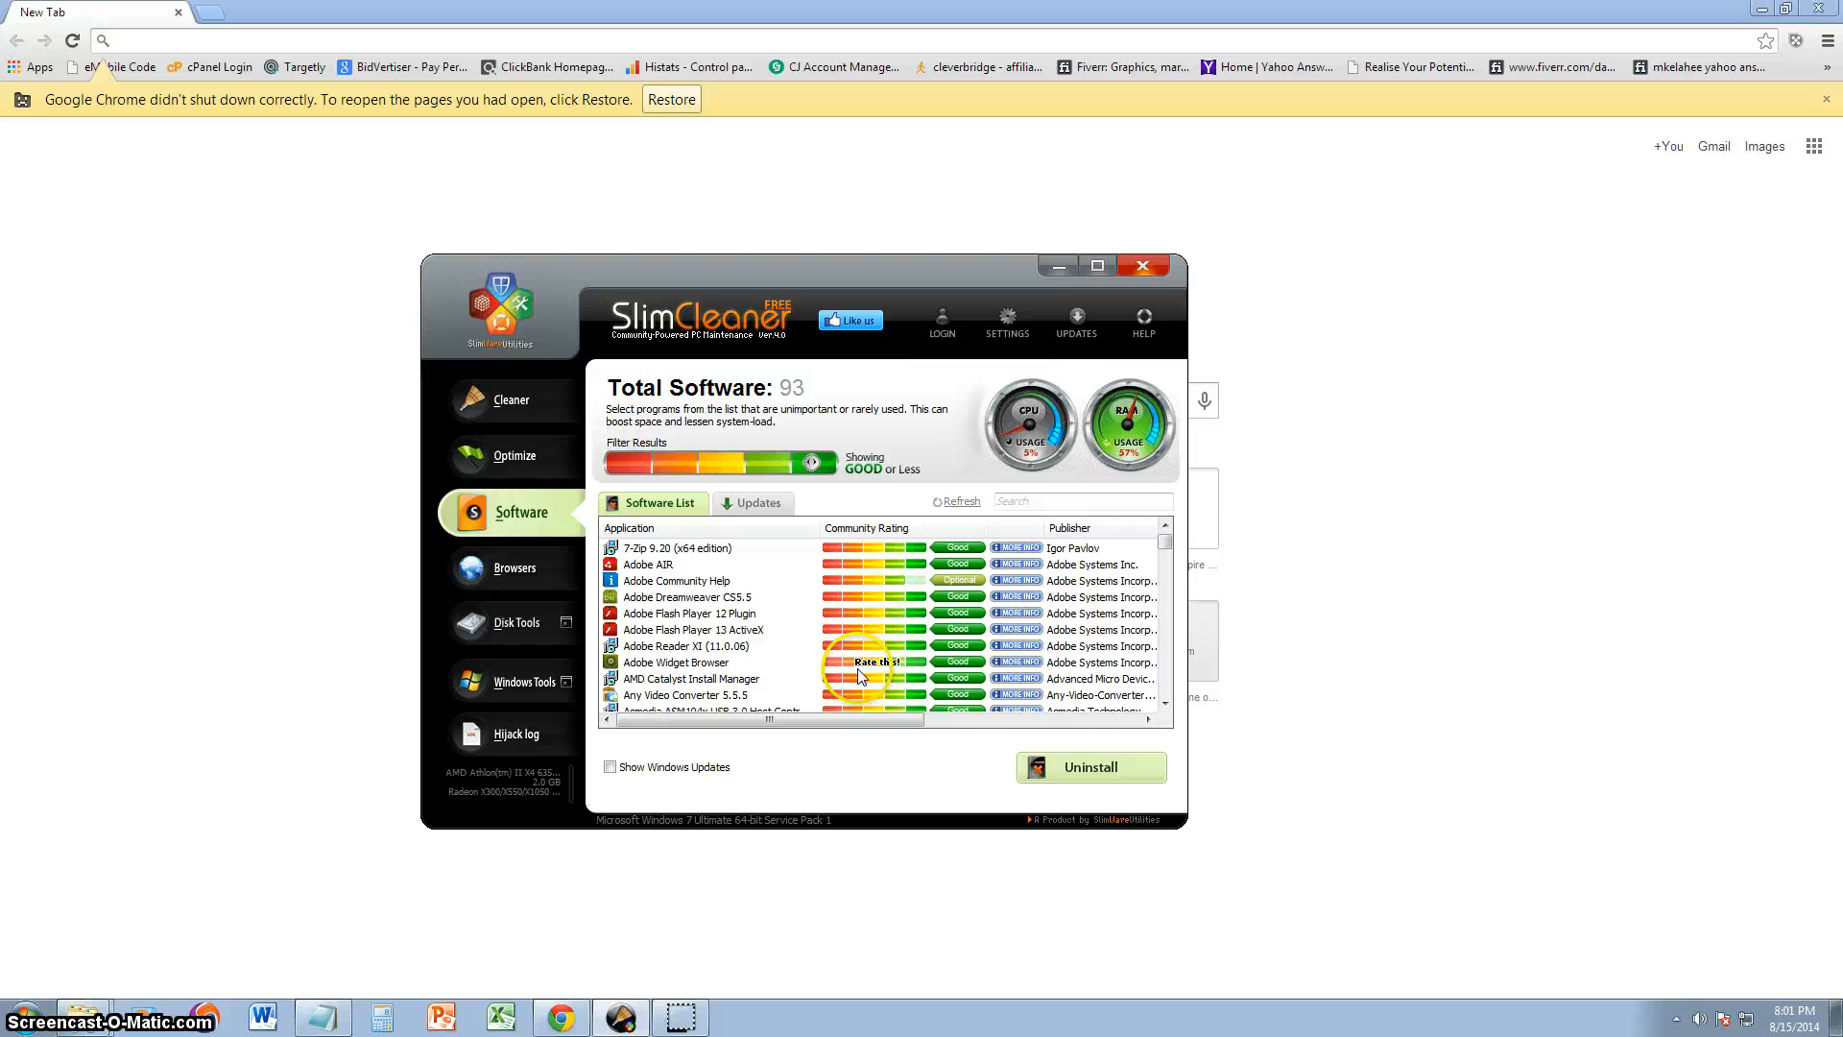
pyautogui.moveTo(687, 553)
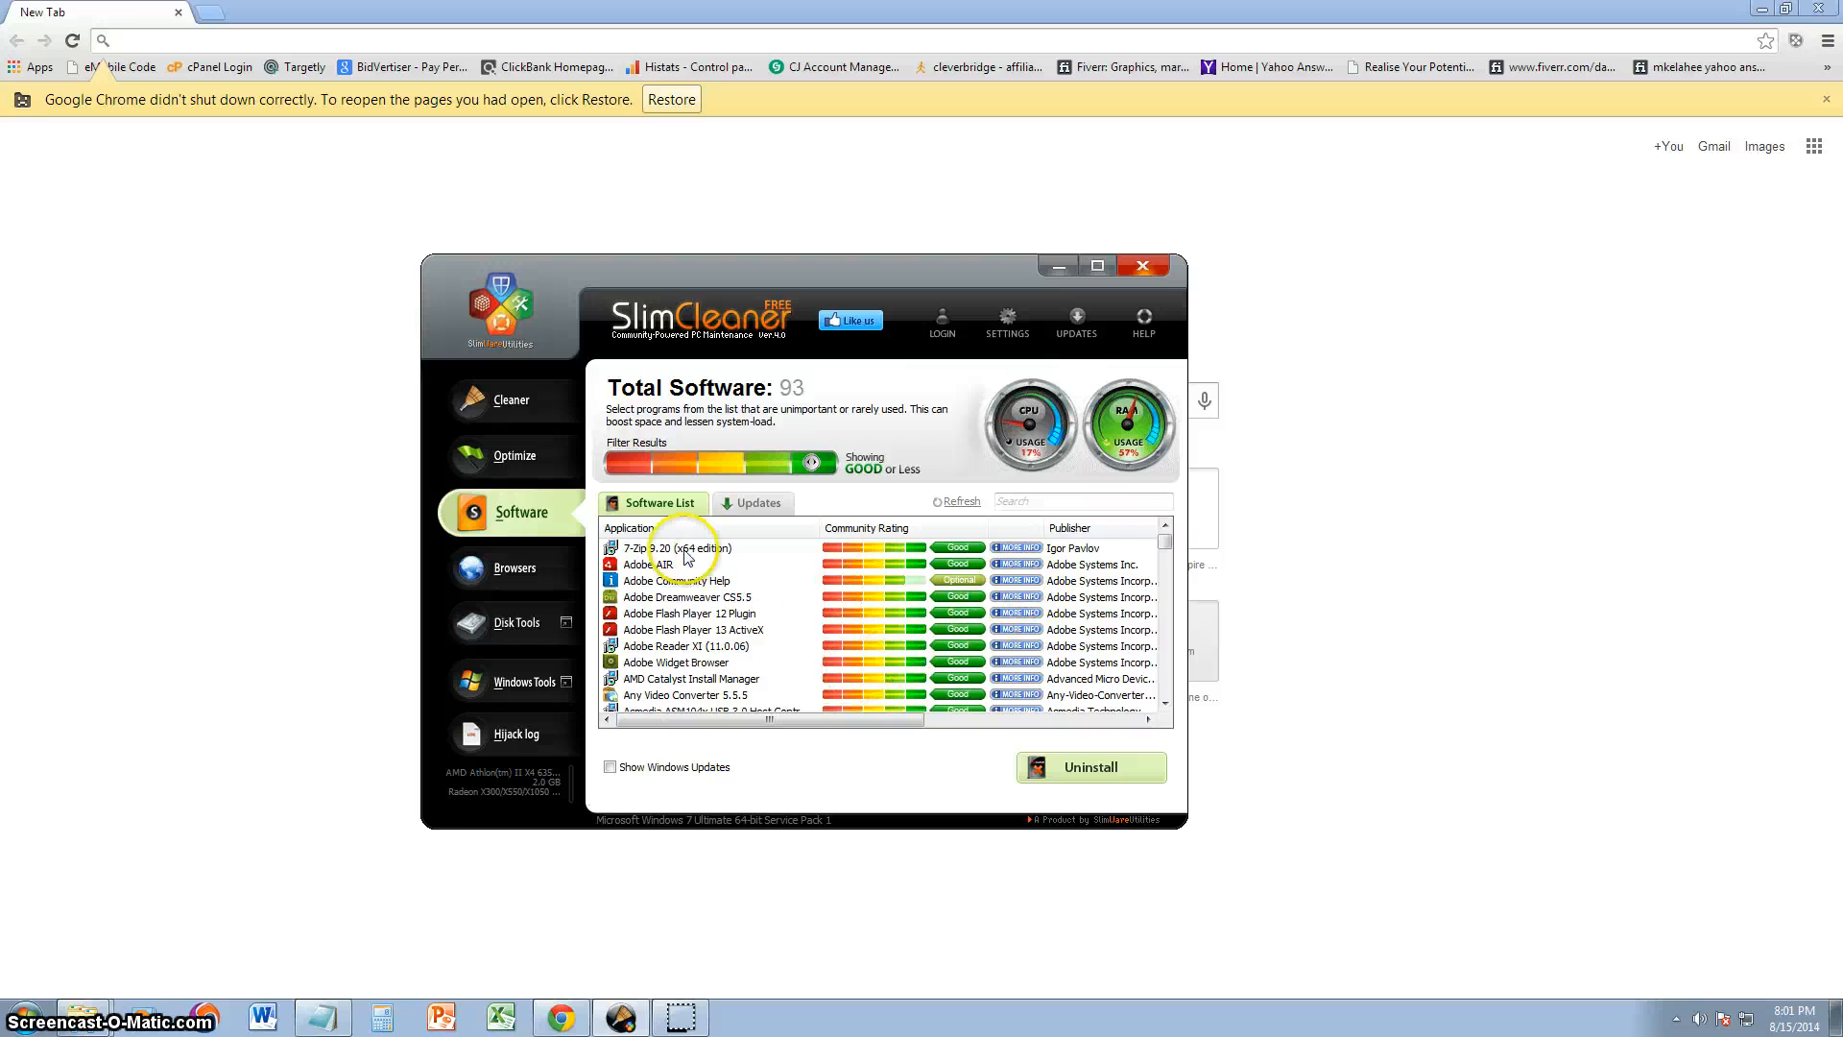
pyautogui.click(687, 547)
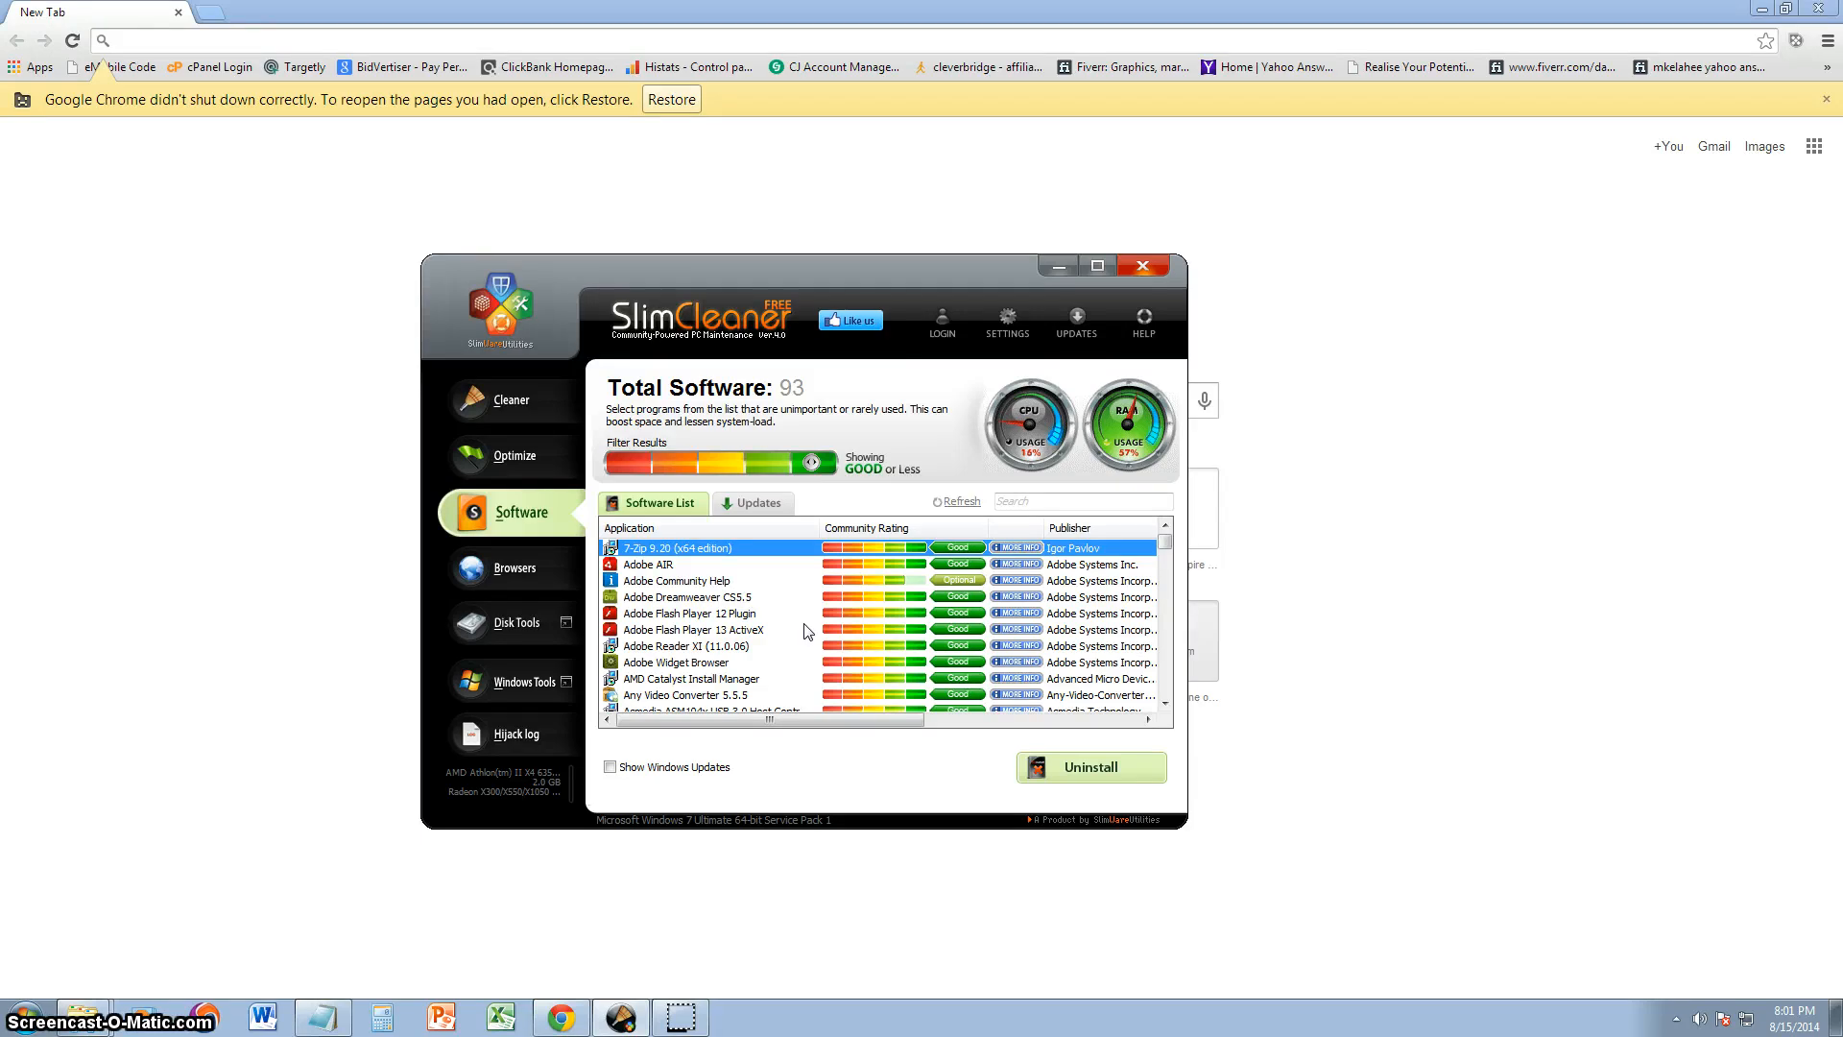
pyautogui.click(679, 645)
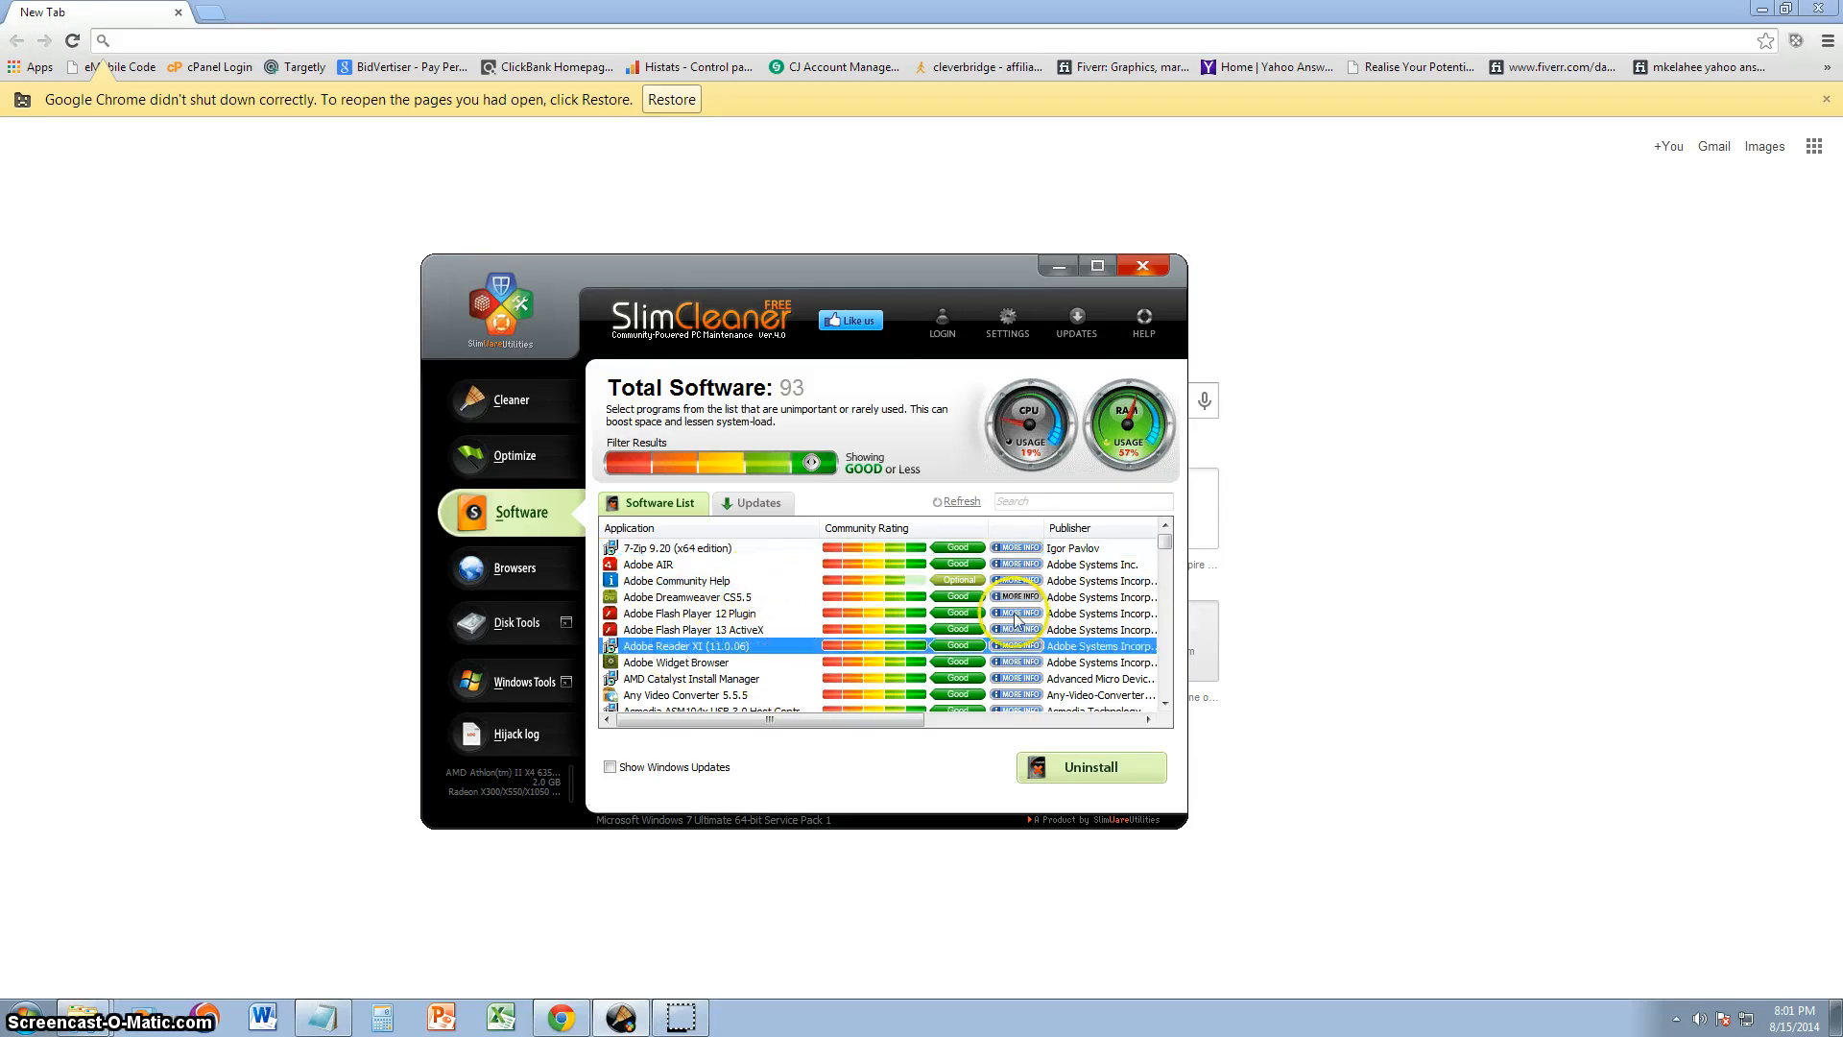
pyautogui.scroll(-3)
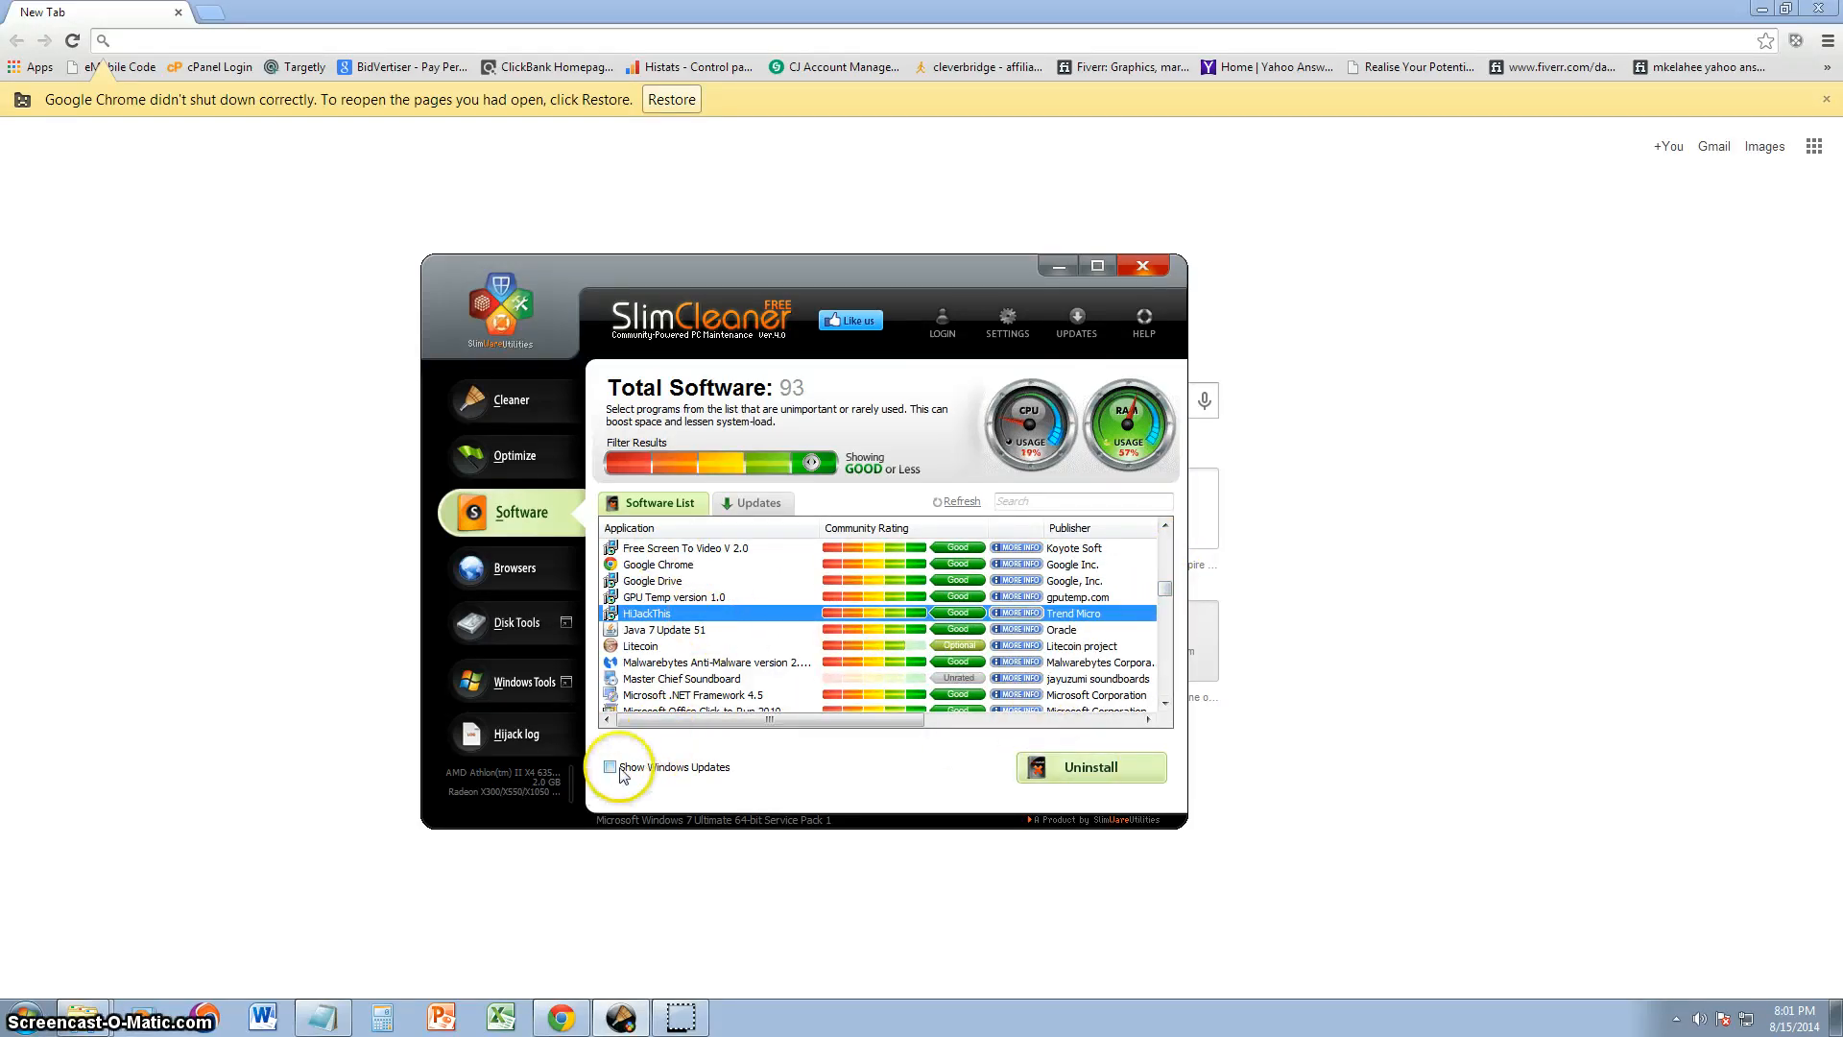
pyautogui.click(610, 766)
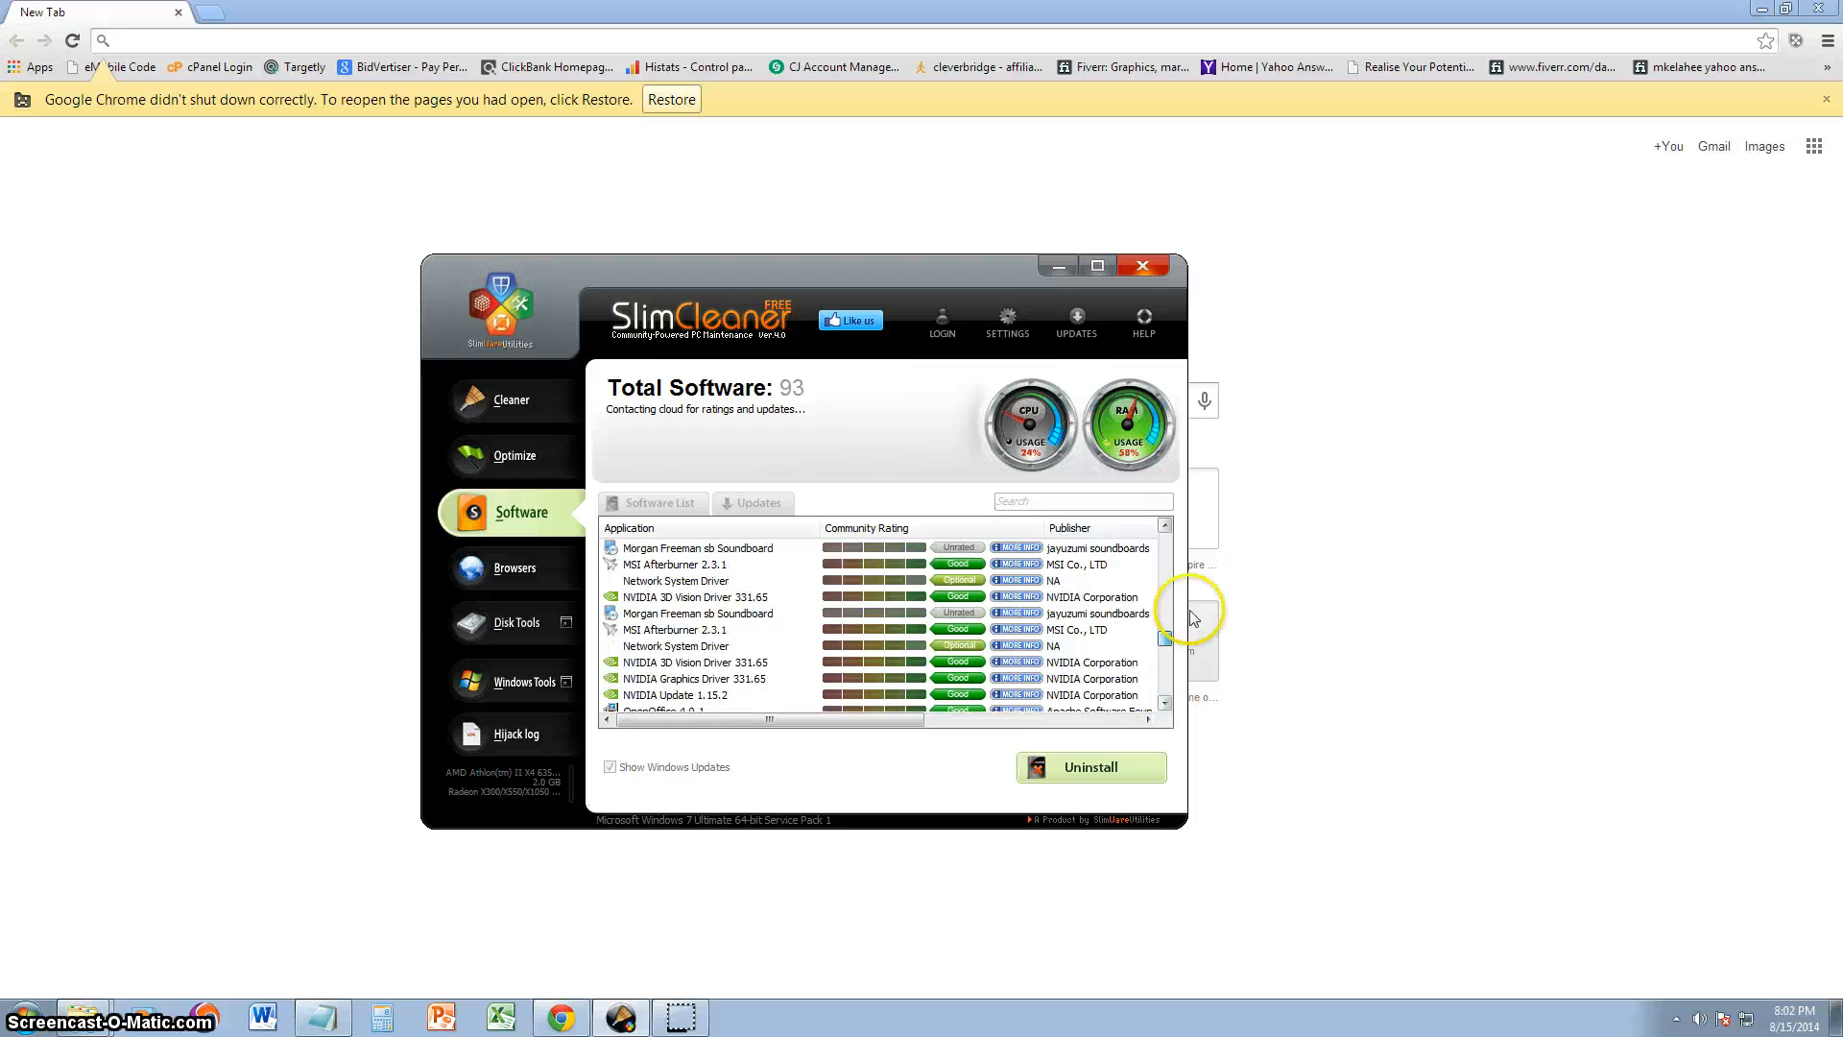
pyautogui.click(610, 766)
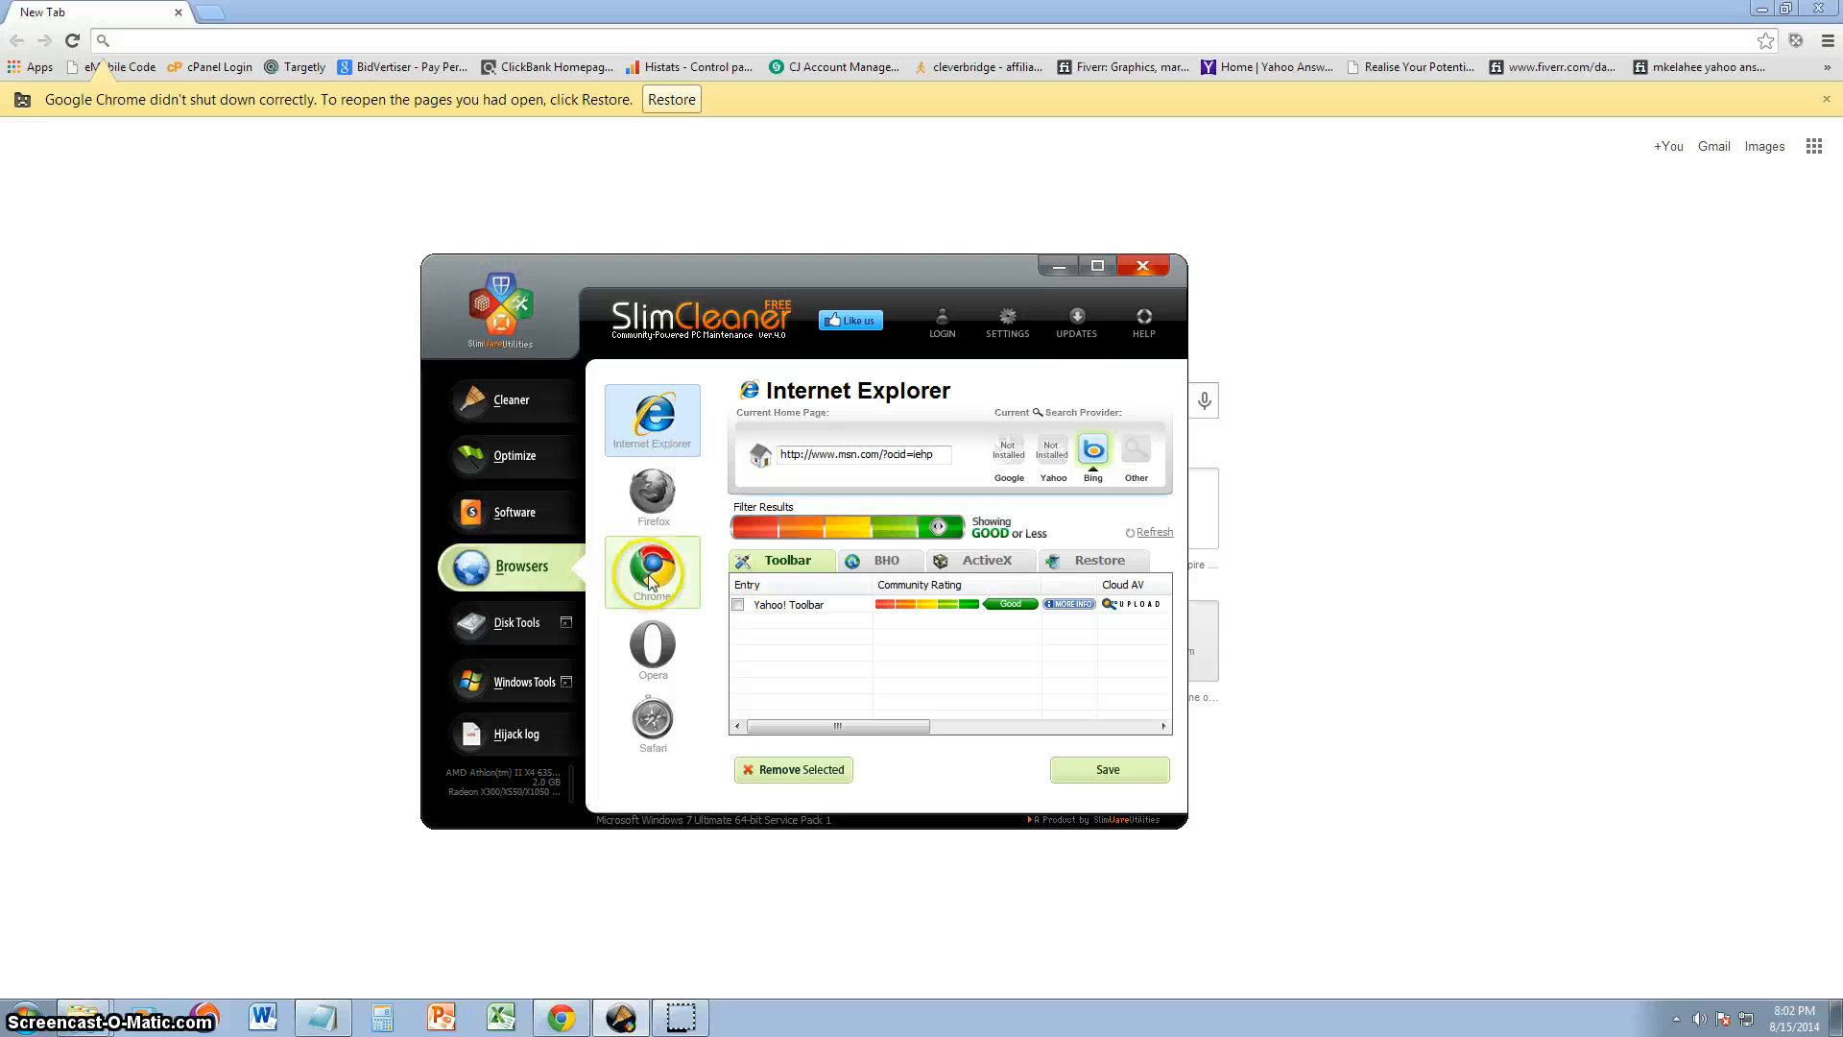
# Step: Remove the Sticky Password Autofill Engine extension from Chrome without closing Chrome
pyautogui.click(650, 572)
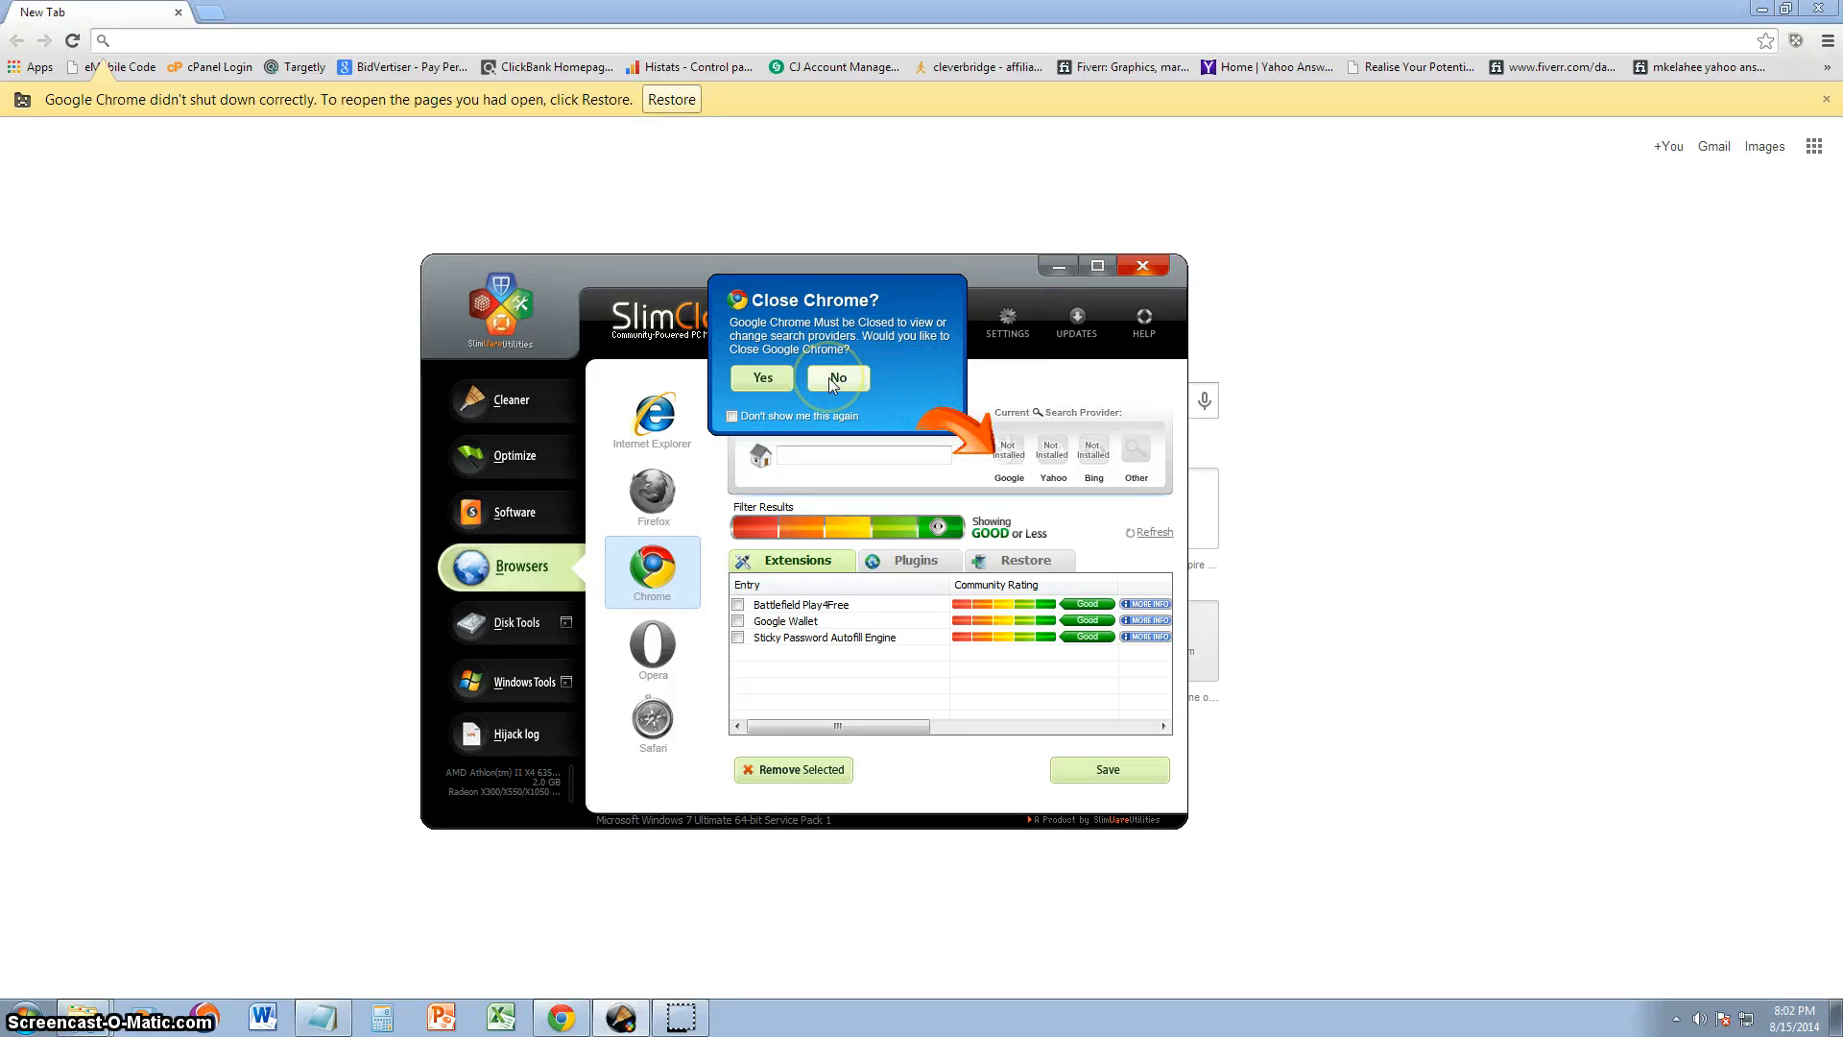
pyautogui.click(836, 378)
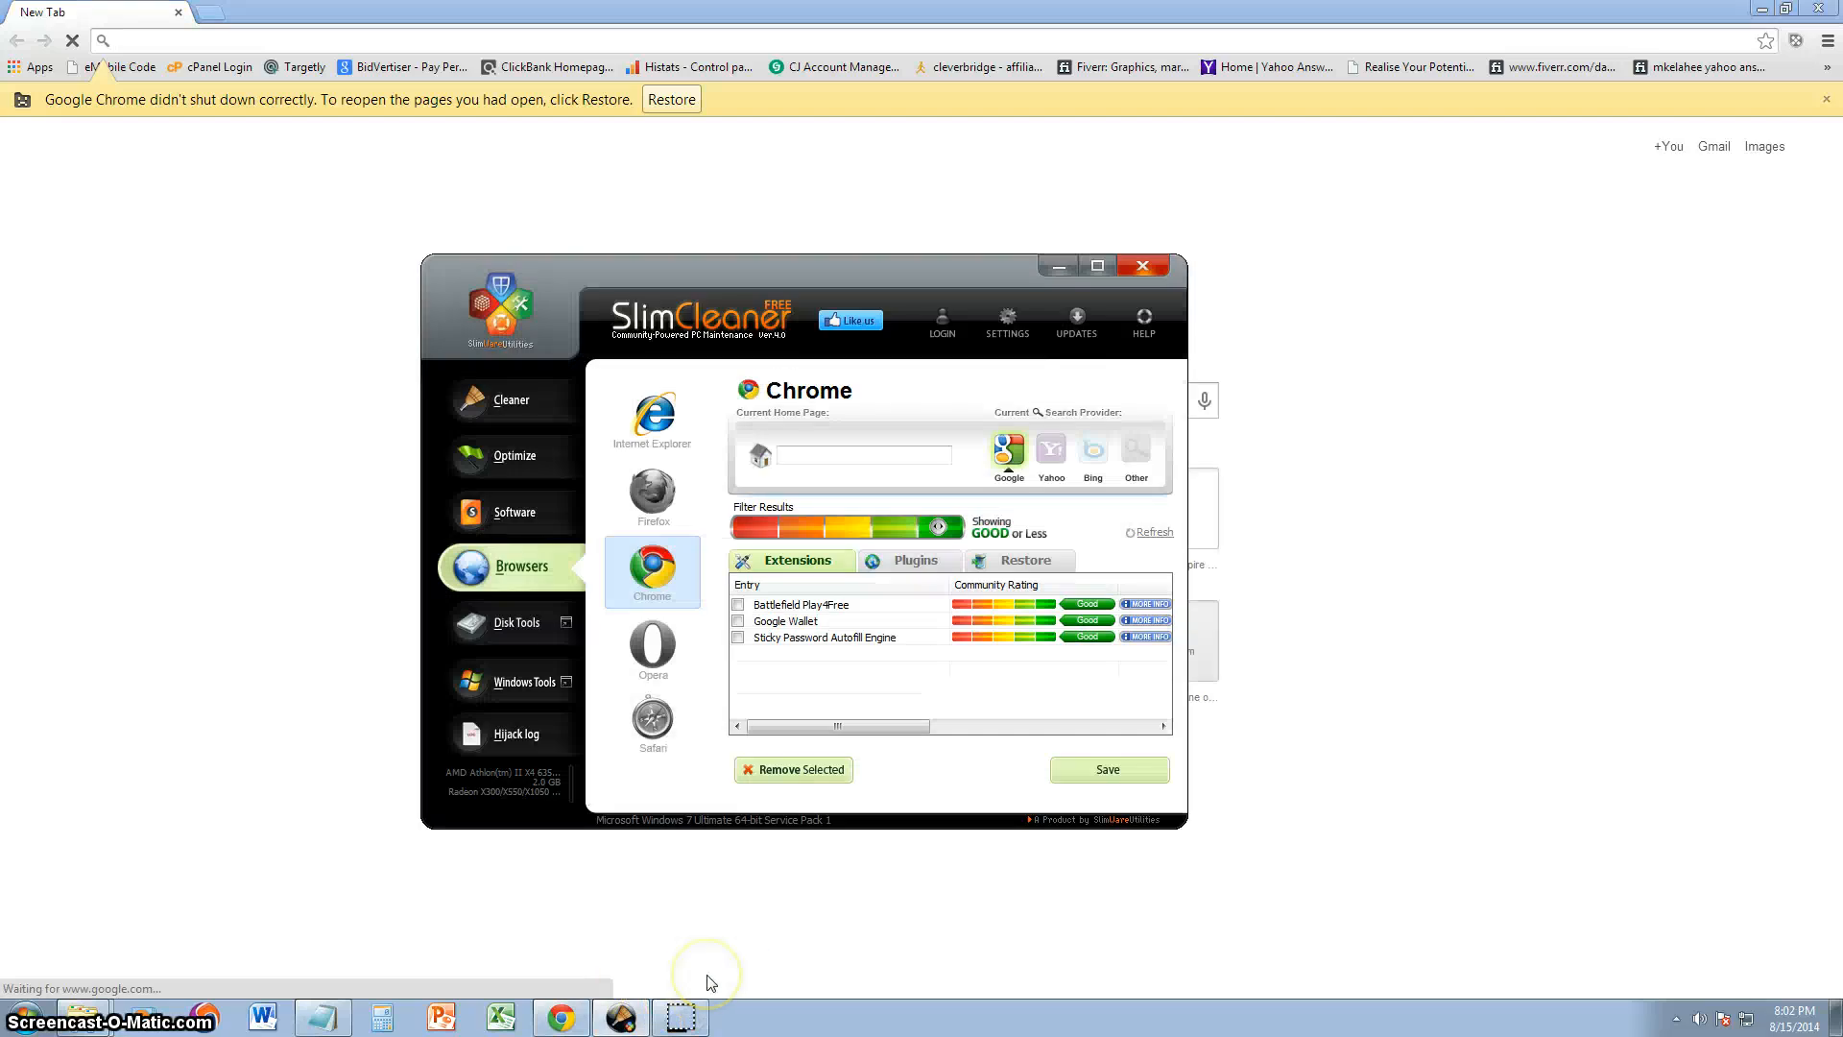
pyautogui.click(737, 638)
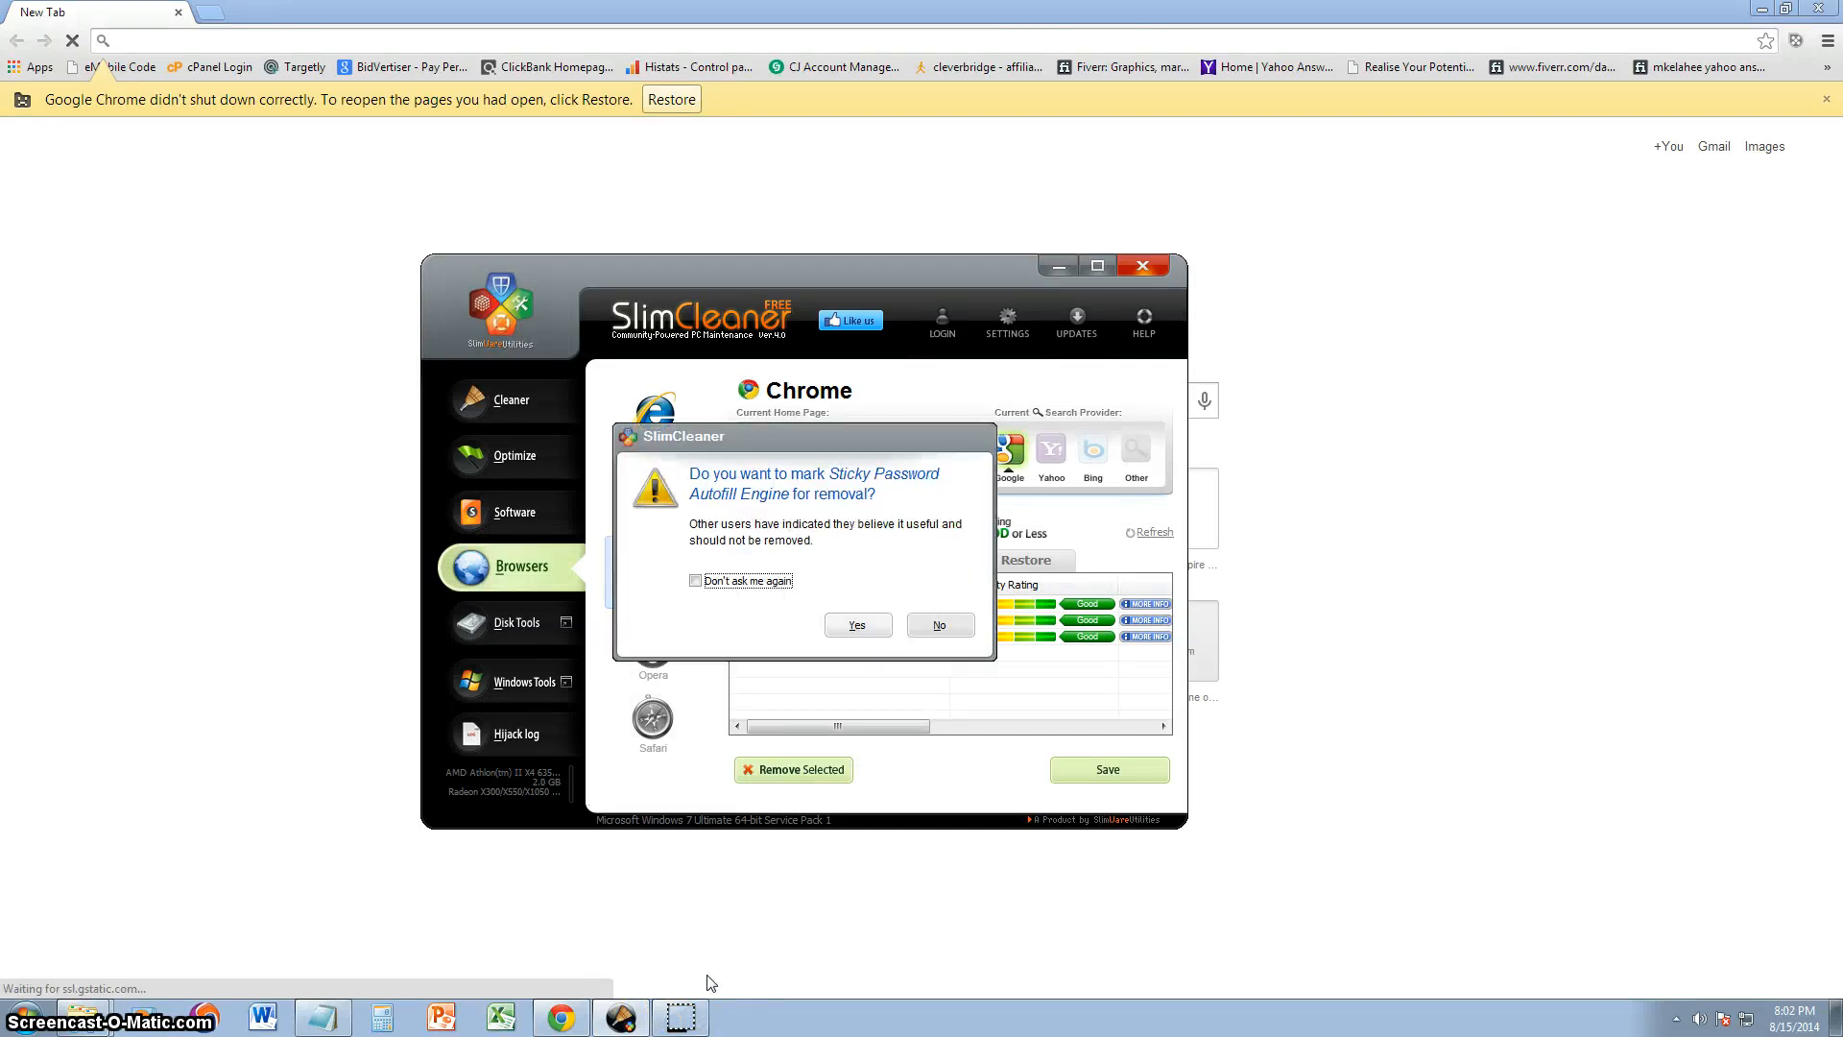
pyautogui.click(856, 624)
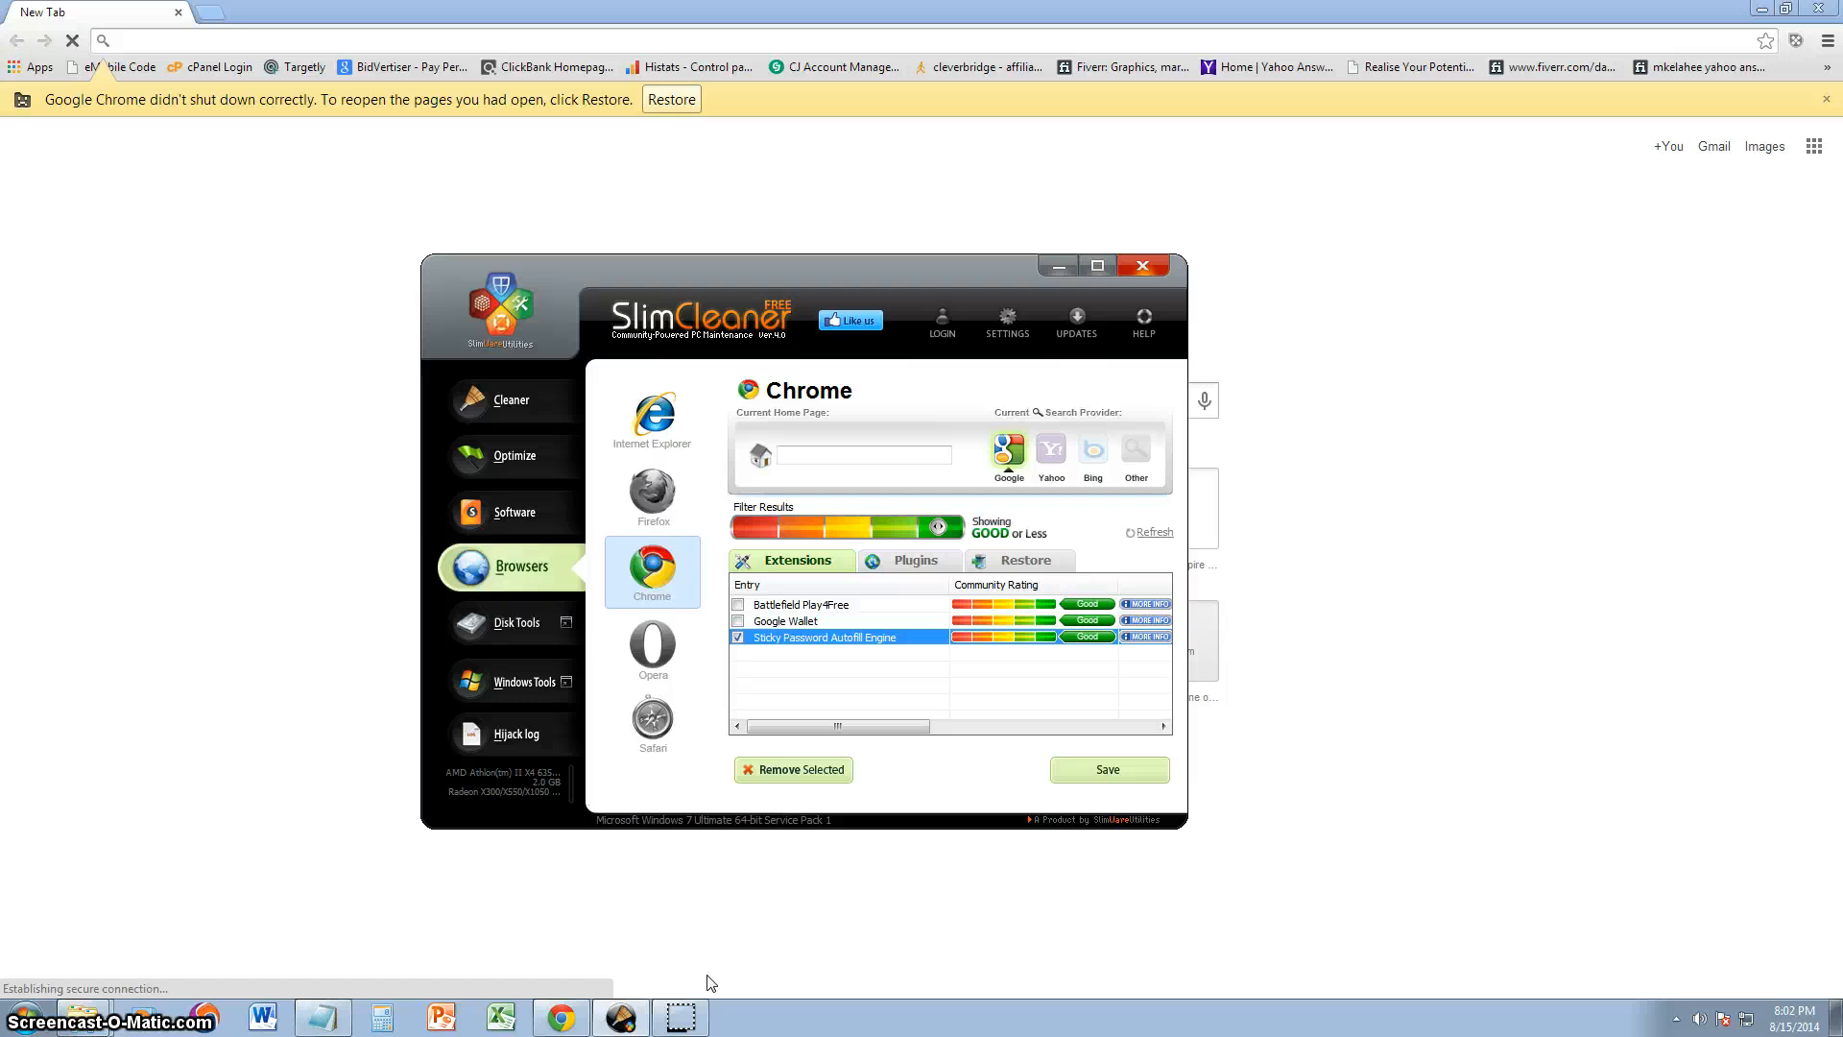
pyautogui.click(793, 768)
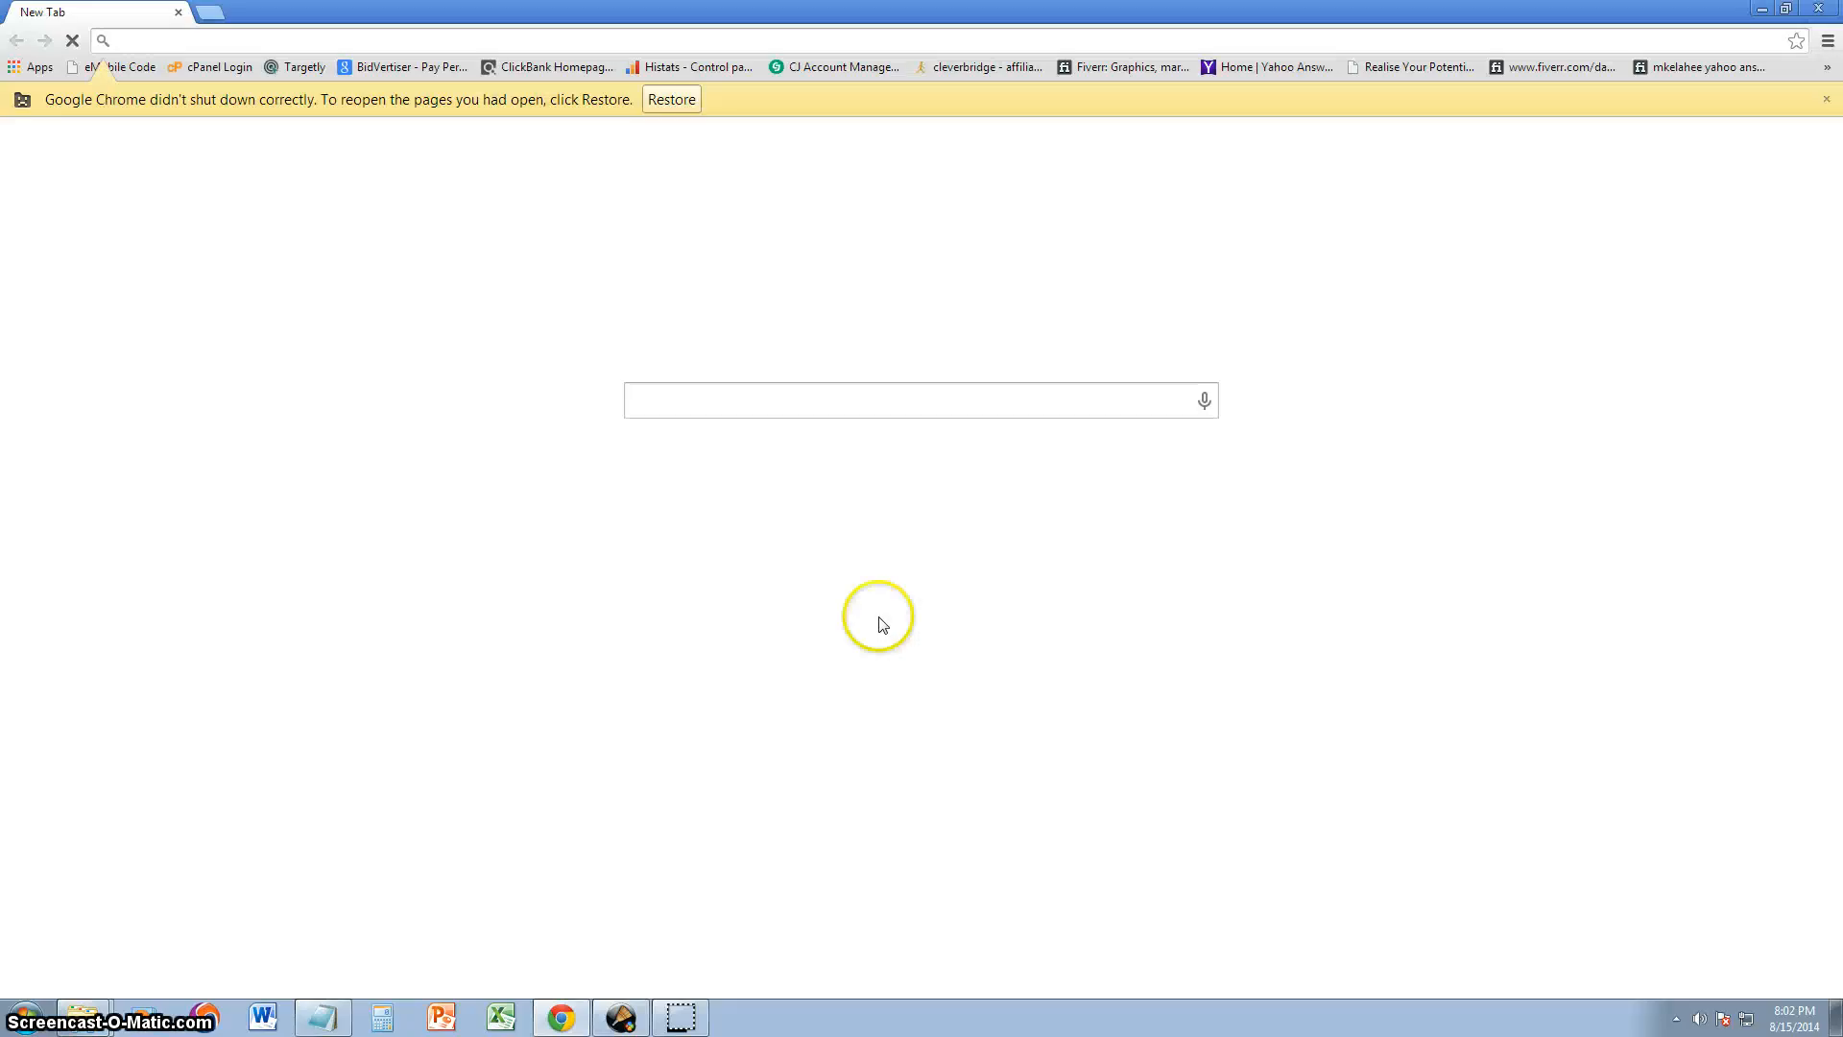
# Step: Bring SlimCleaner back, view Internet Explorer's add-ons and return to Chrome's extension list
pyautogui.click(620, 1017)
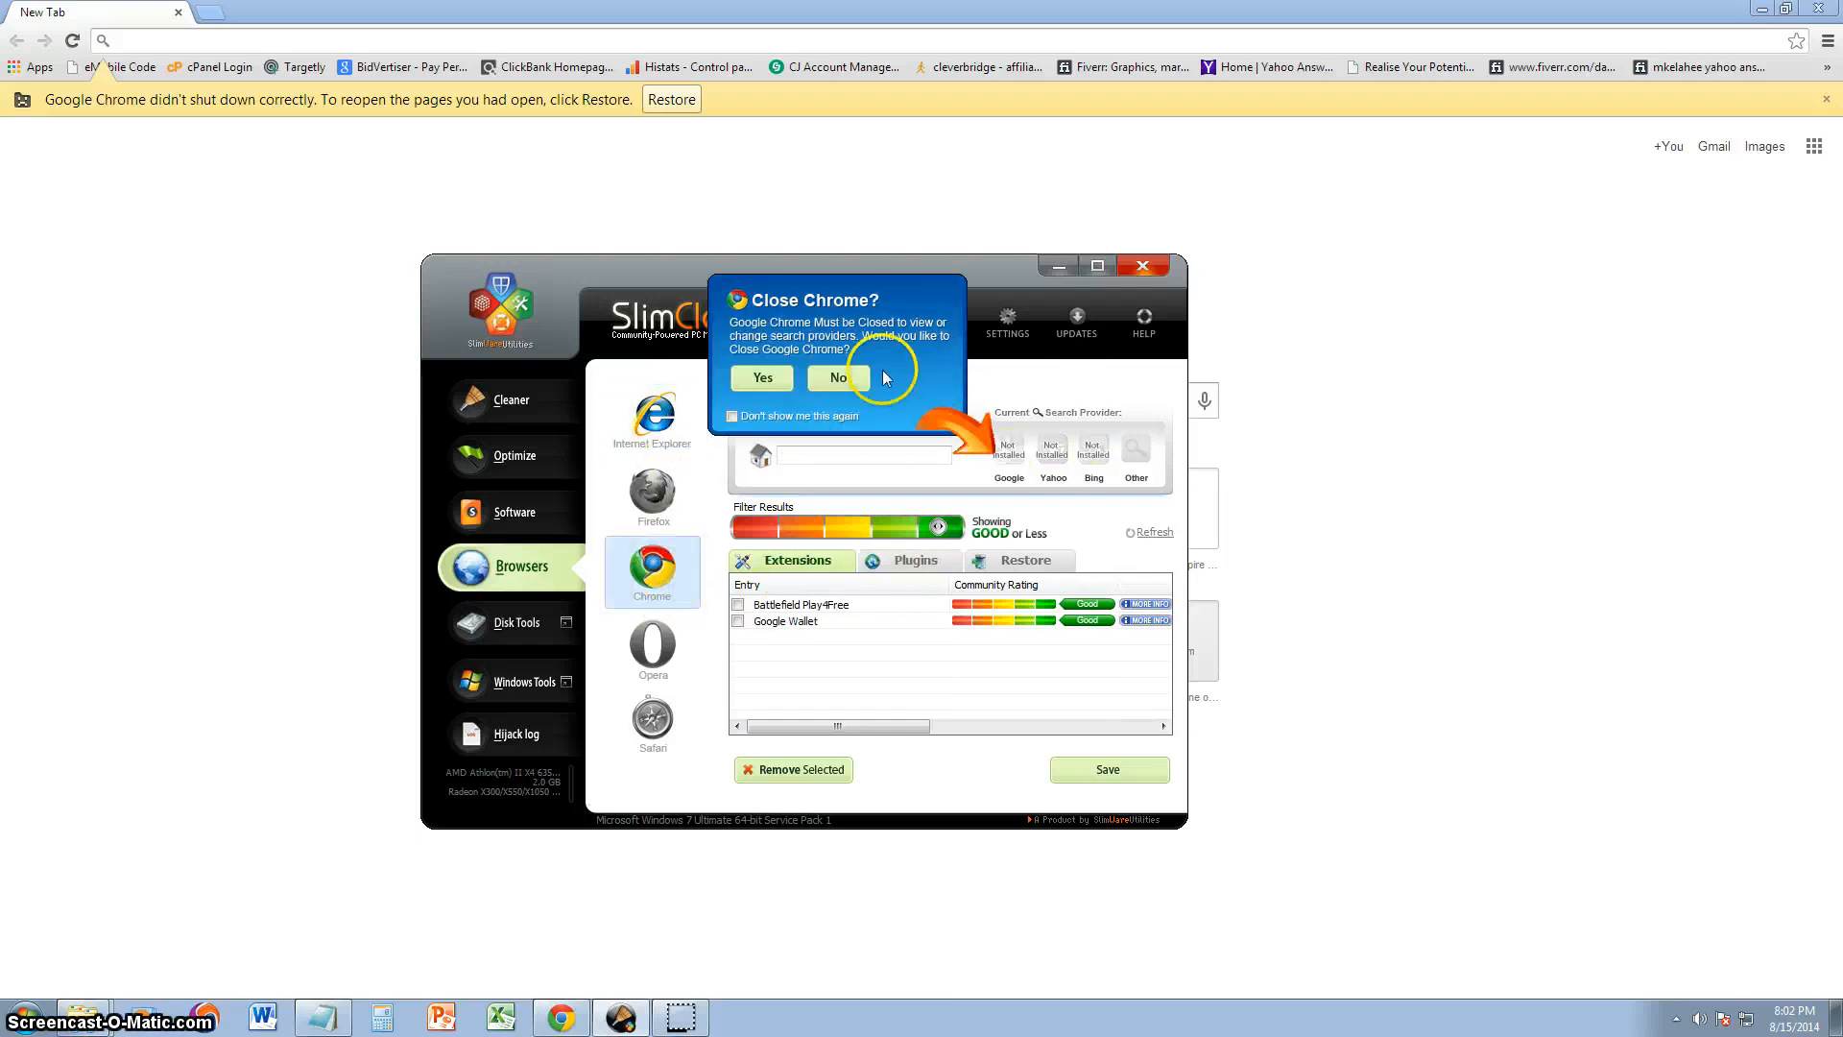
pyautogui.click(837, 379)
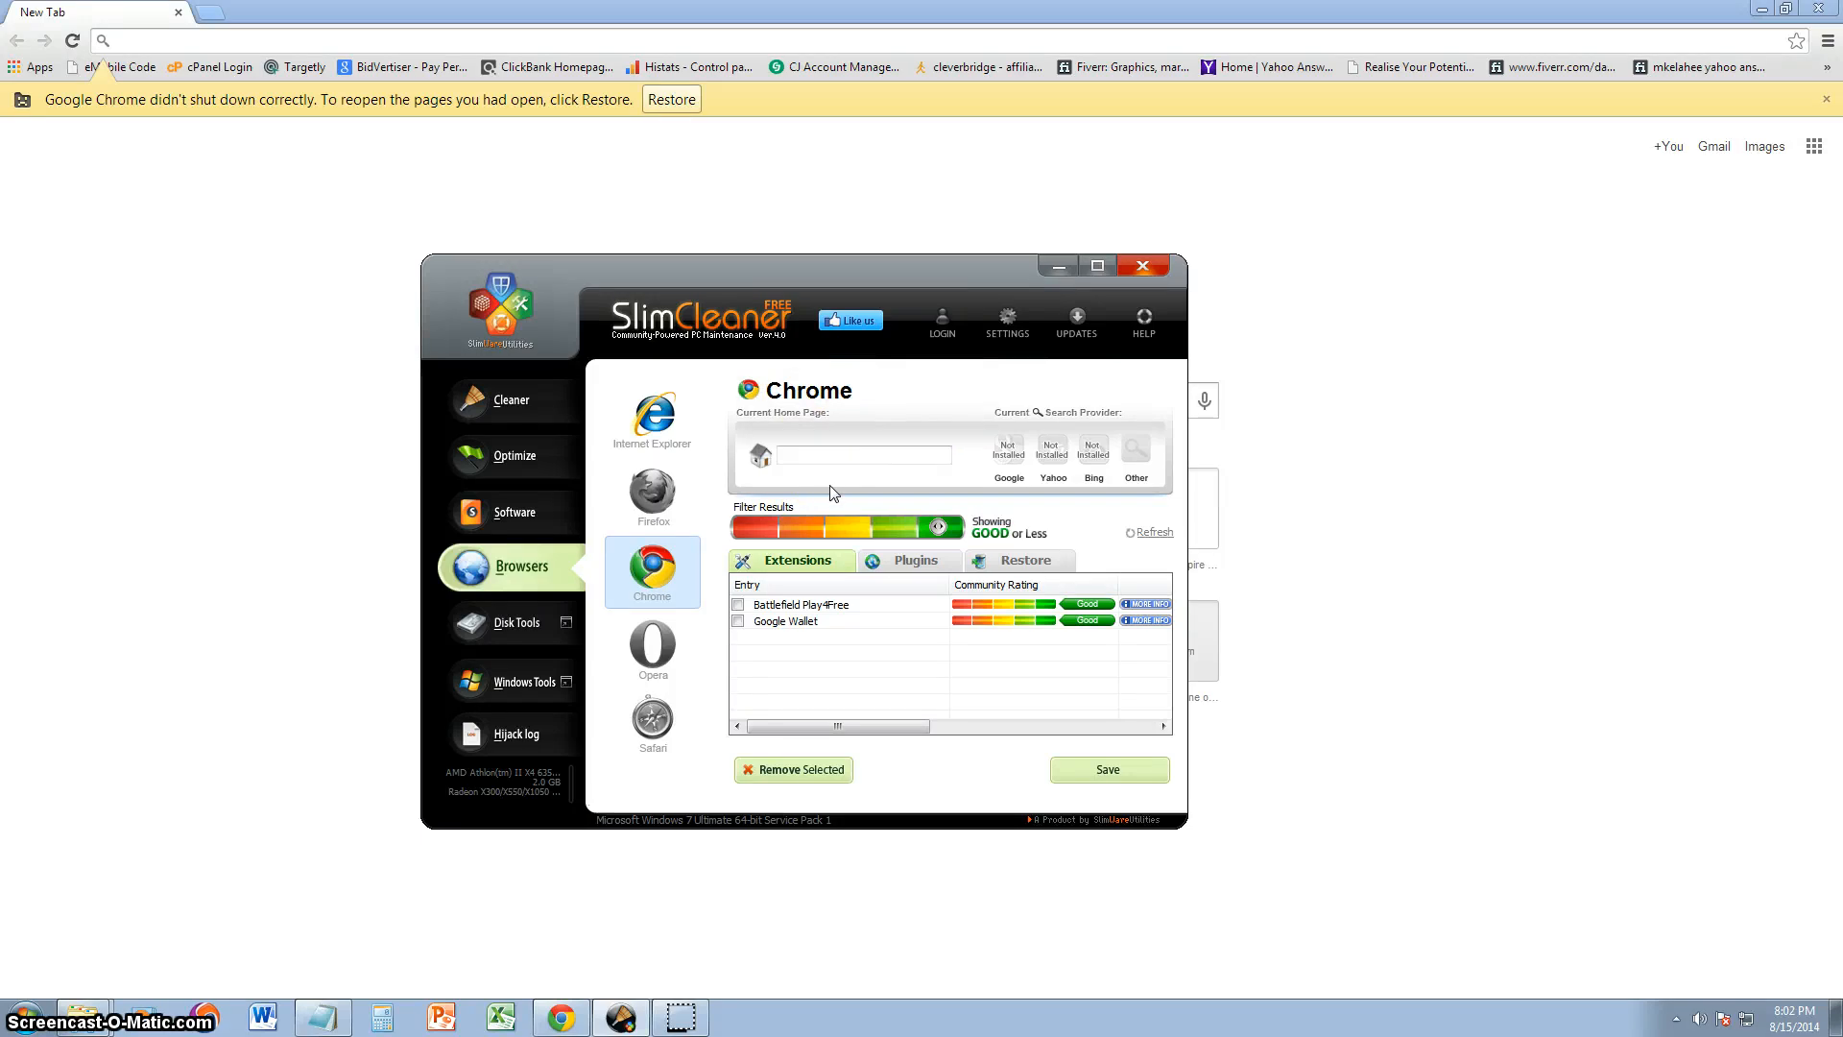
pyautogui.click(651, 421)
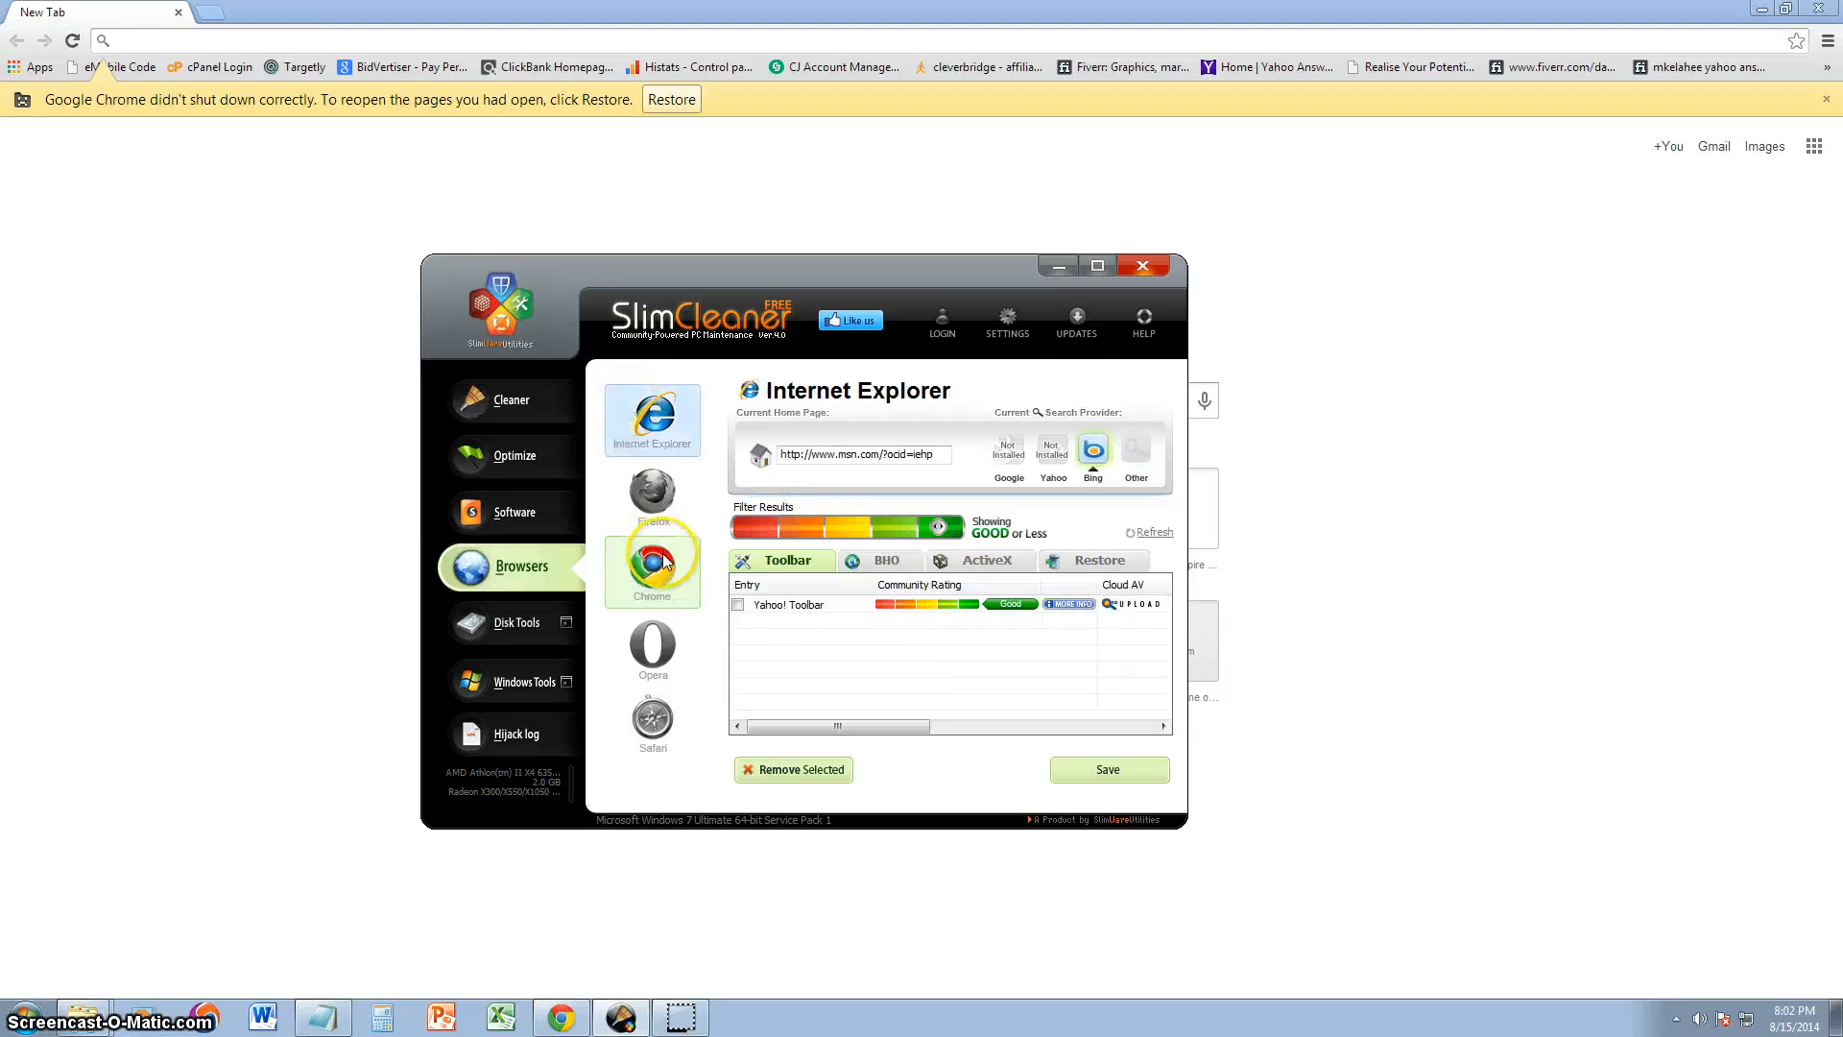
pyautogui.click(652, 570)
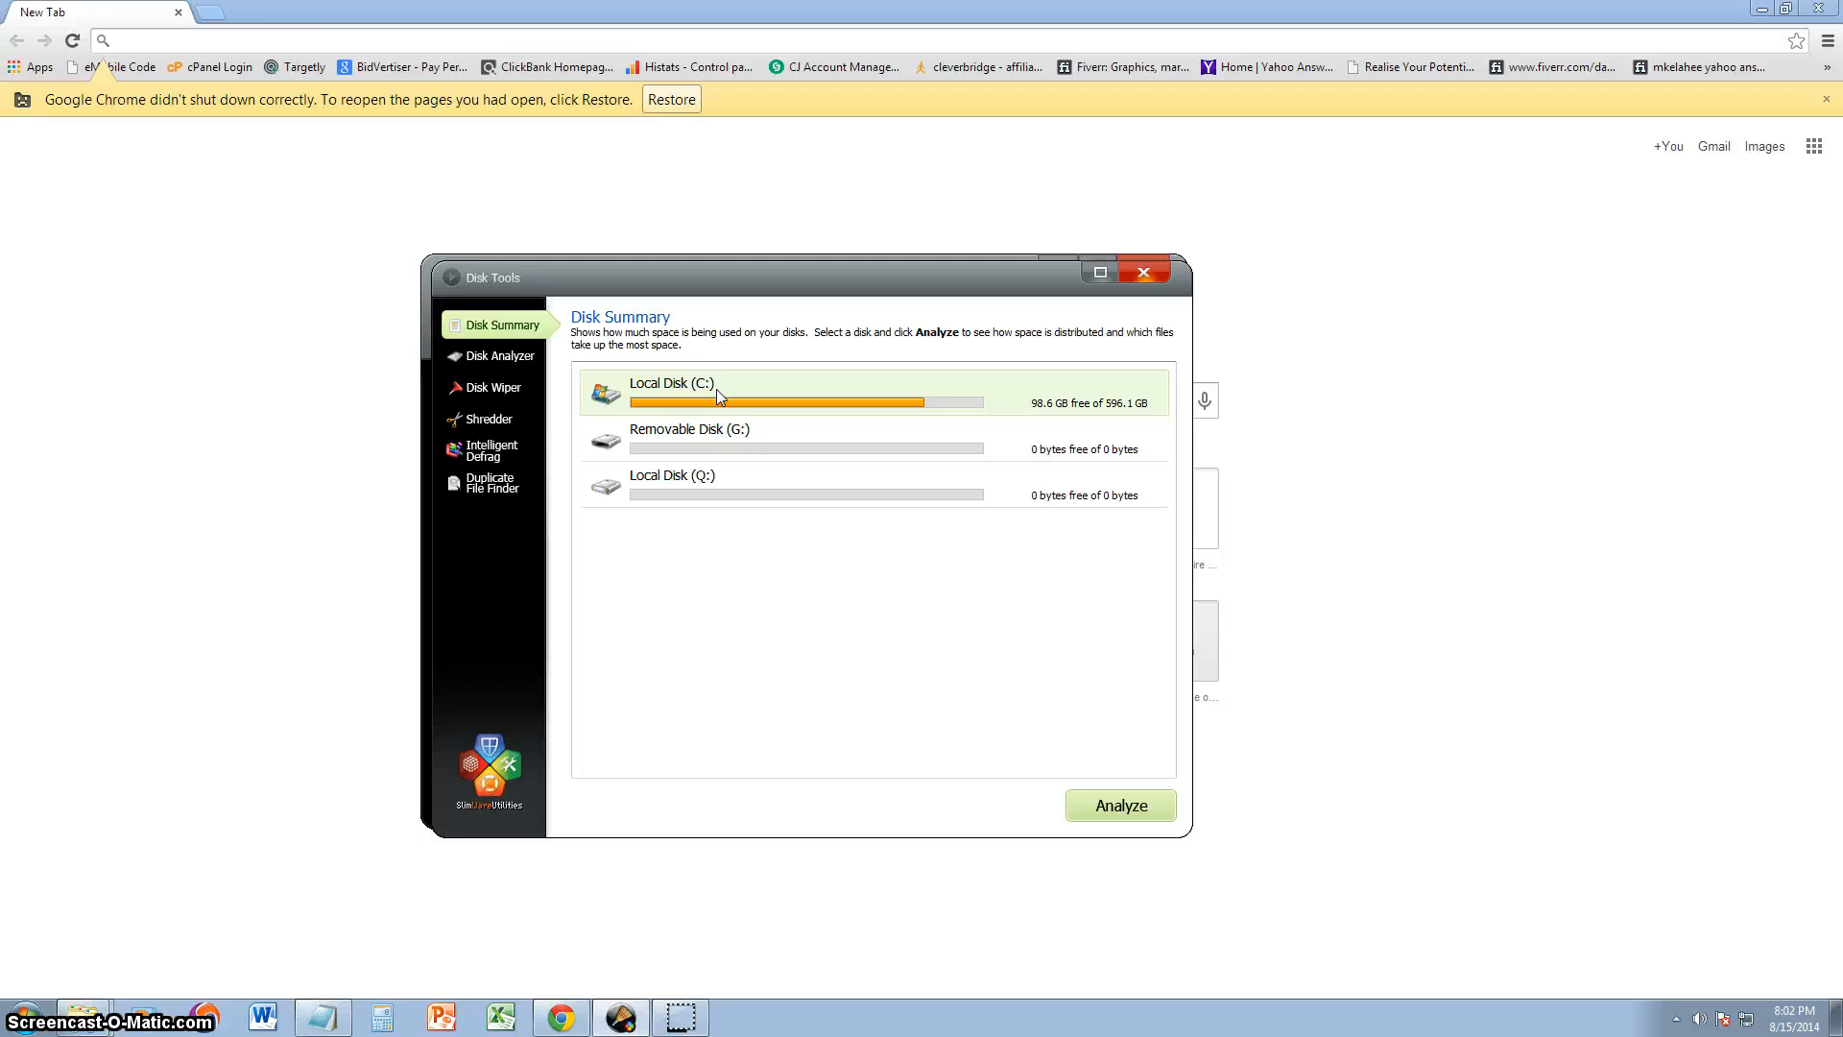
# Step: Run Disk Analyzer on Local Disk (C:), 98.6 GB free of 596.1 GB
pyautogui.click(1117, 804)
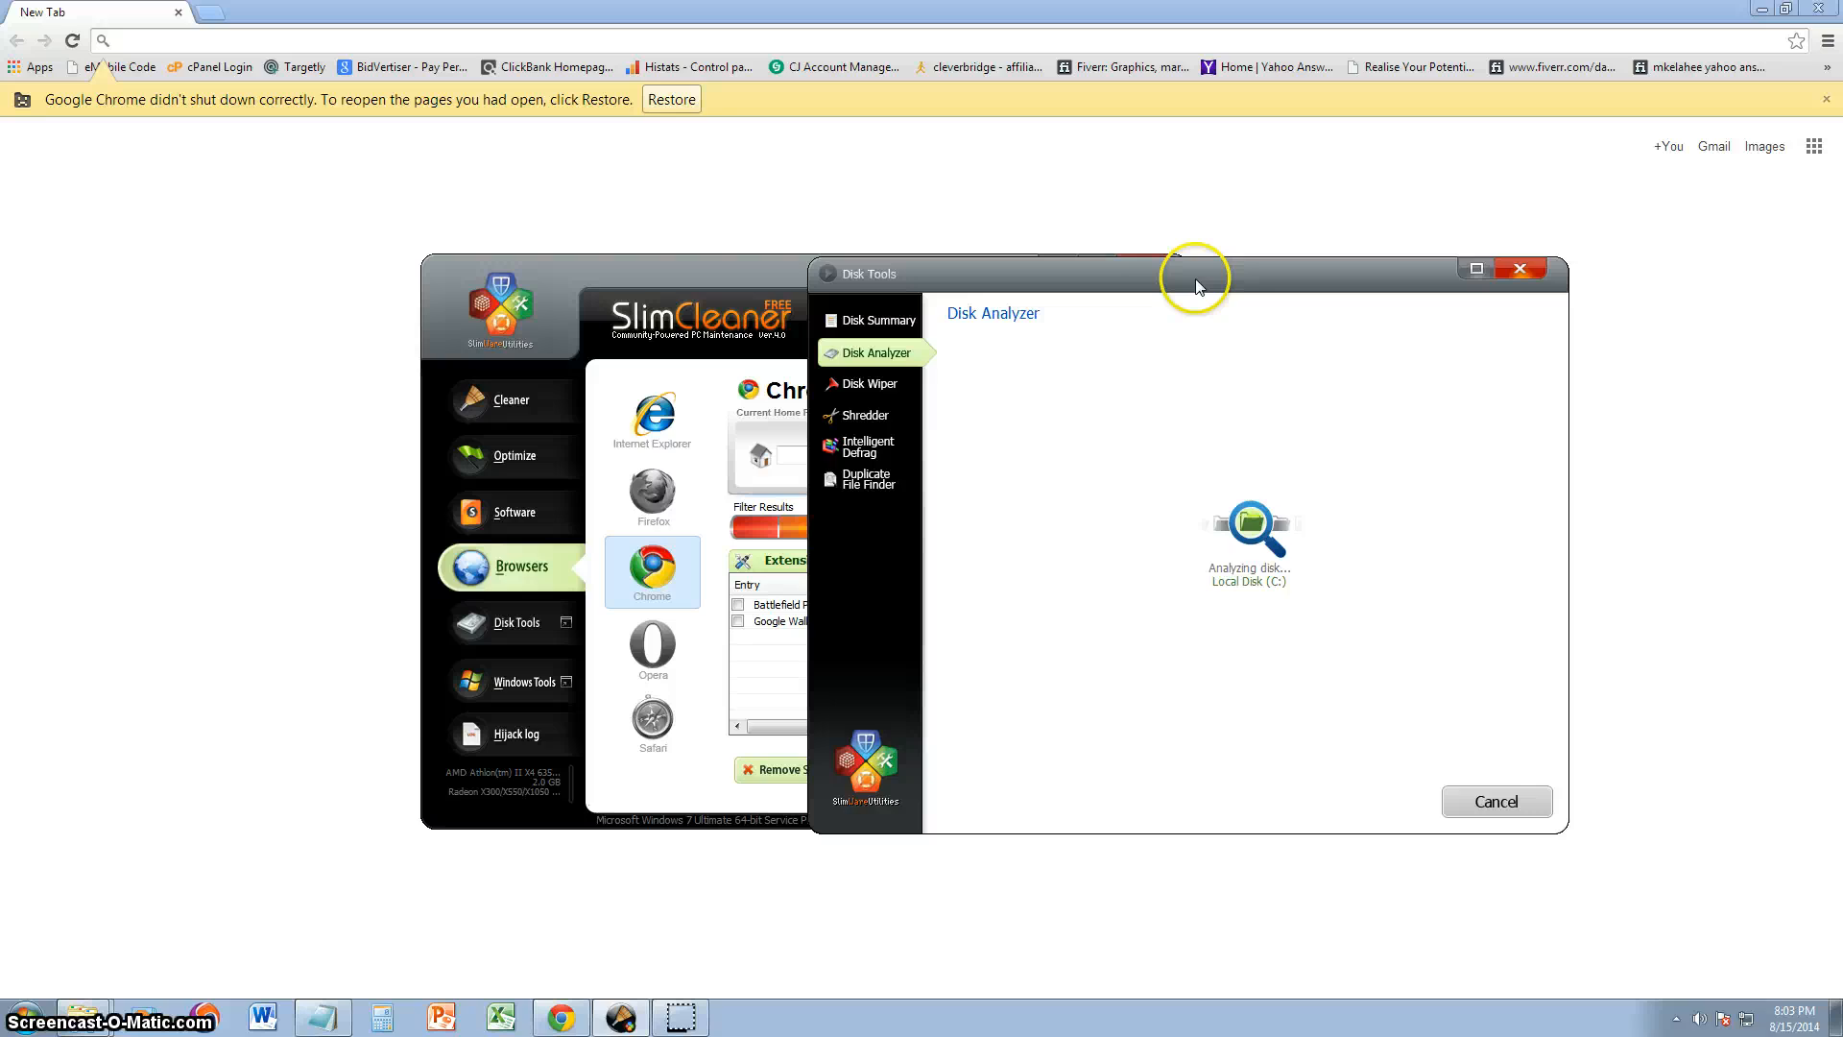
pyautogui.moveTo(1184, 294)
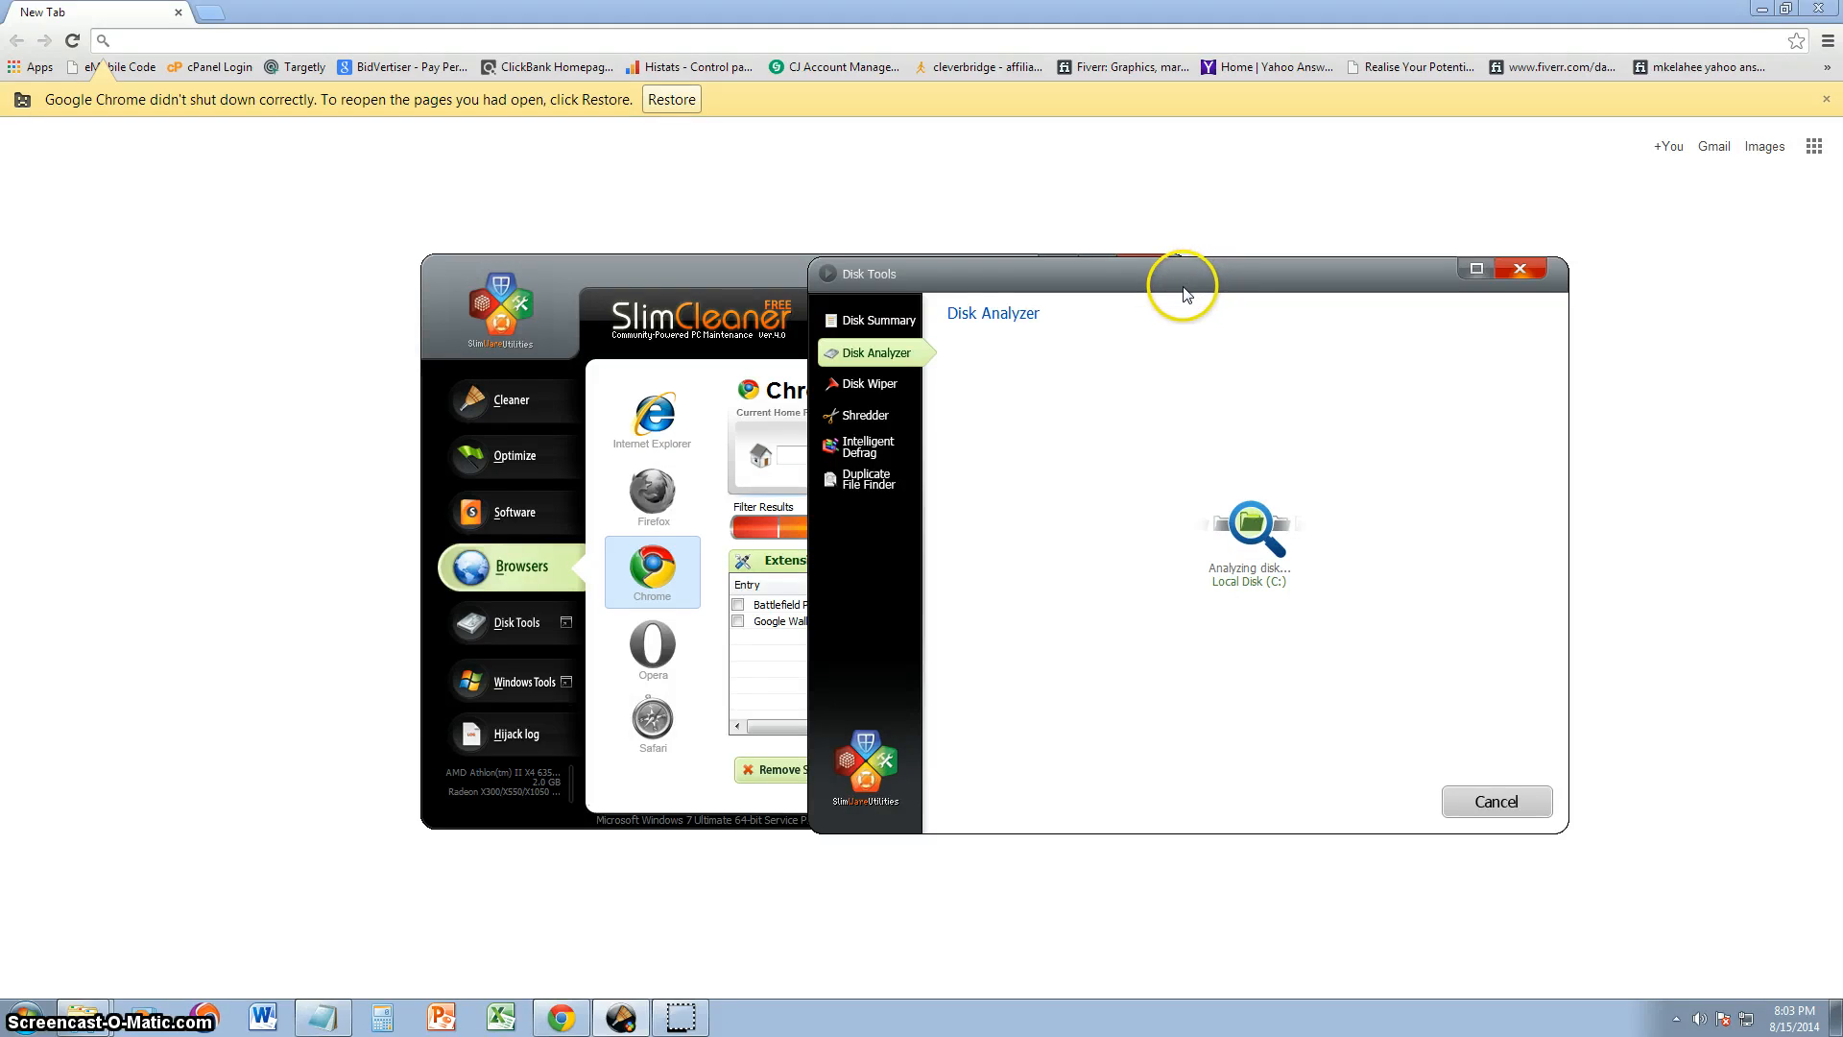
pyautogui.moveTo(881, 395)
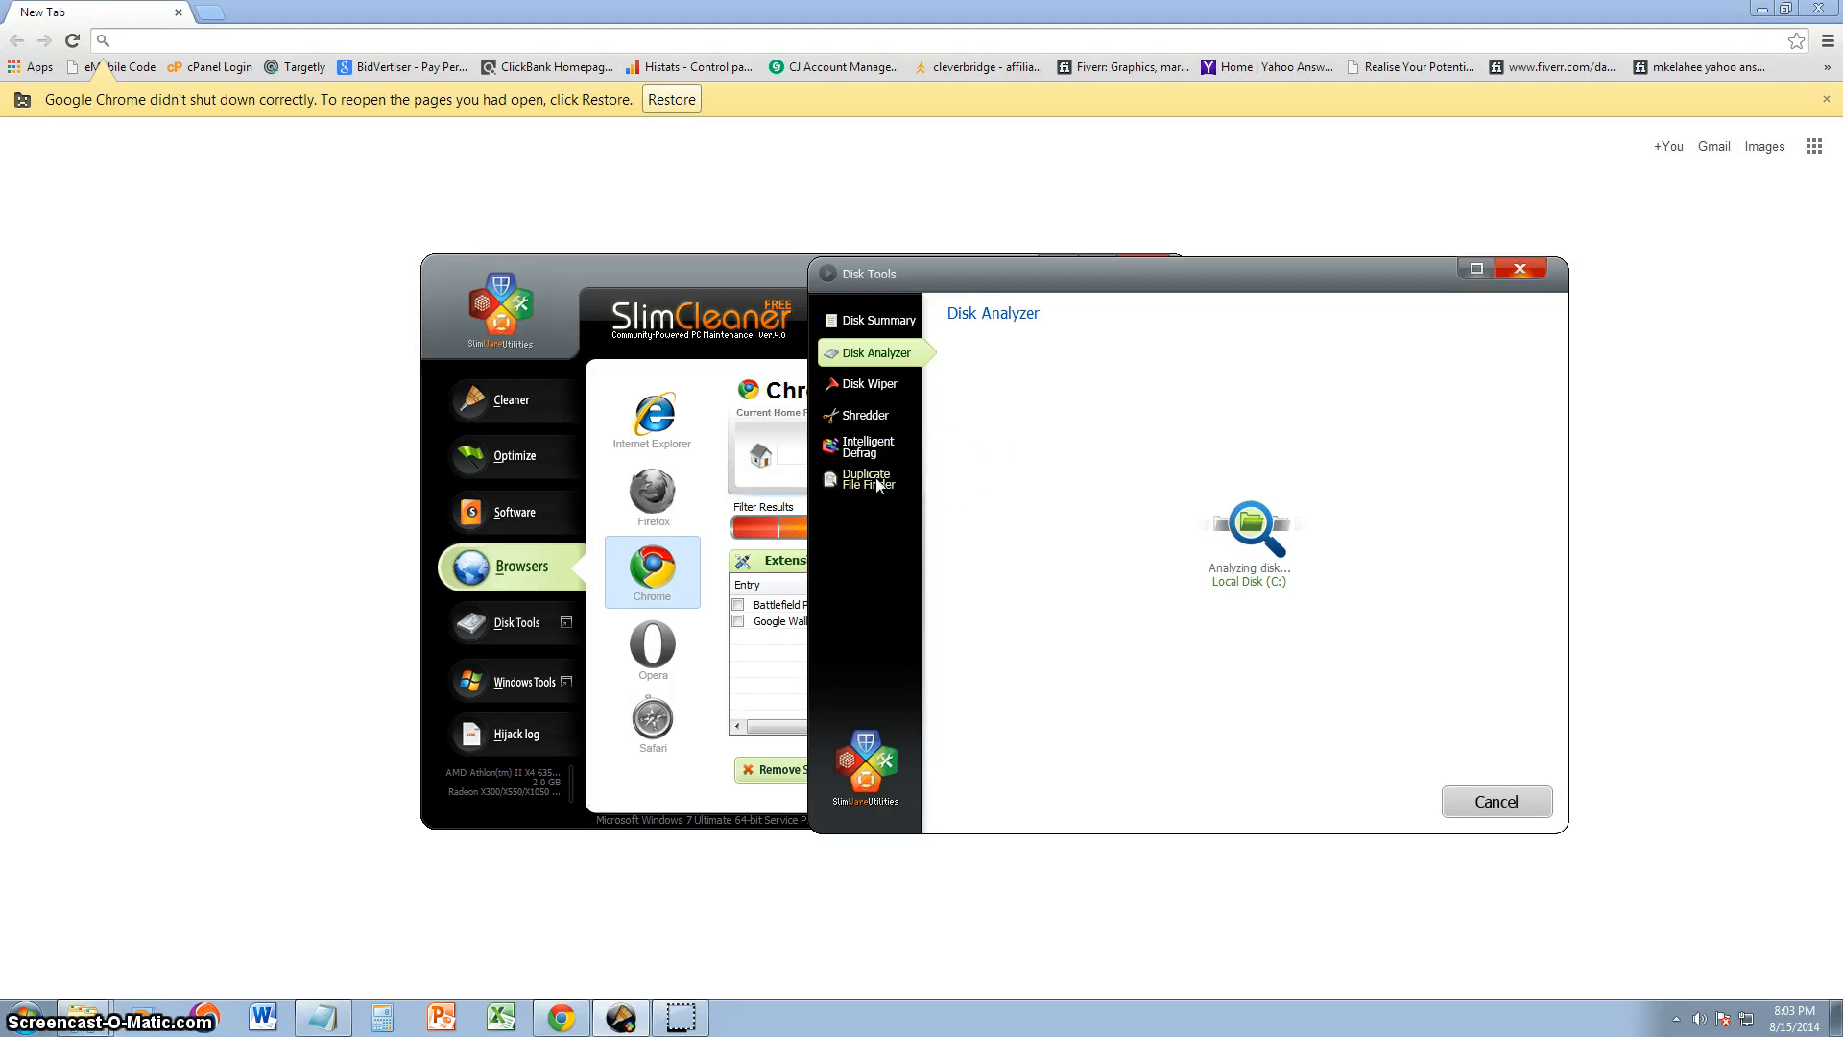
pyautogui.moveTo(870, 479)
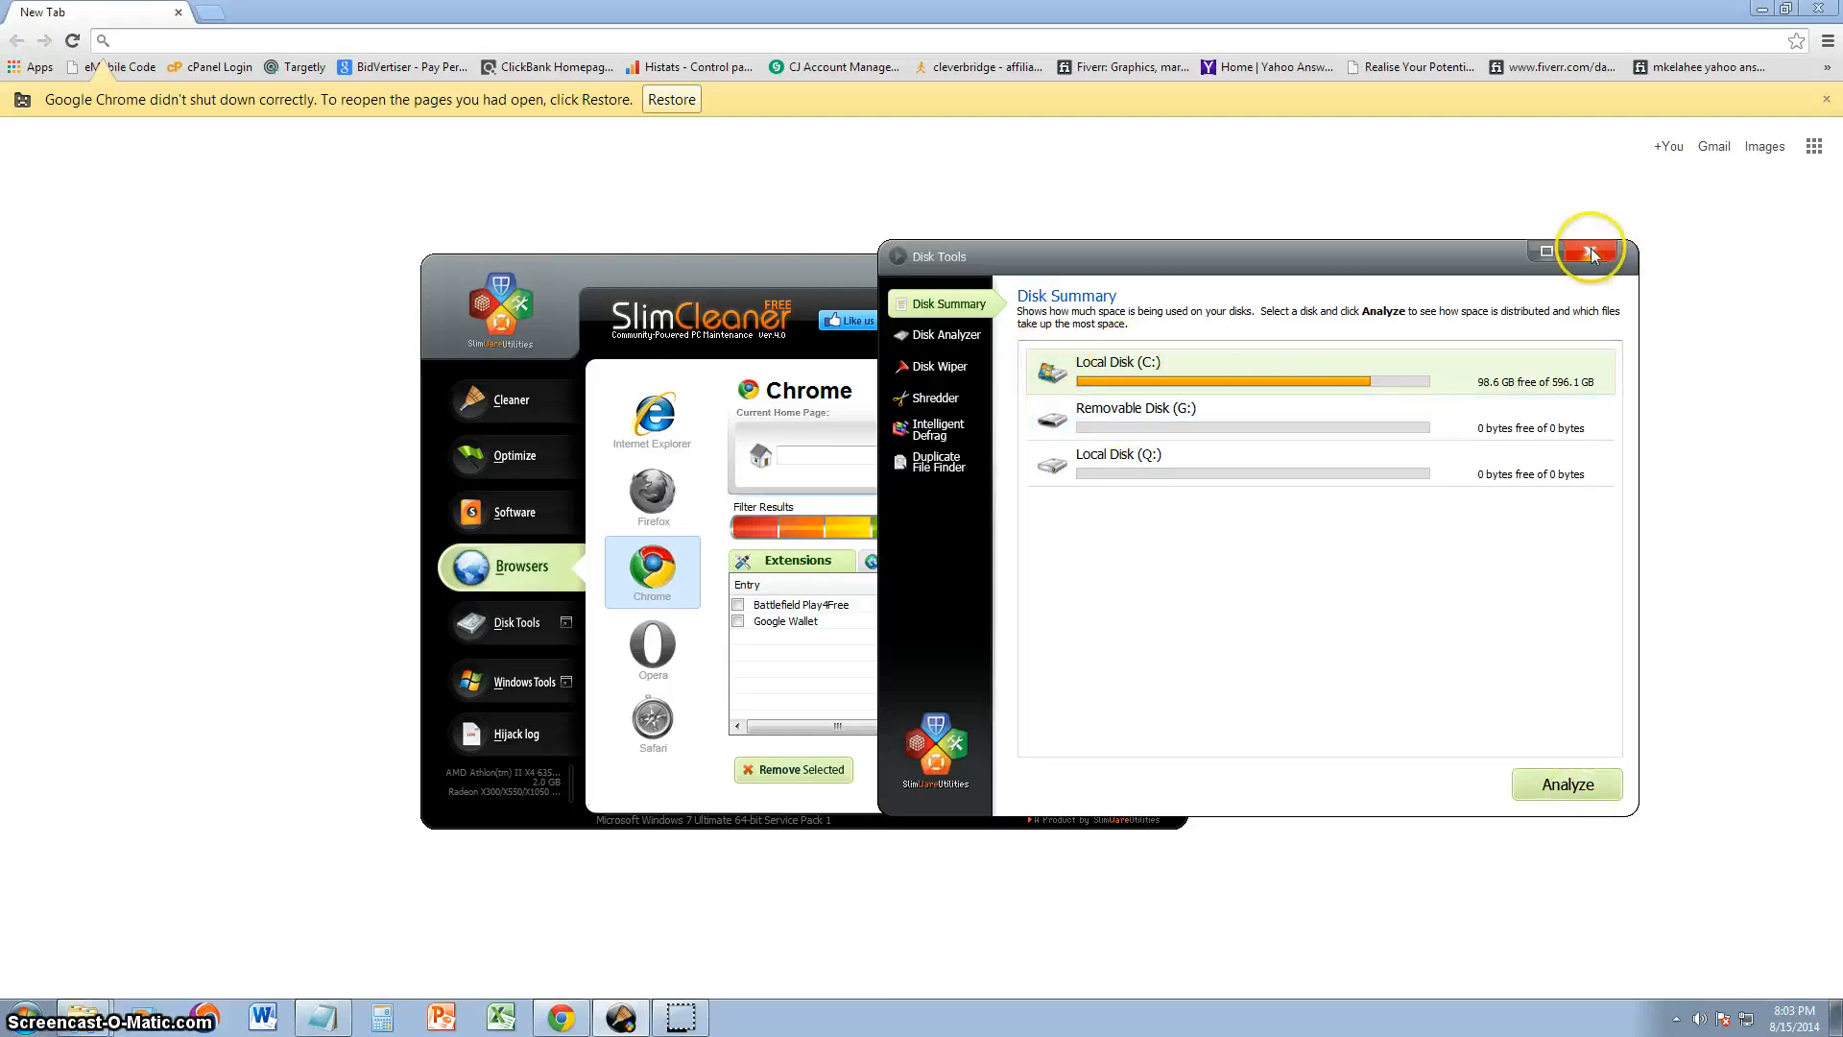
# Step: Close the Disk Tools window
pyautogui.click(1587, 251)
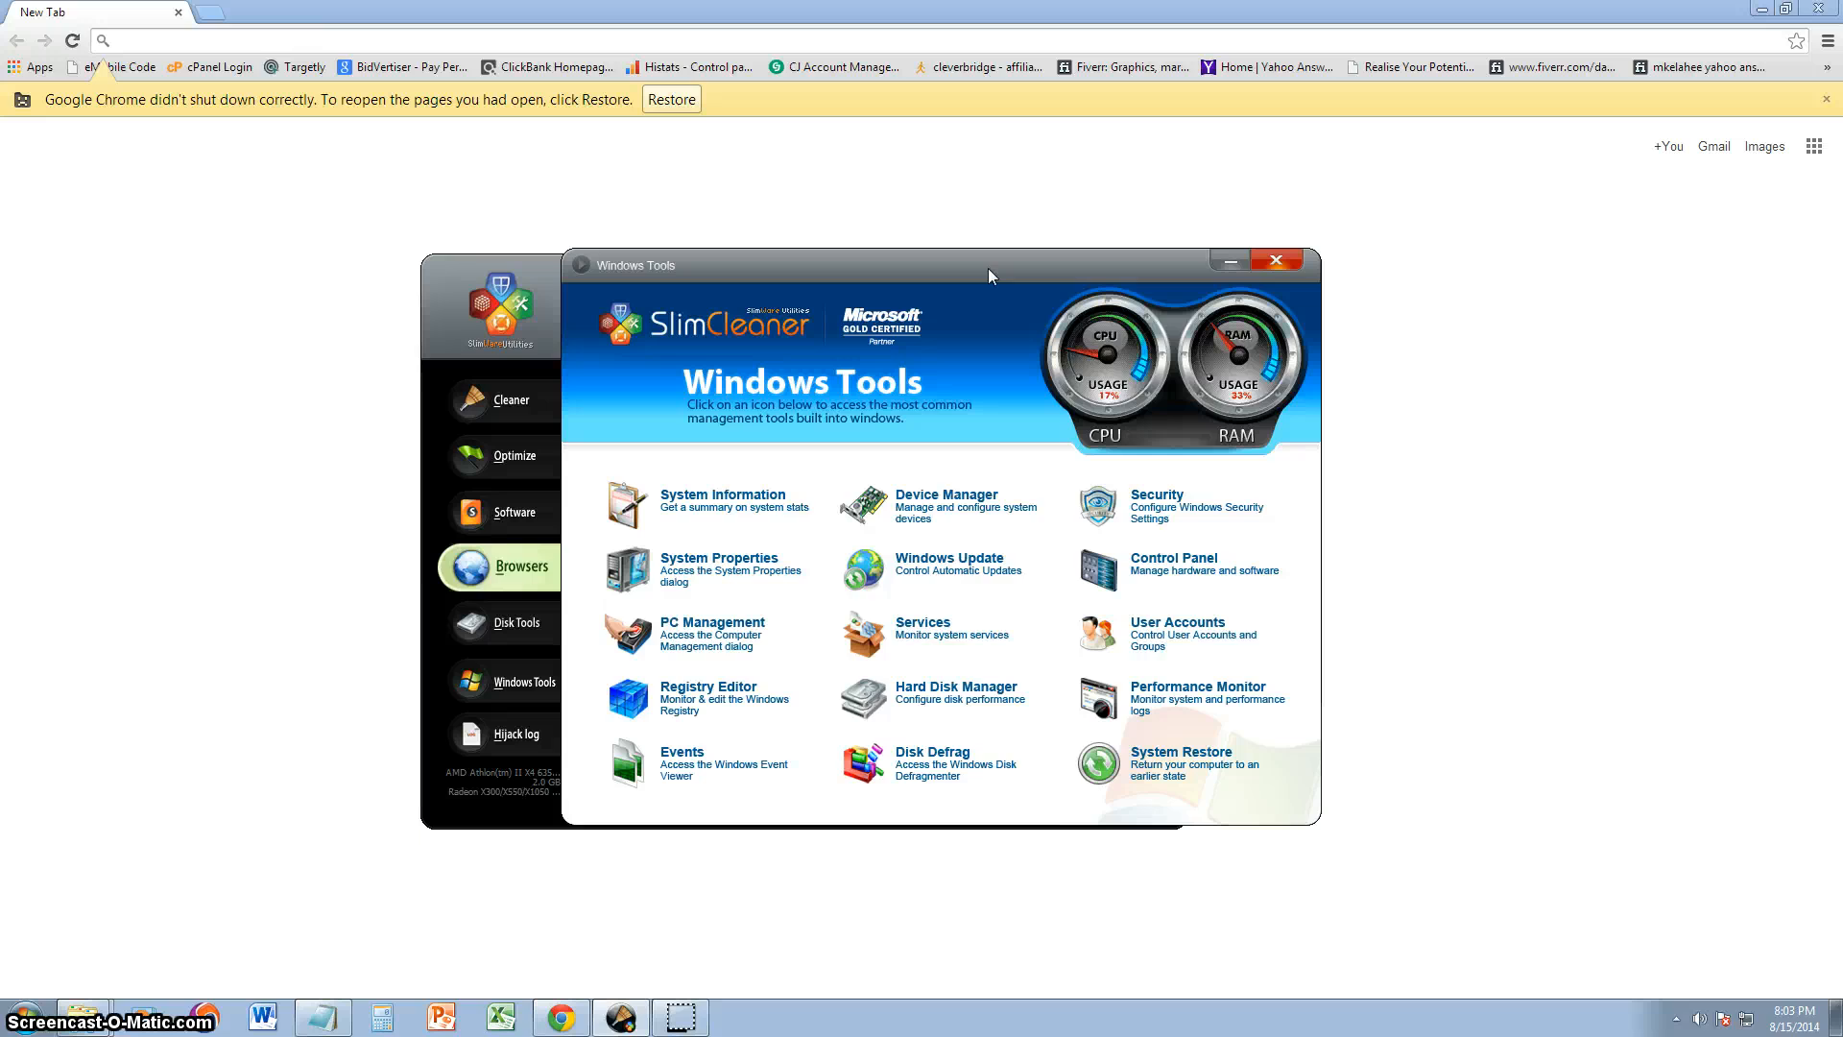
pyautogui.moveTo(1027, 610)
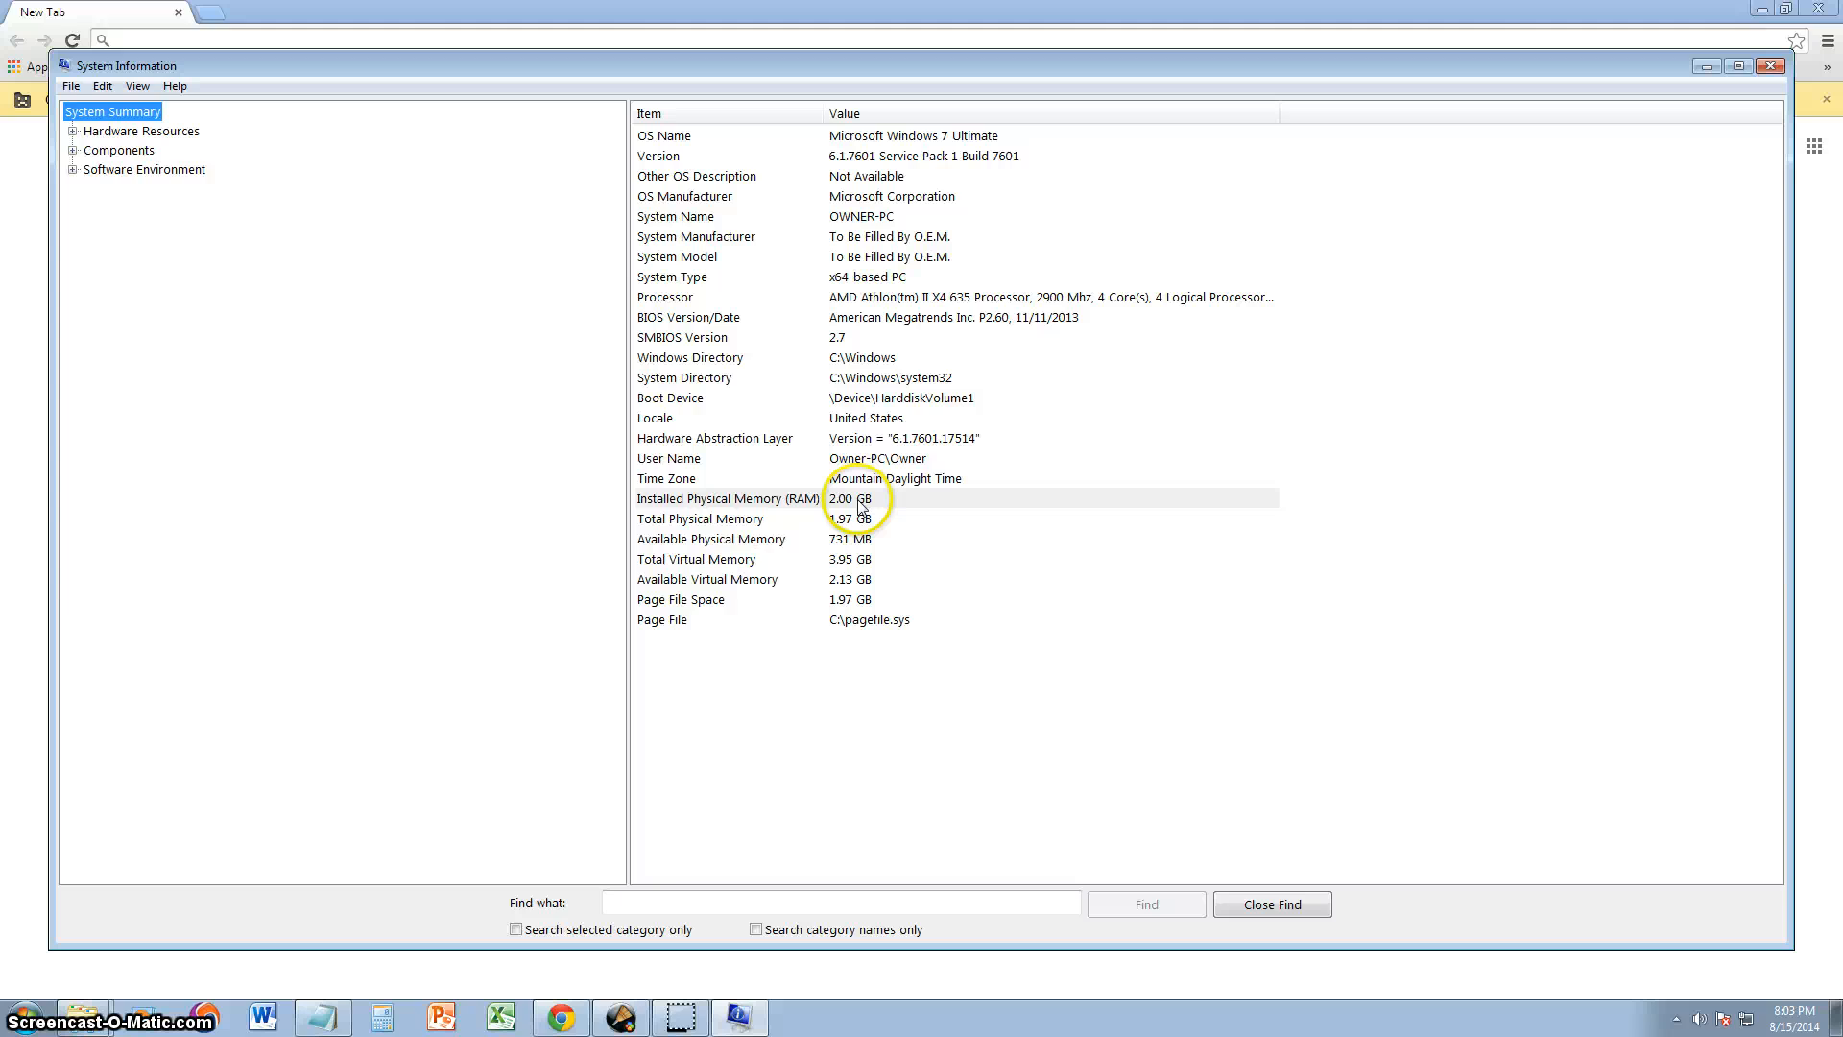
pyautogui.moveTo(1125, 576)
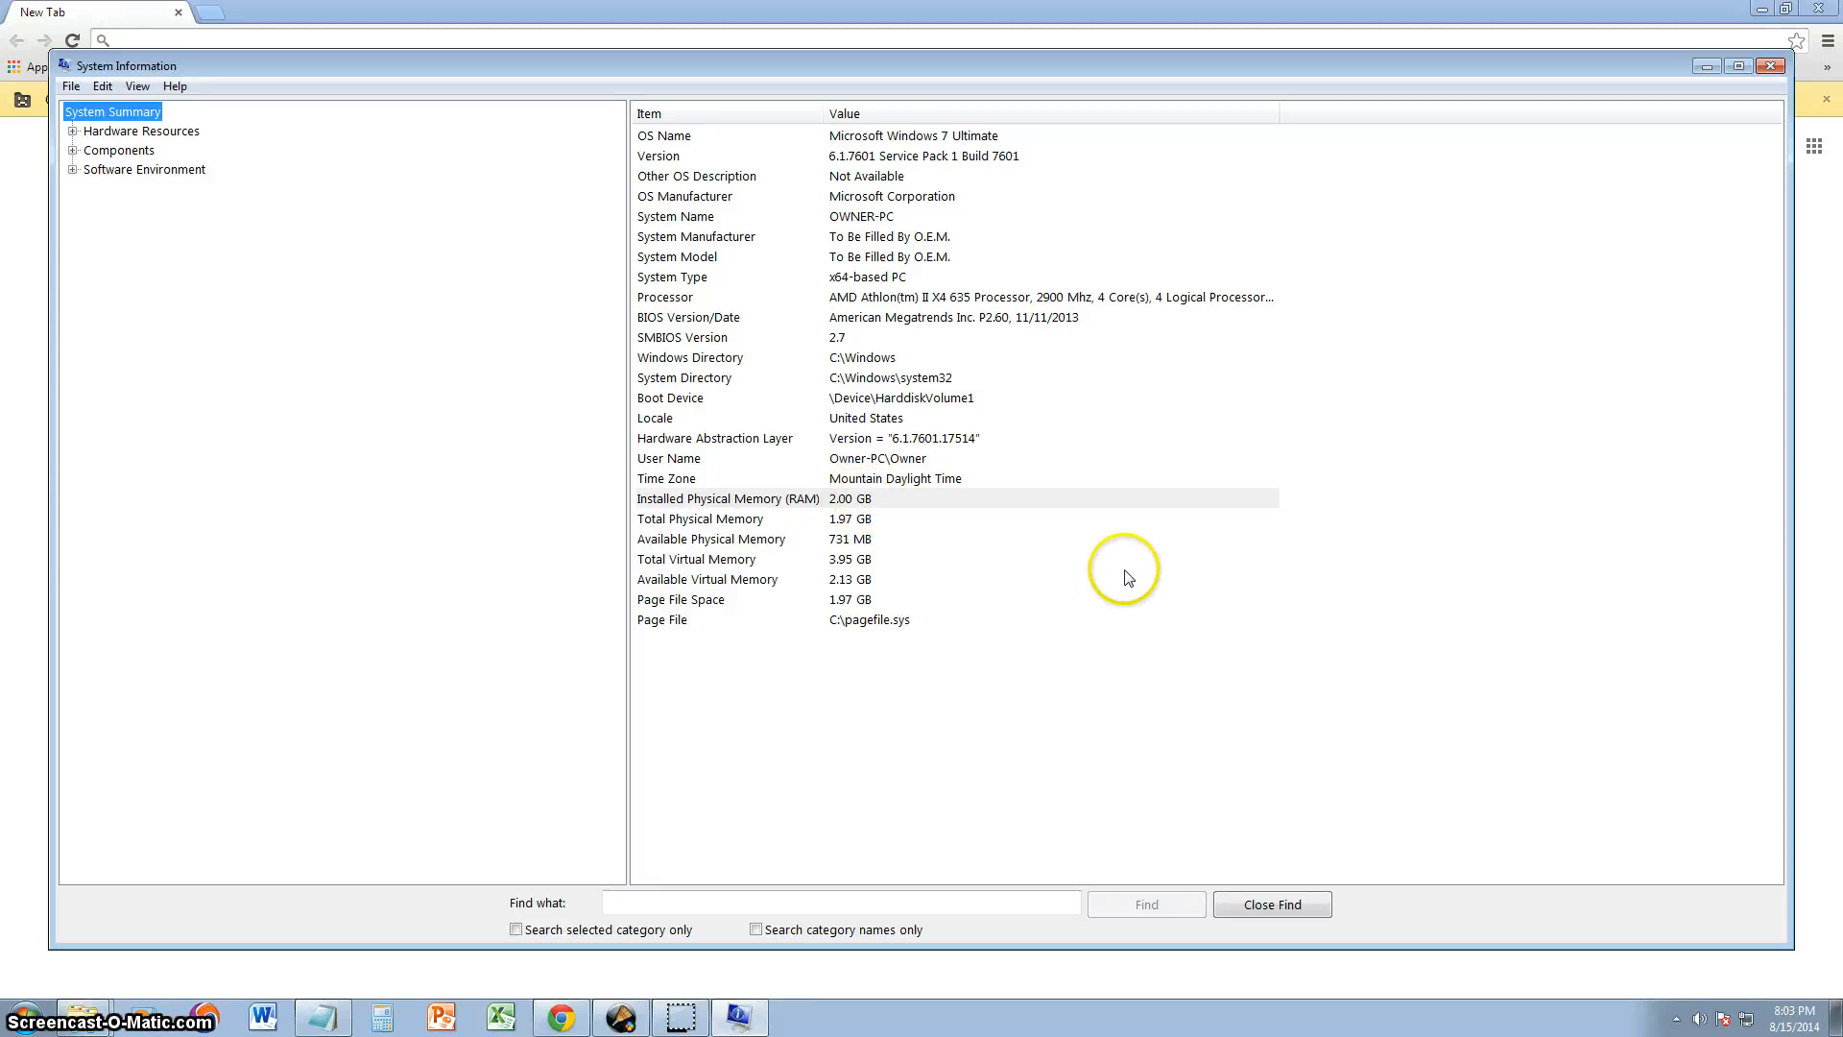
pyautogui.moveTo(1153, 395)
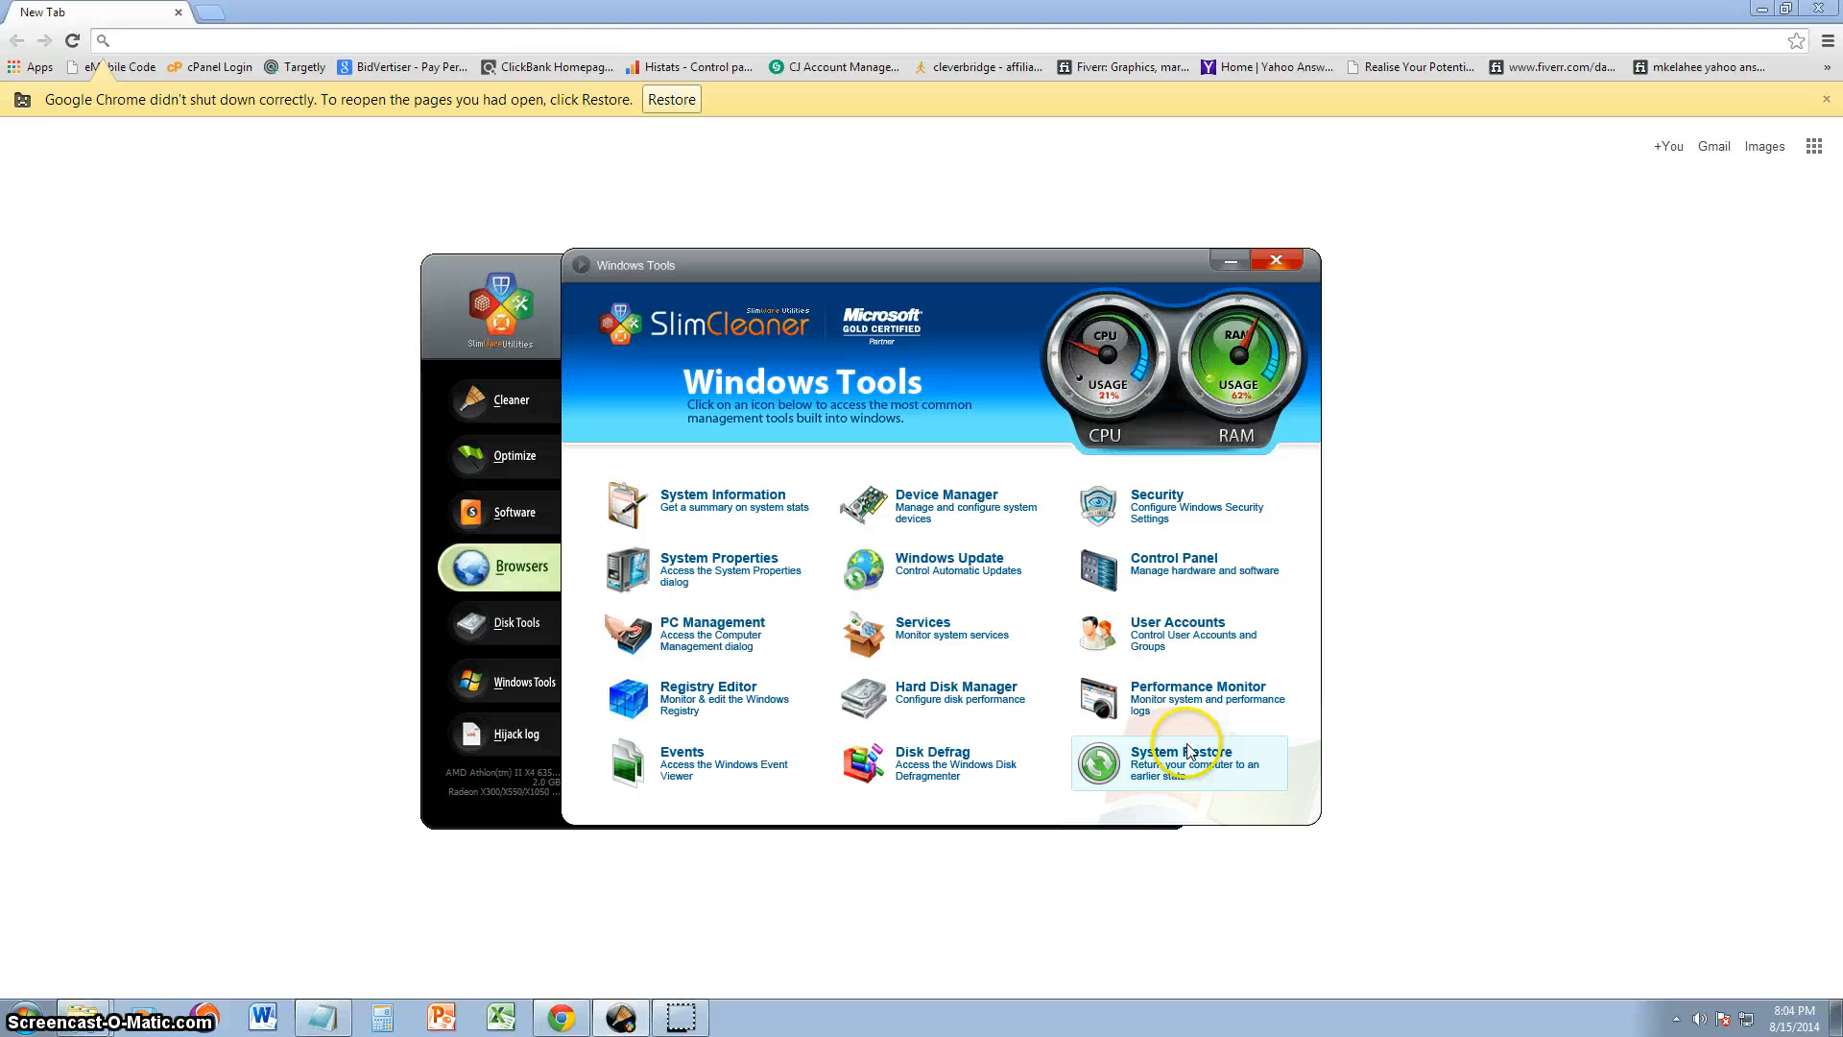
# Step: Close the Windows Tools panel and start a Hijack Log scan of startup items
pyautogui.click(23, 1017)
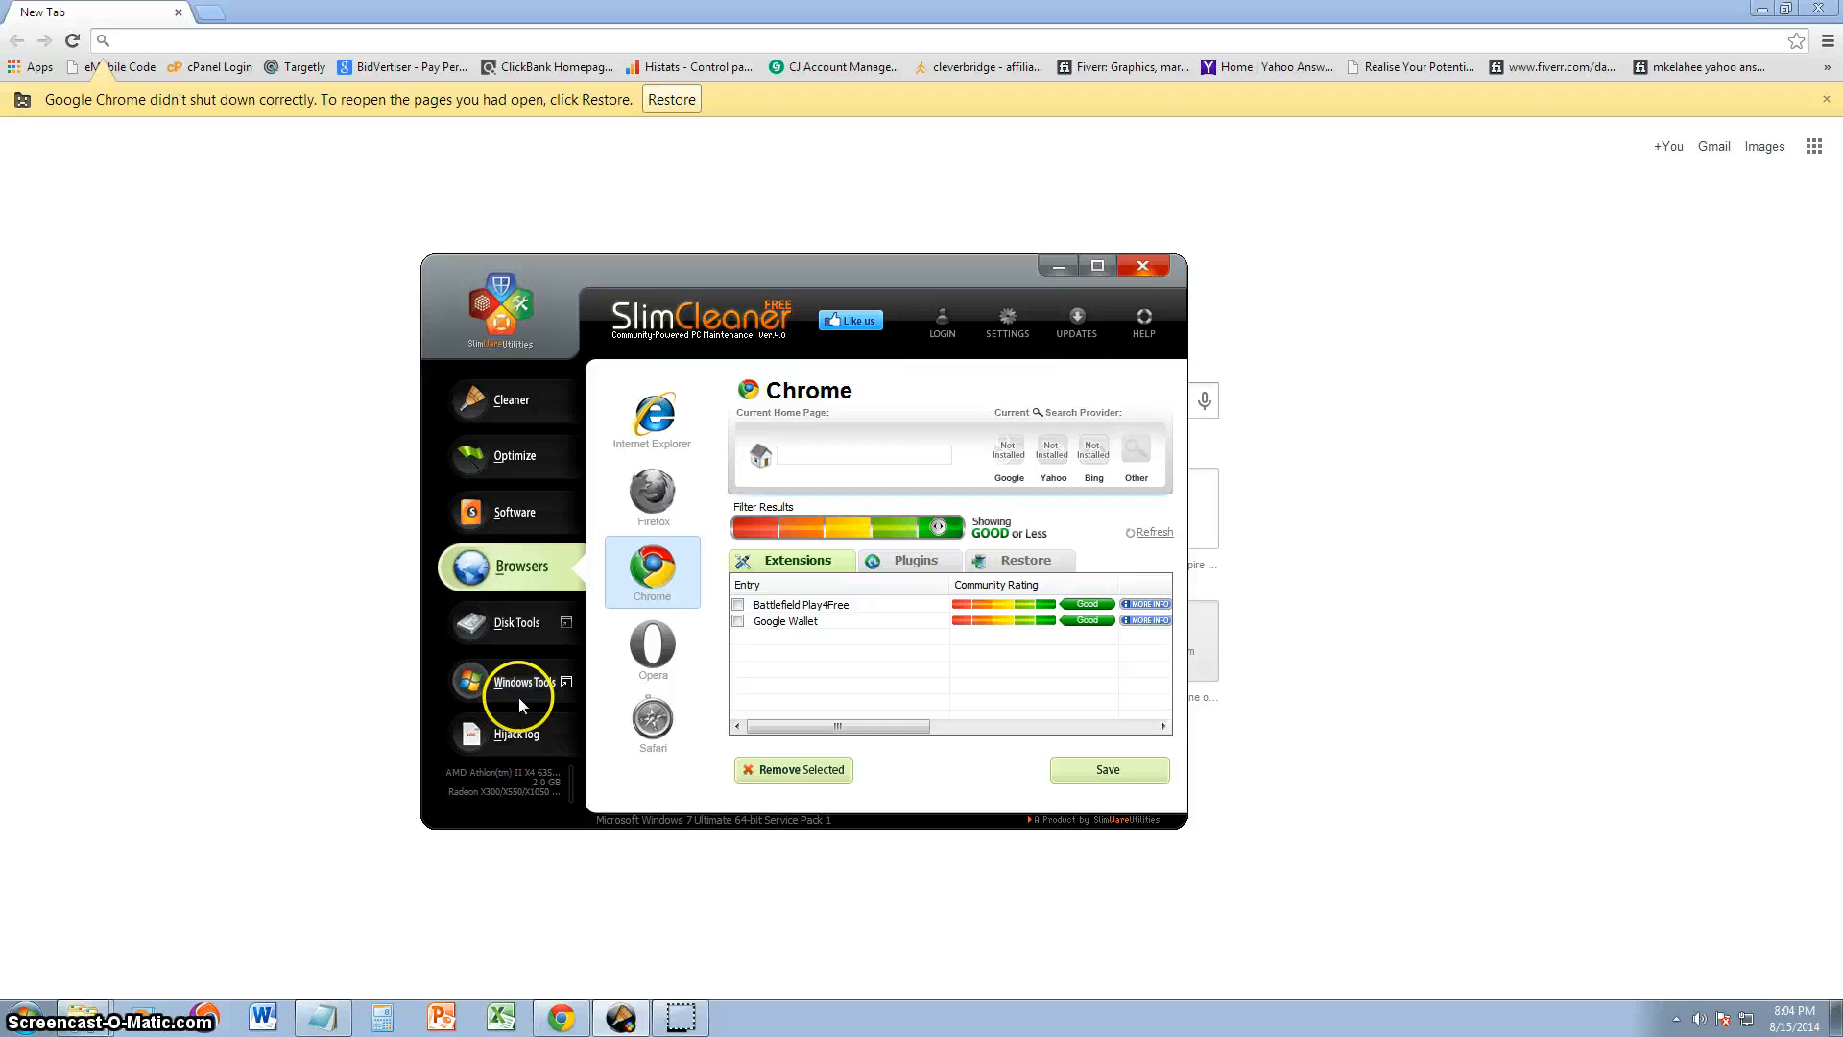
pyautogui.click(514, 734)
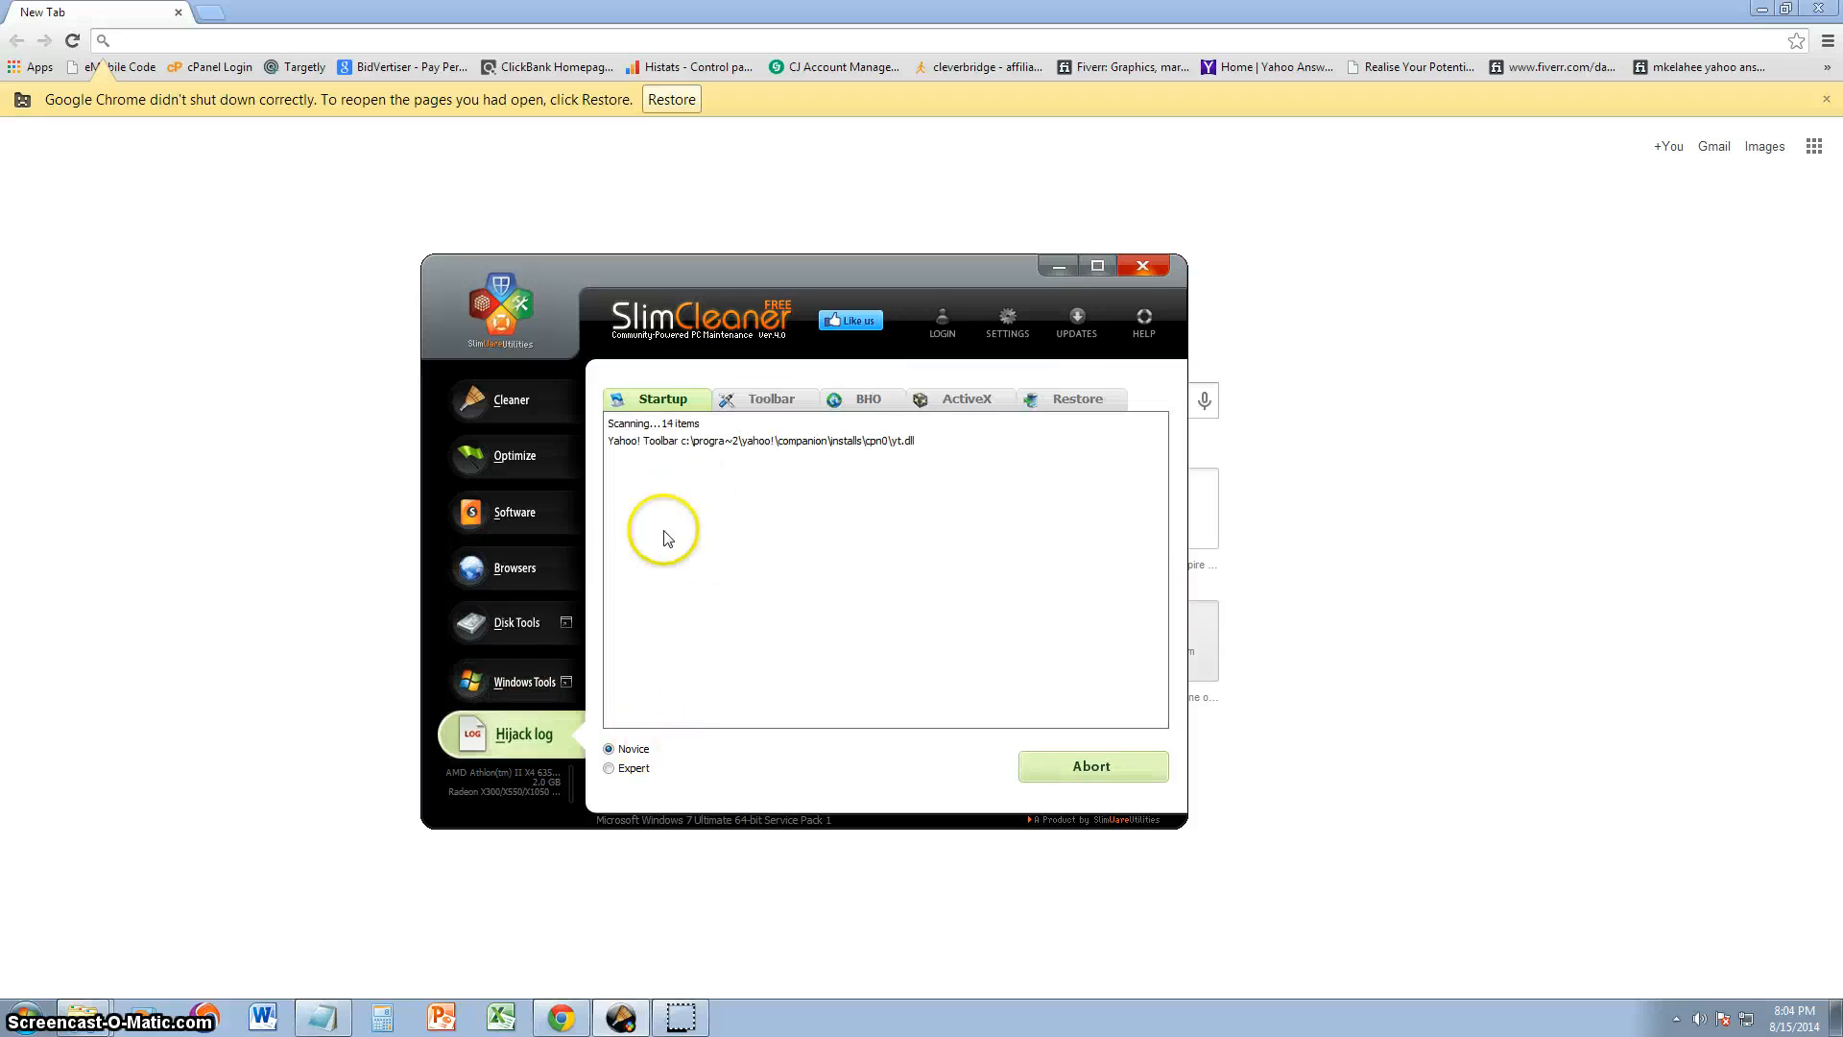
pyautogui.moveTo(759, 466)
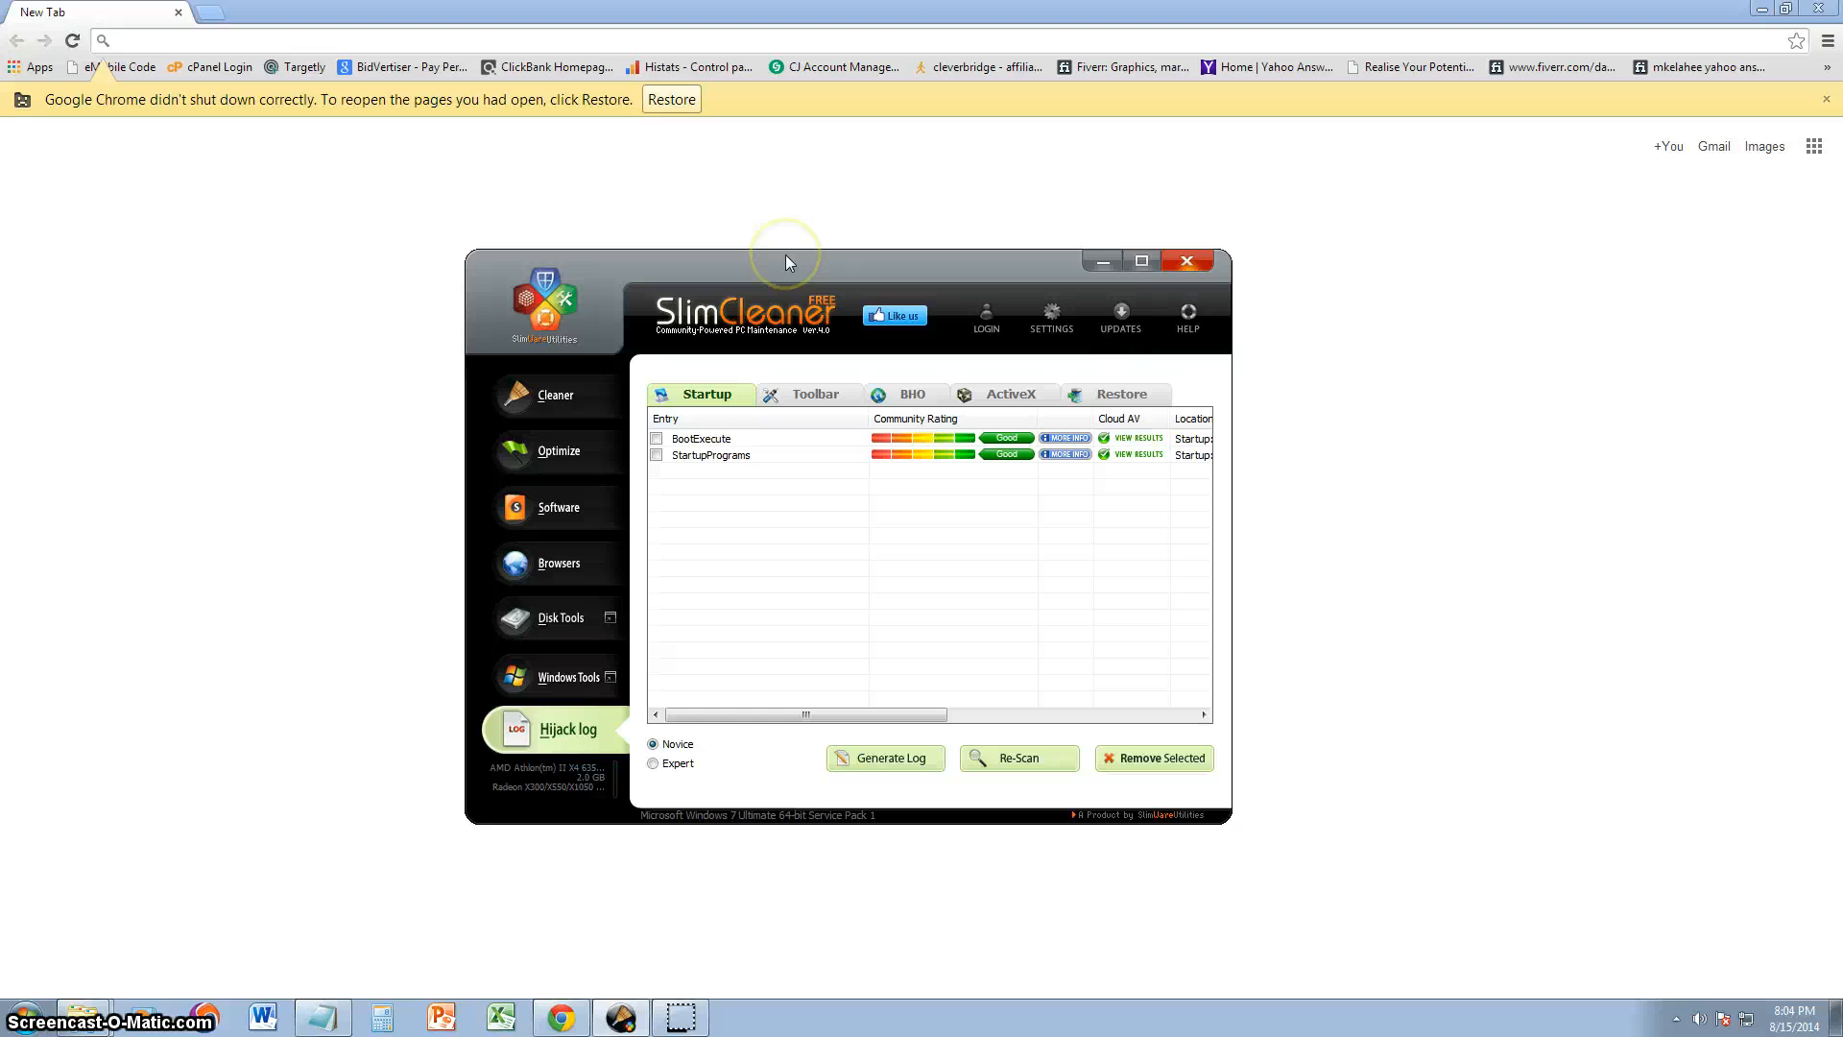
pyautogui.moveTo(787, 259)
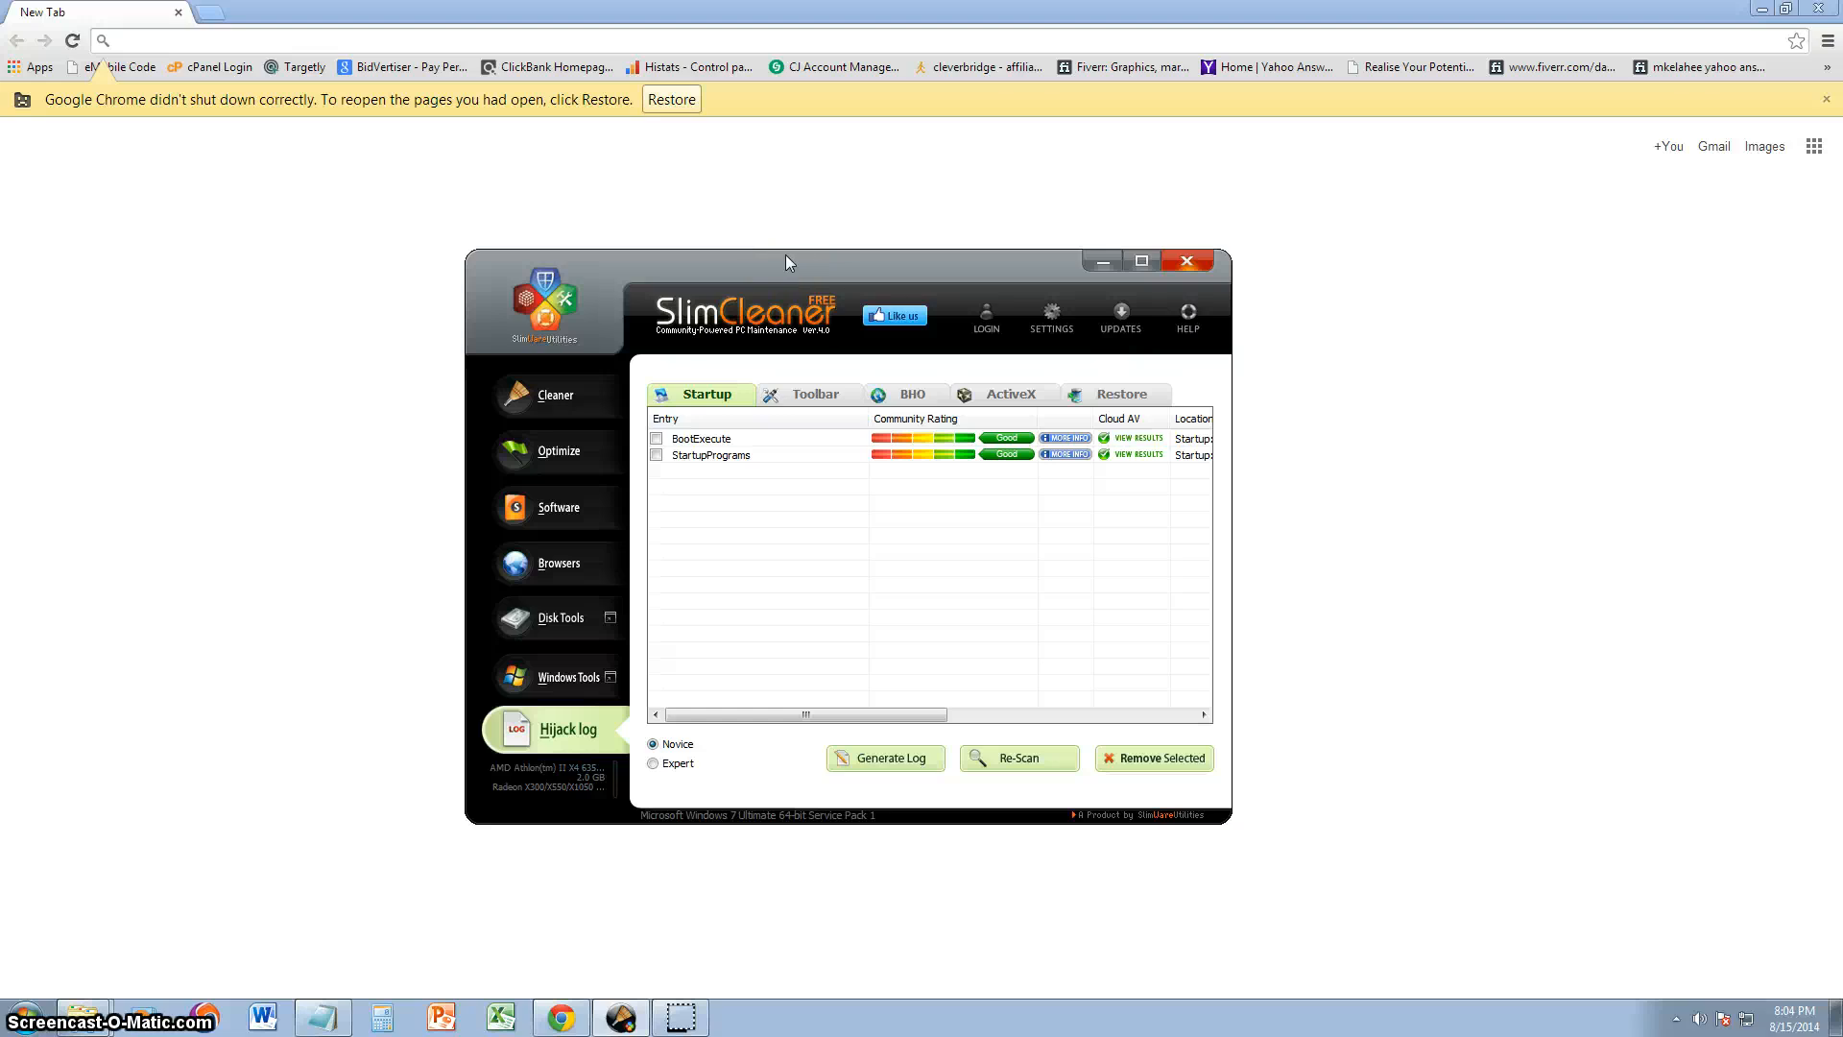